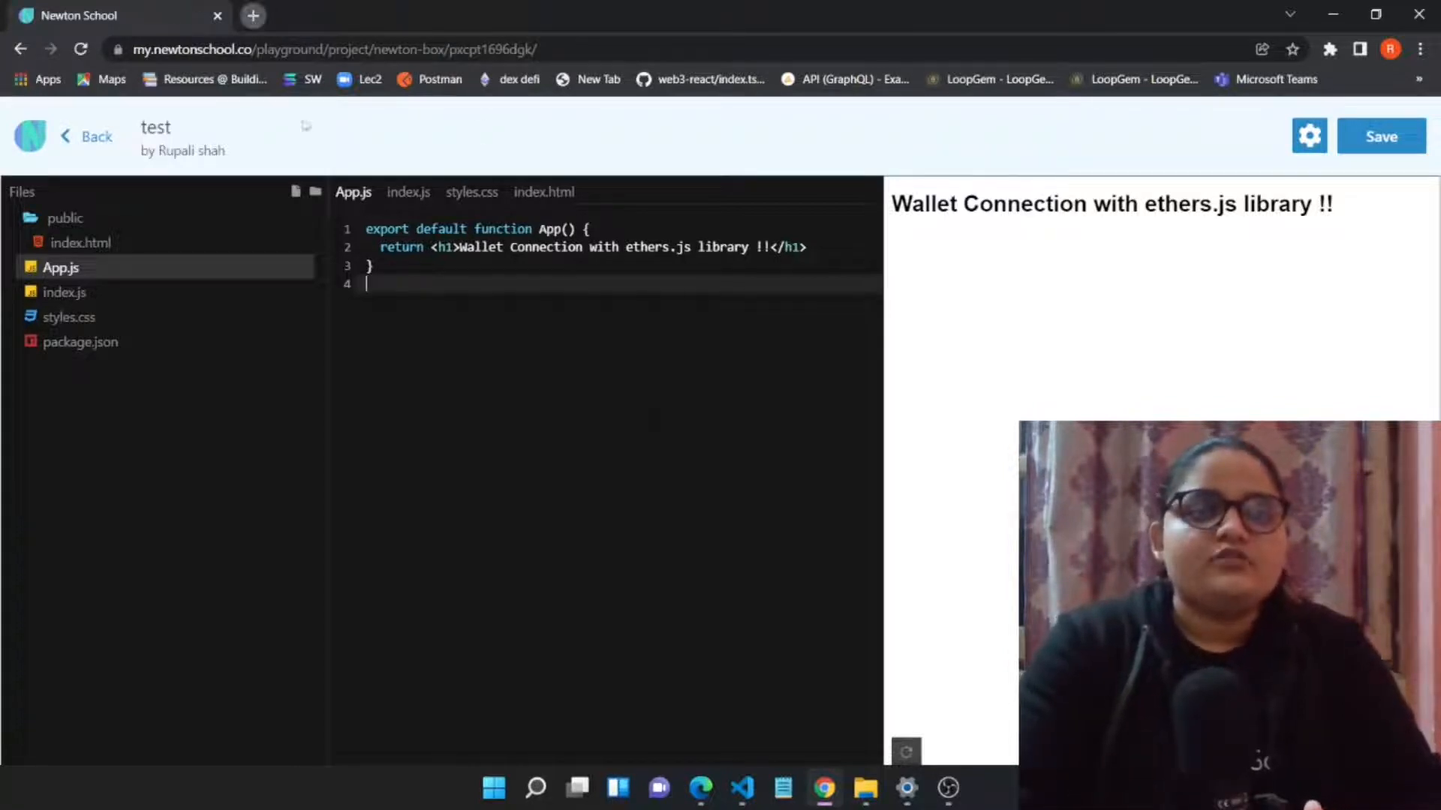
Step: Search Google for 'ether.js' in a new tab and open the Ethers.js documentation result
click(253, 16)
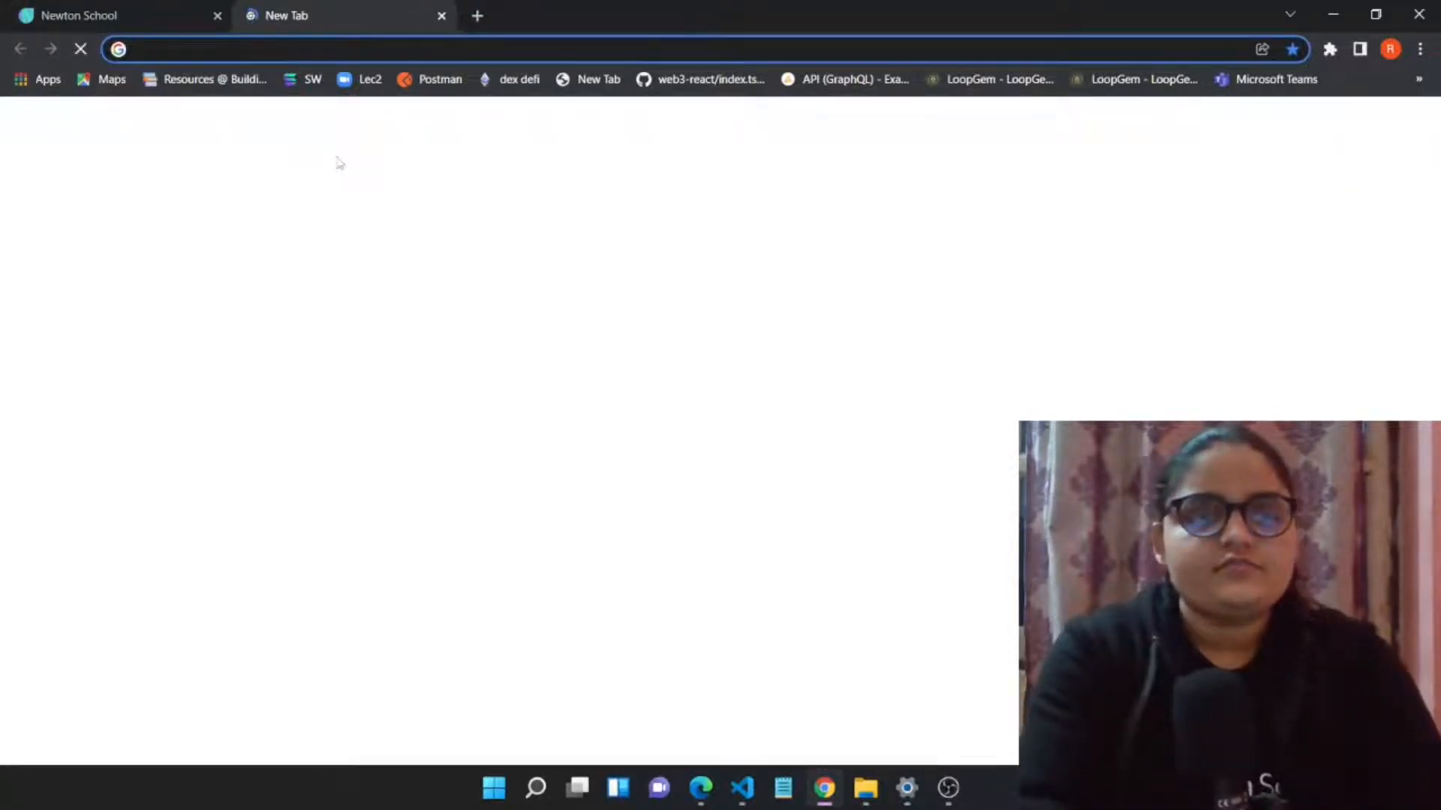
text(ether)
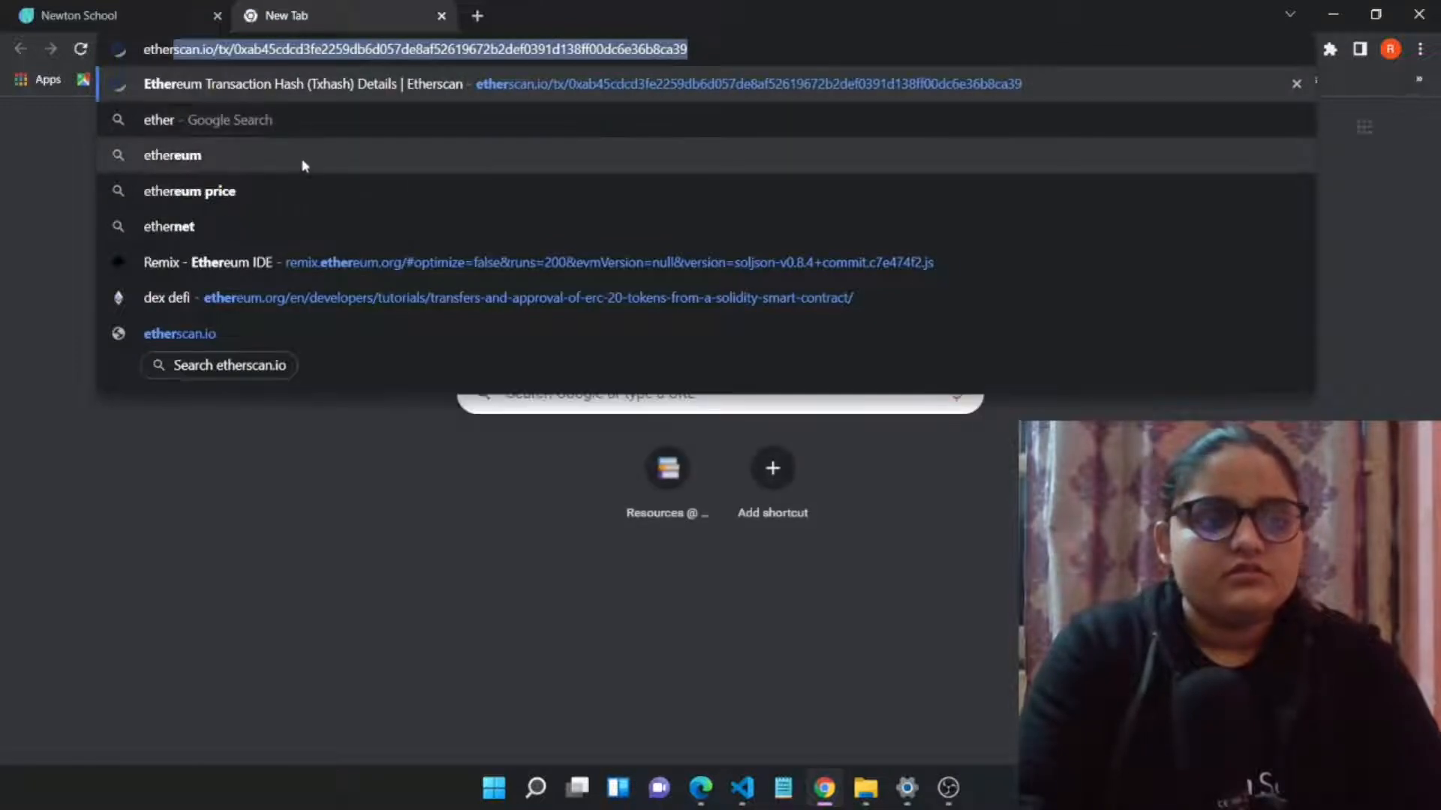
text(ether)
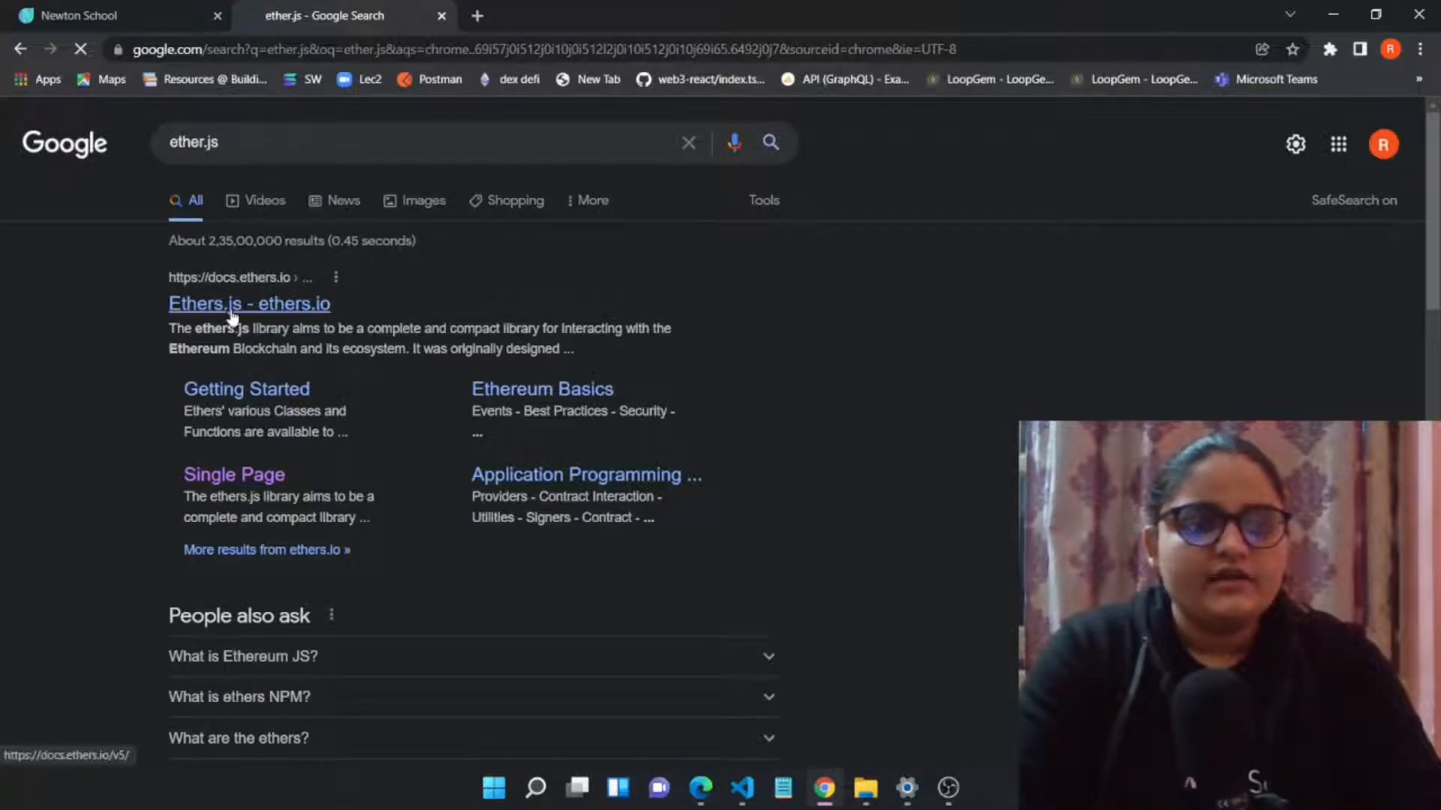
click(249, 303)
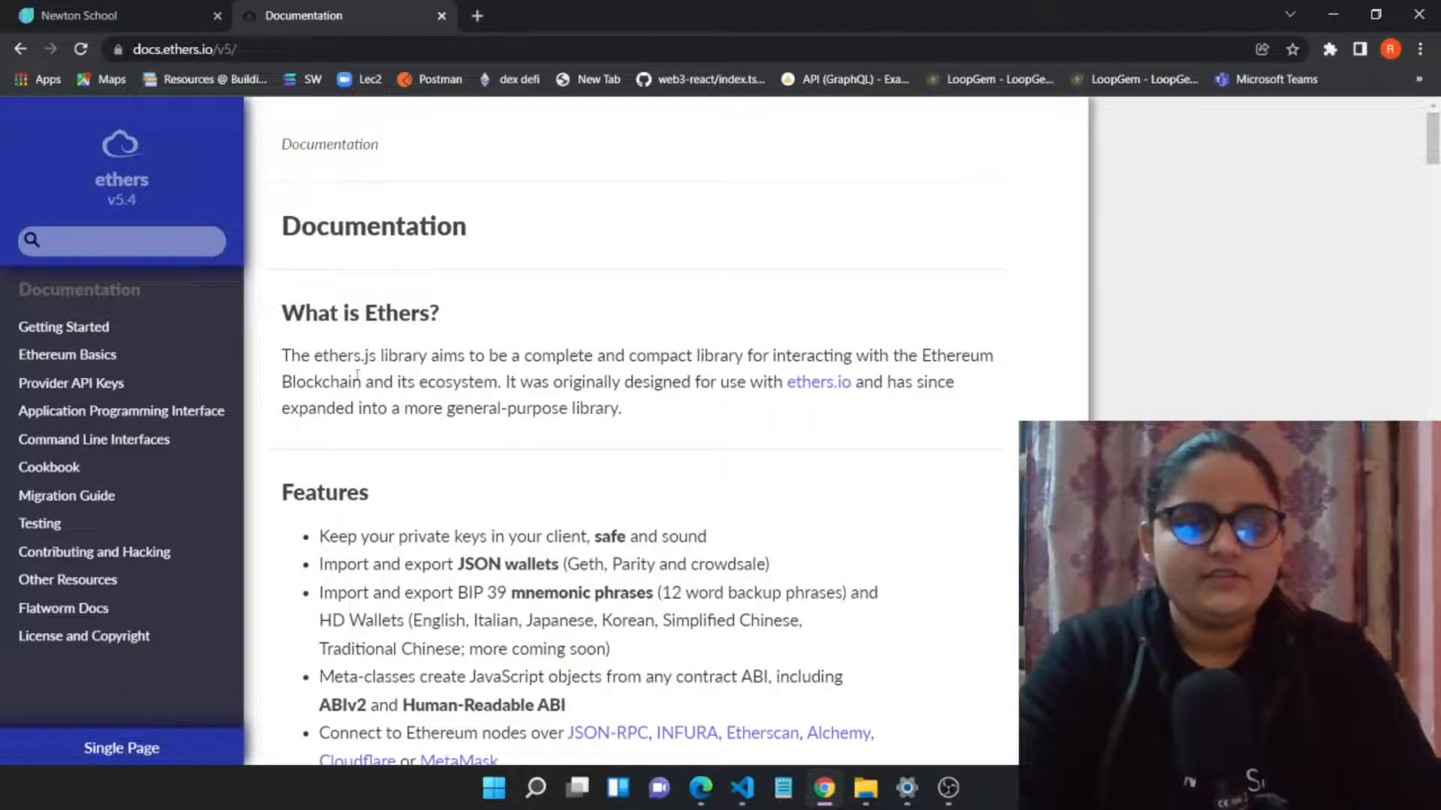
Step: Browse the ethers.js introduction and open the Ethereum Basics page
scroll(down, 3)
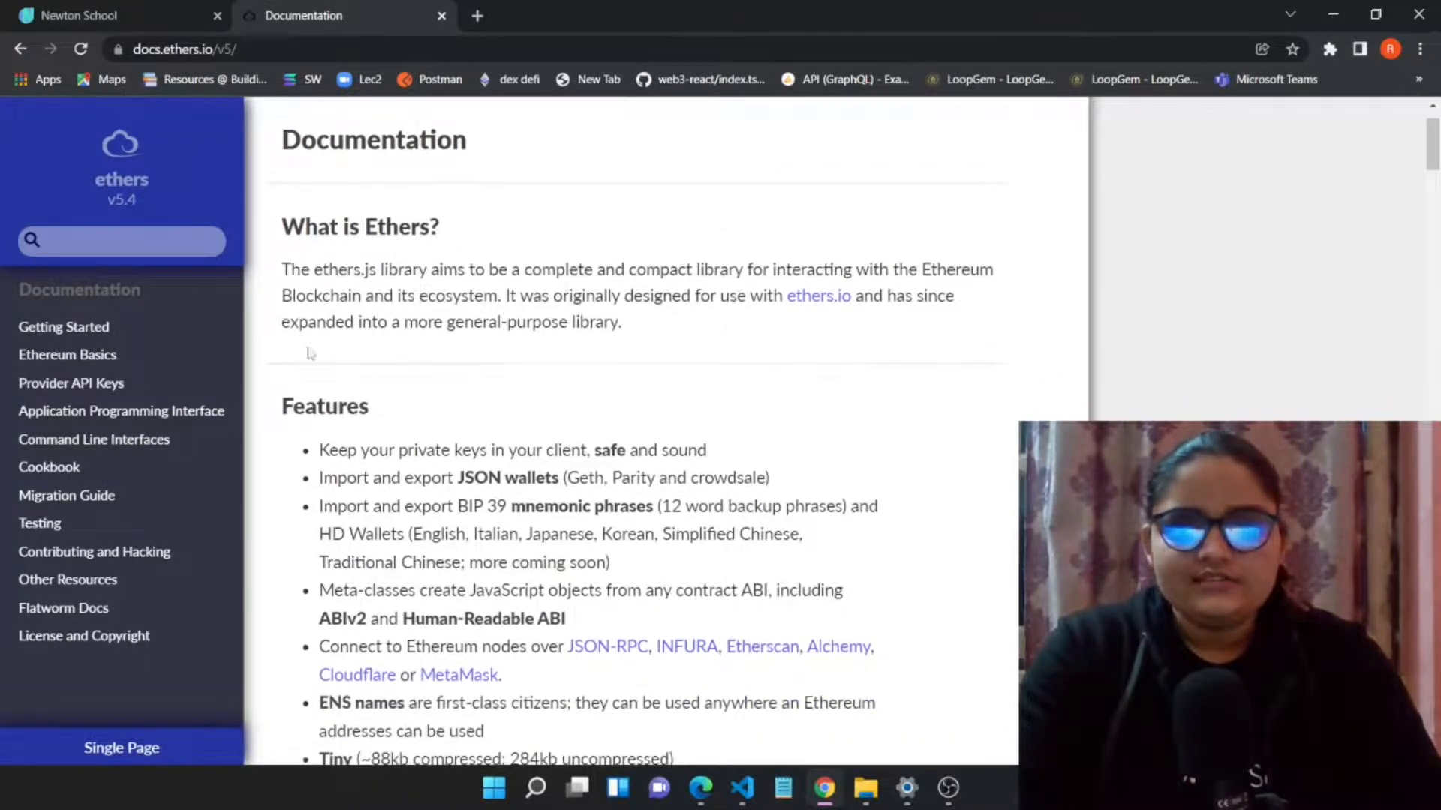
scroll(down, 3)
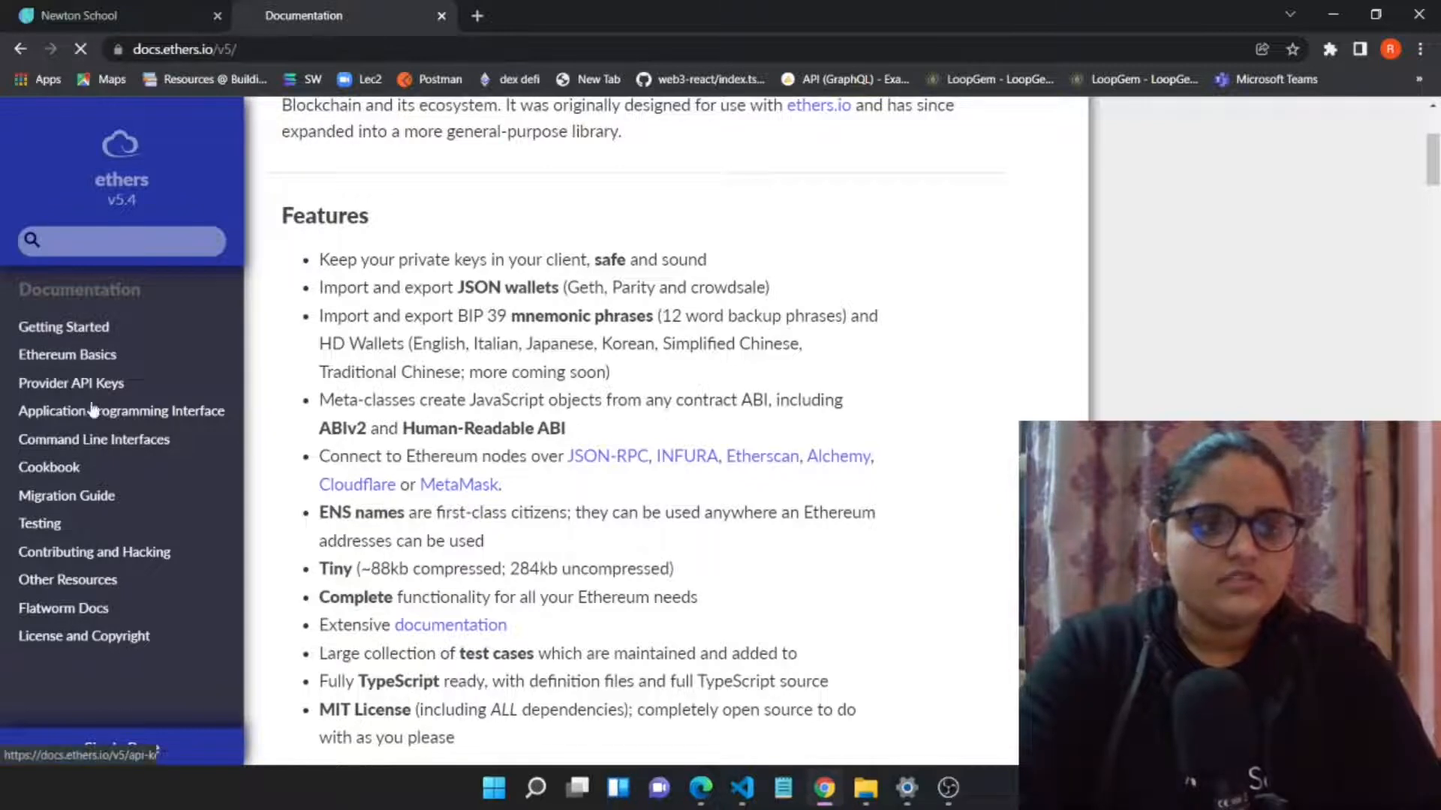
click(66, 355)
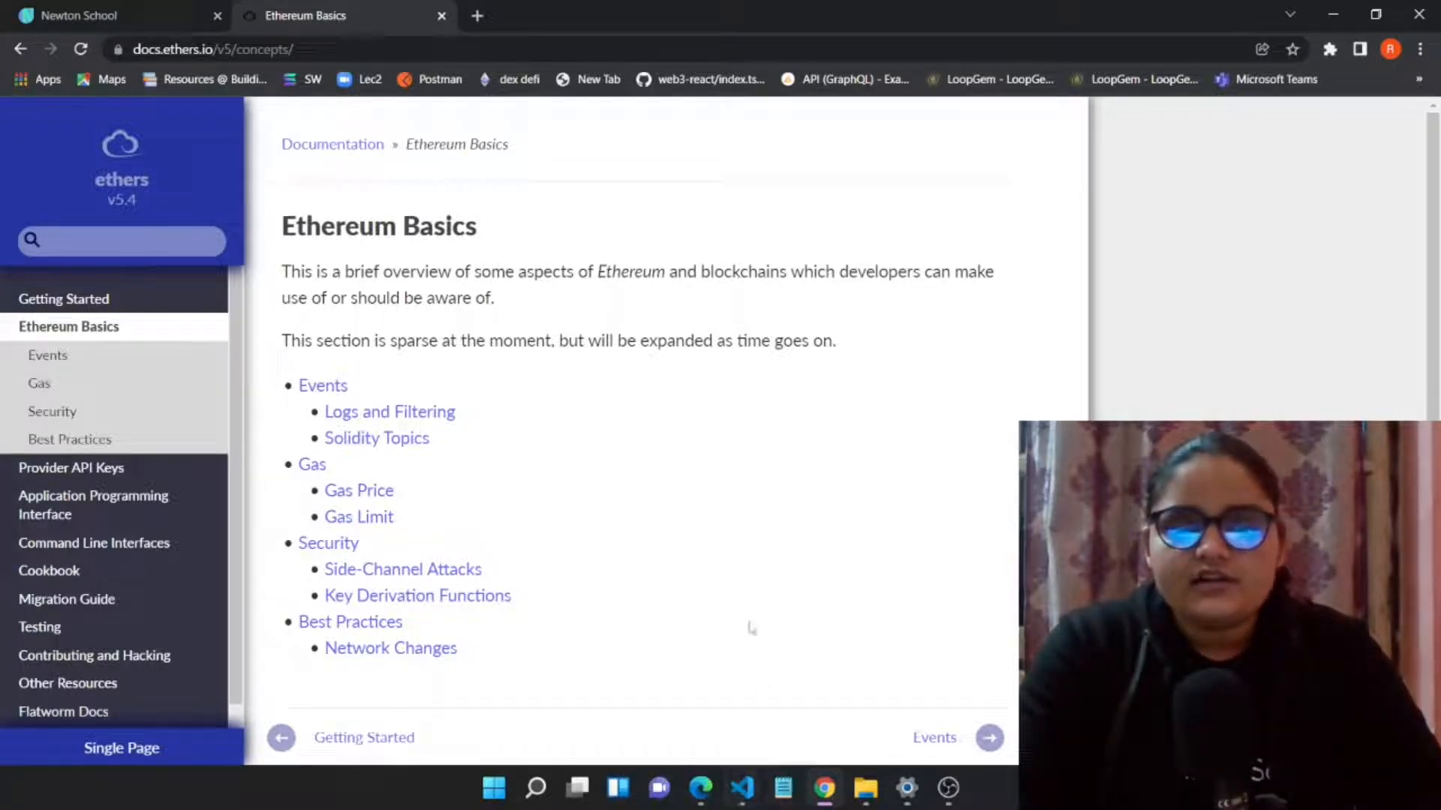
click(742, 789)
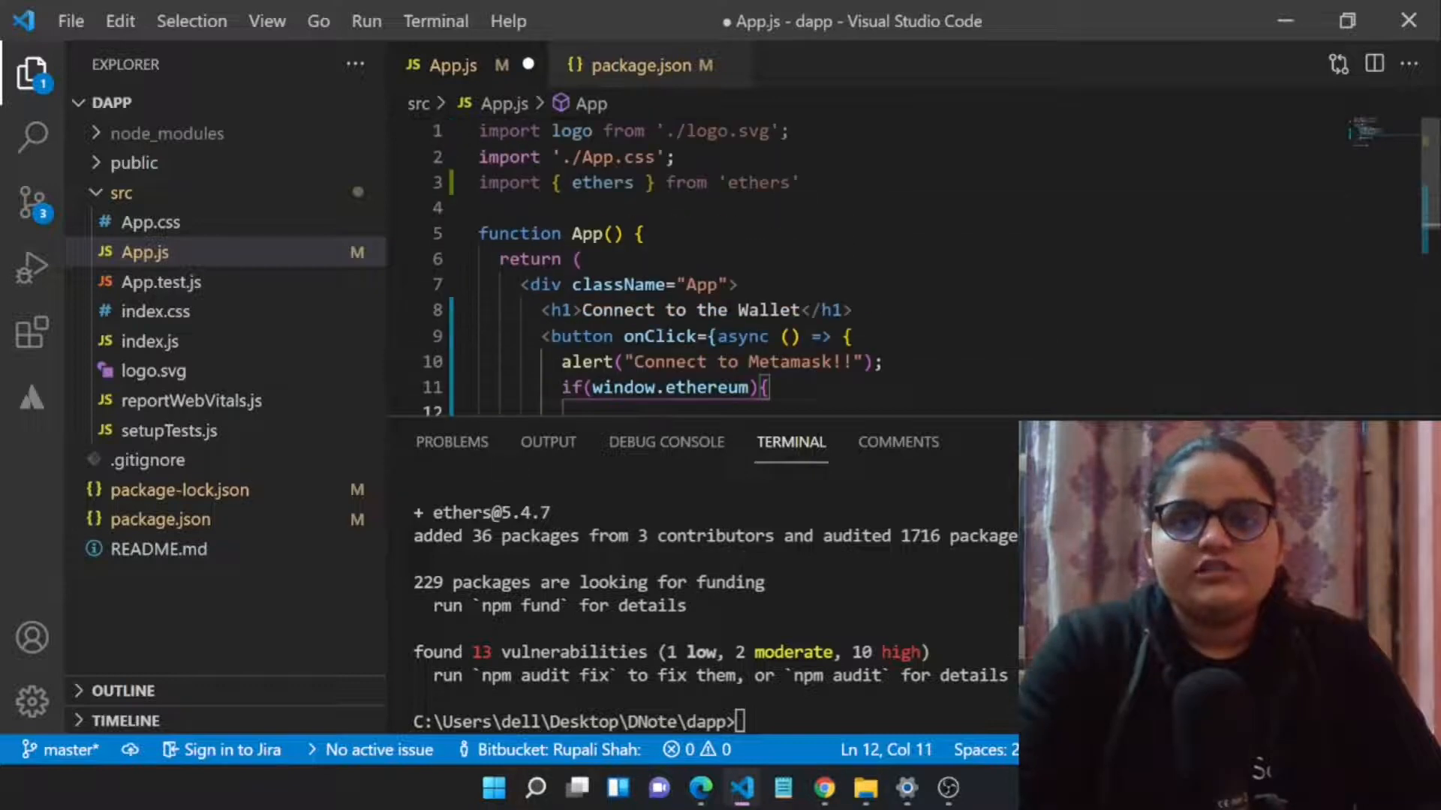
Step: Scroll App.js to the Metamask handler and place the cursor in the empty window.ethereum block
scroll(down, 3)
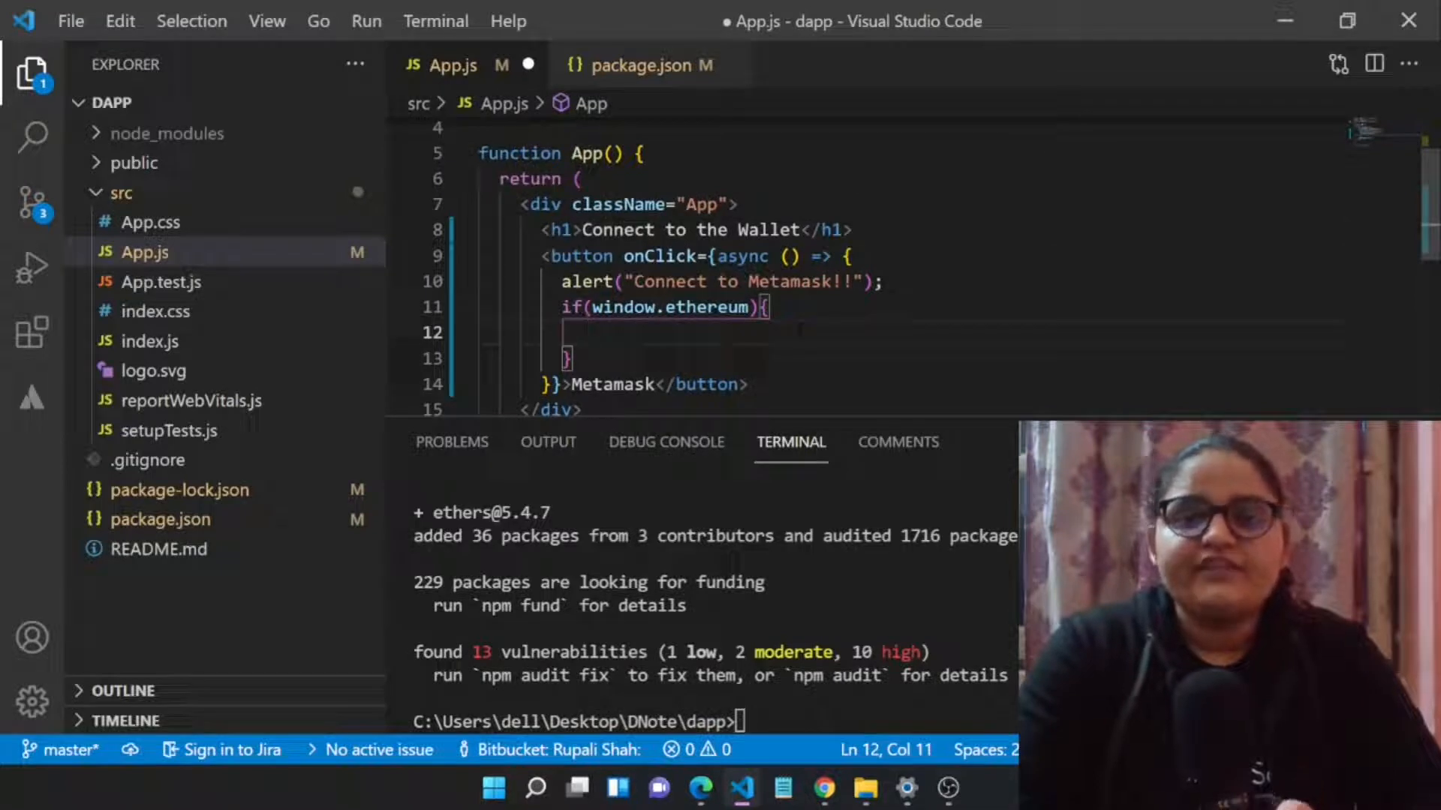
double_click(668, 306)
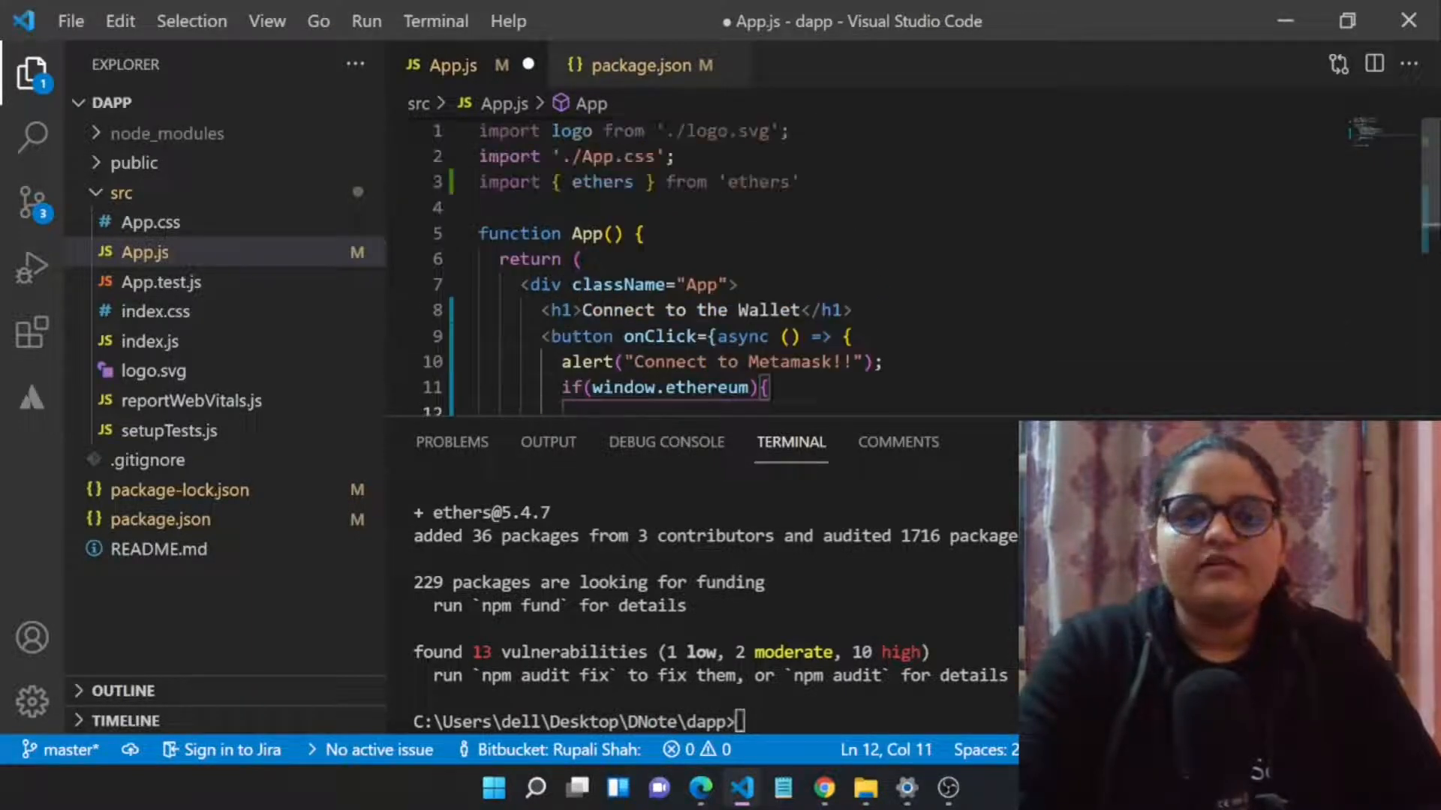
click(491, 180)
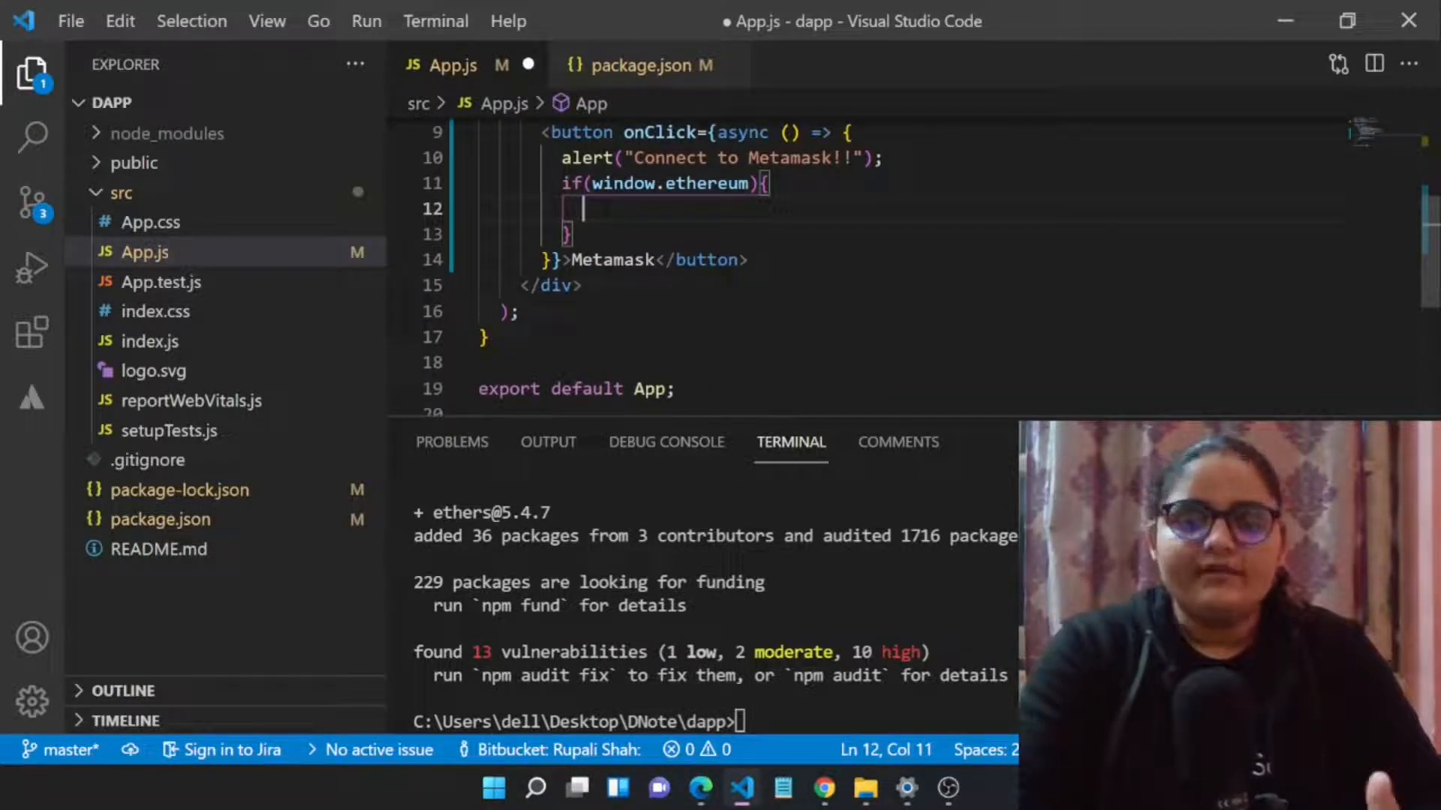
Step: Write const provider = new ethers.providers.Web3Provider(window.ethereum) on line 12
text(const)
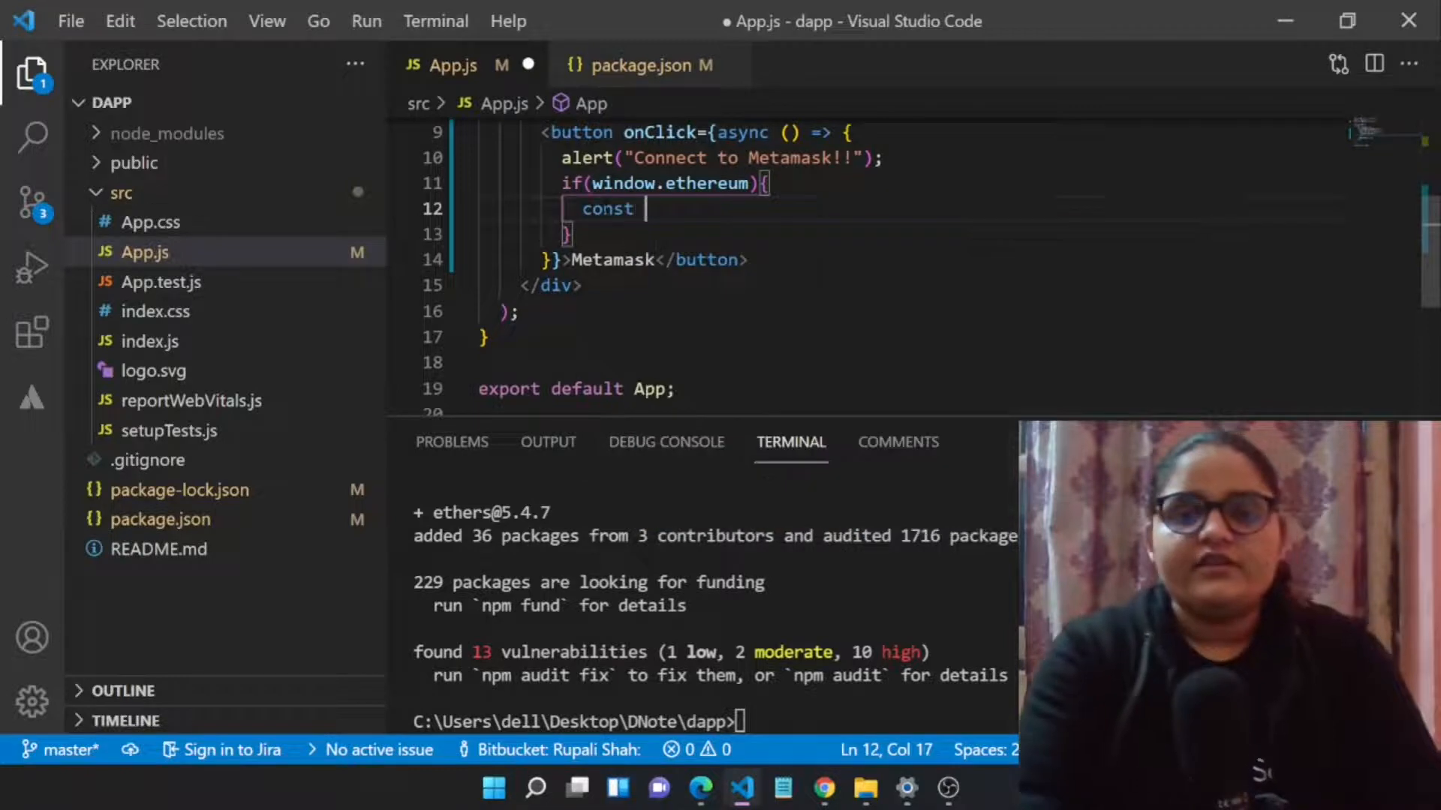
text(provider)
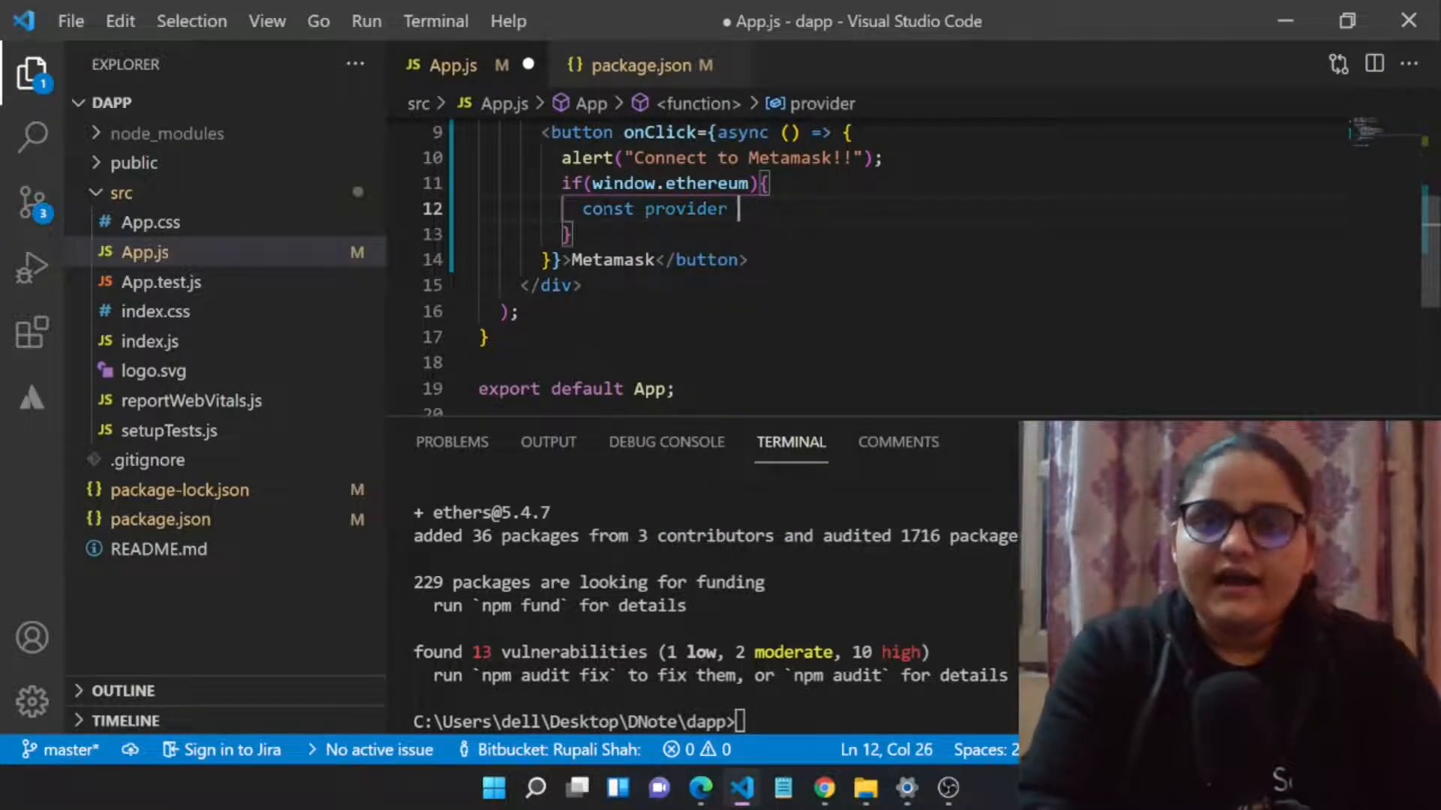
text(=)
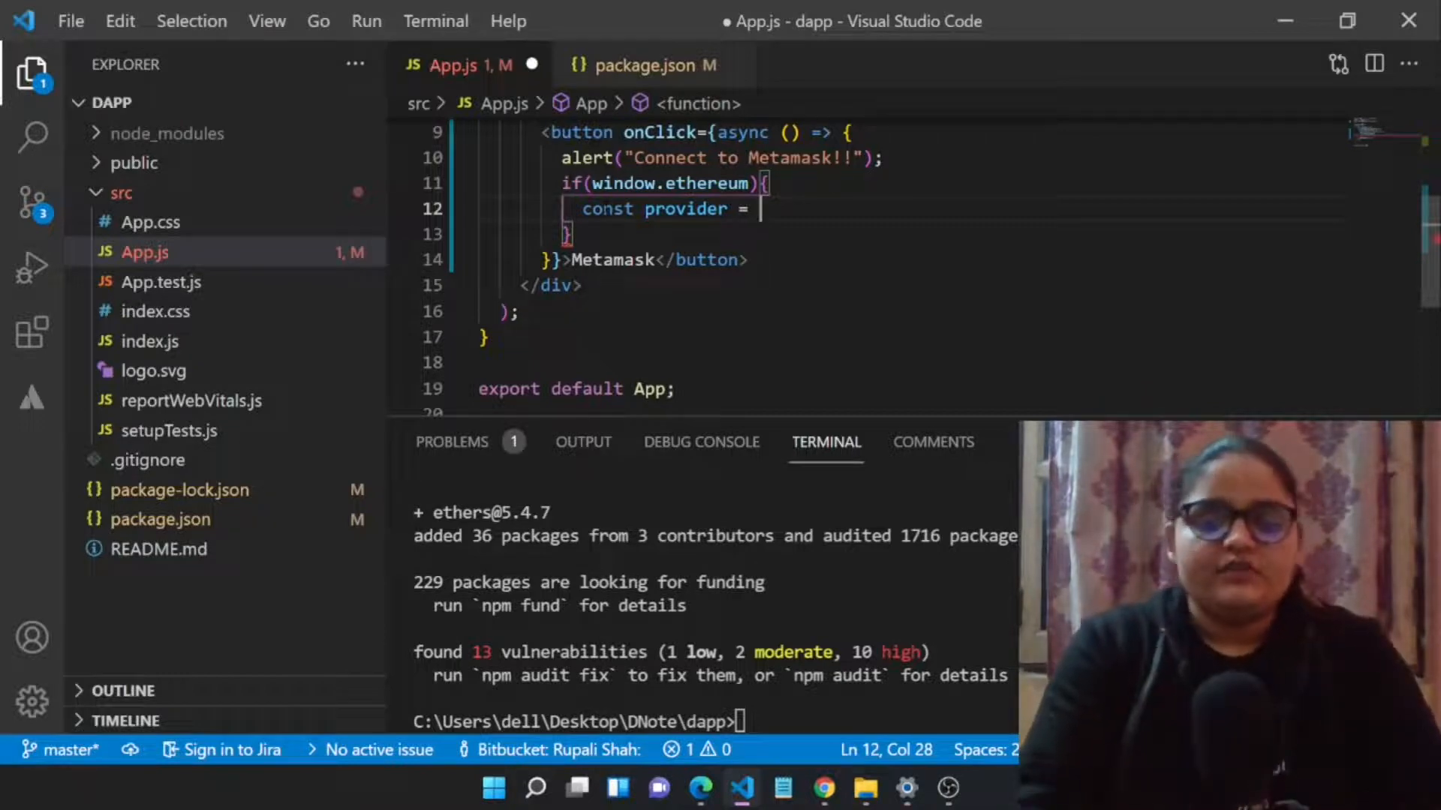
text(new e)
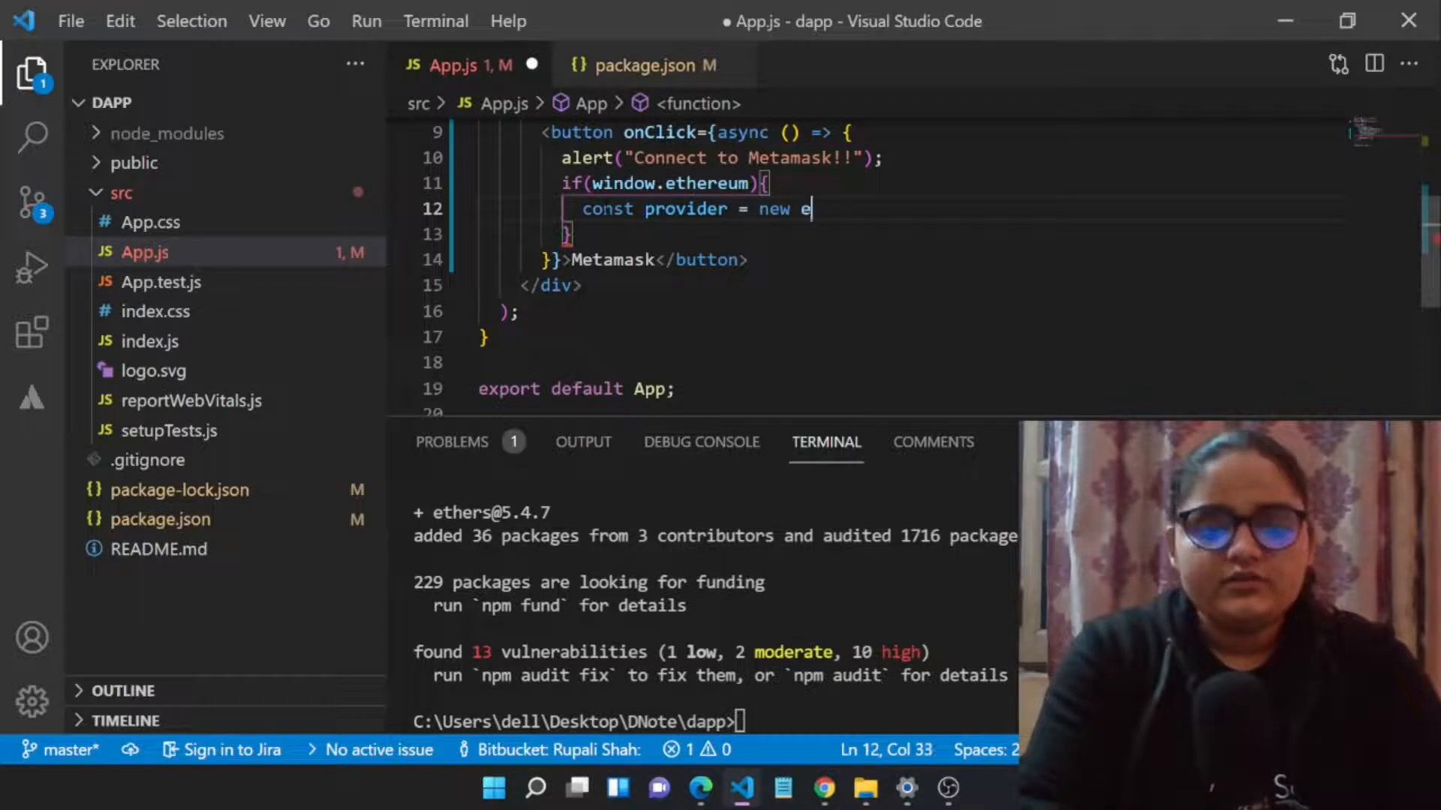
text(thers)
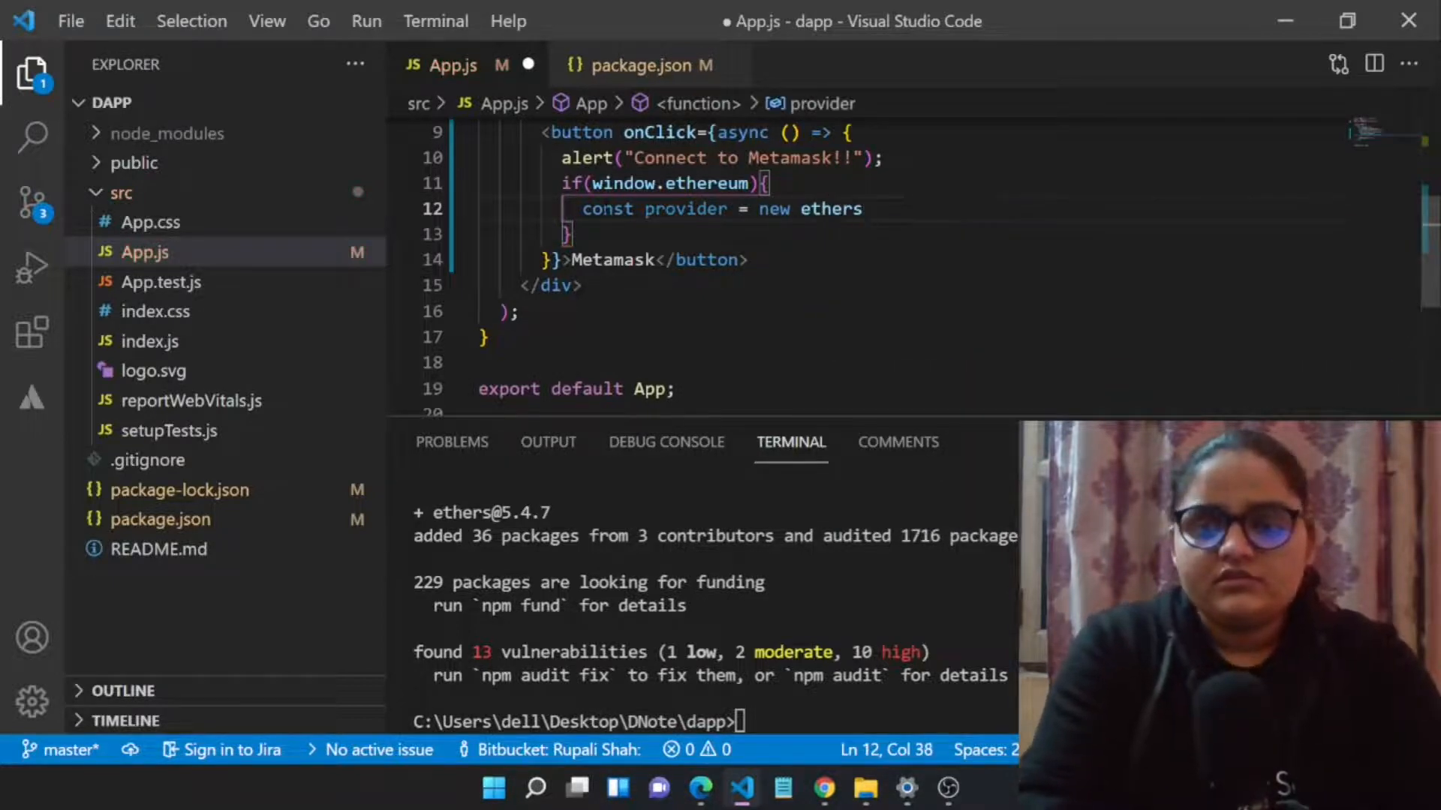
text(.providers)
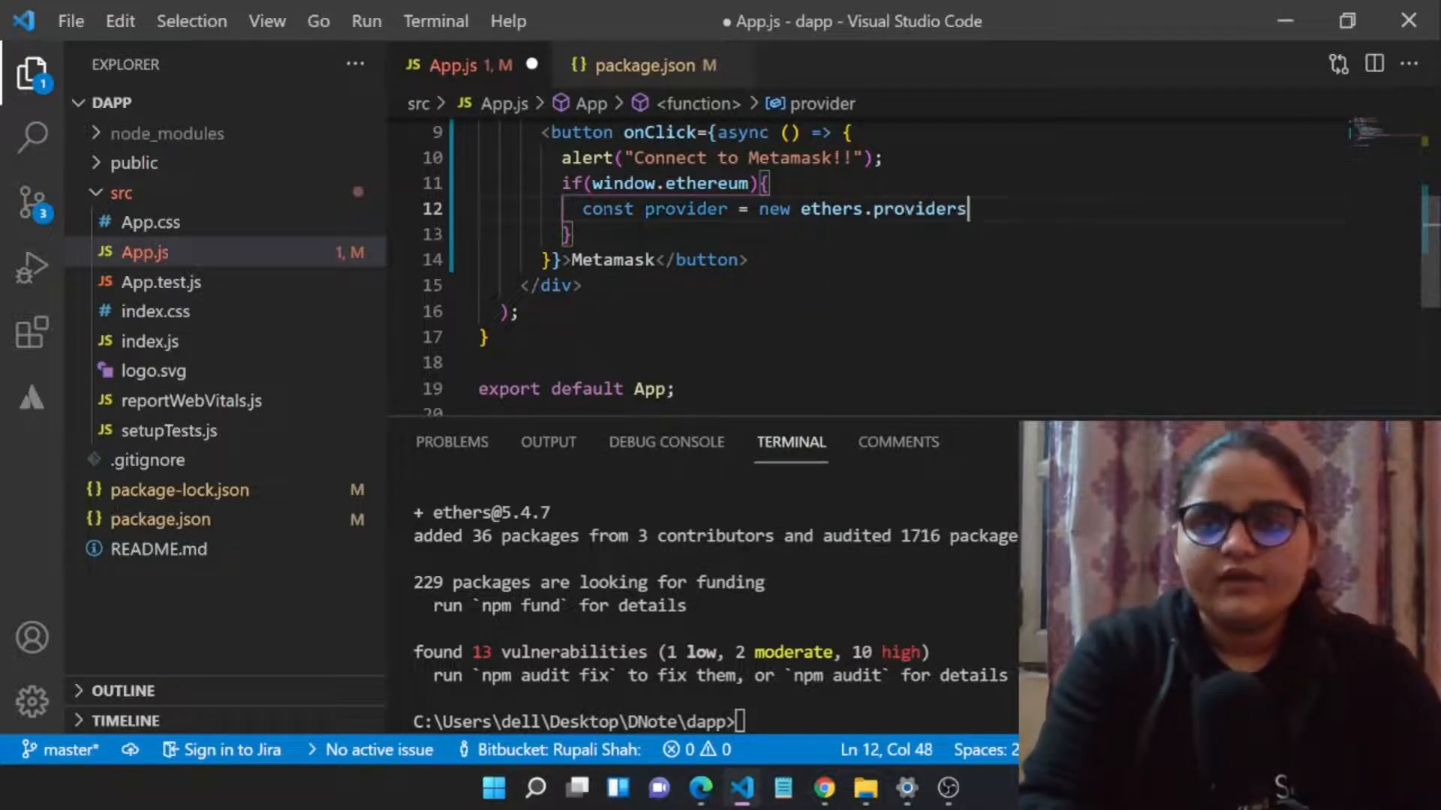
text(.Web3Provider()
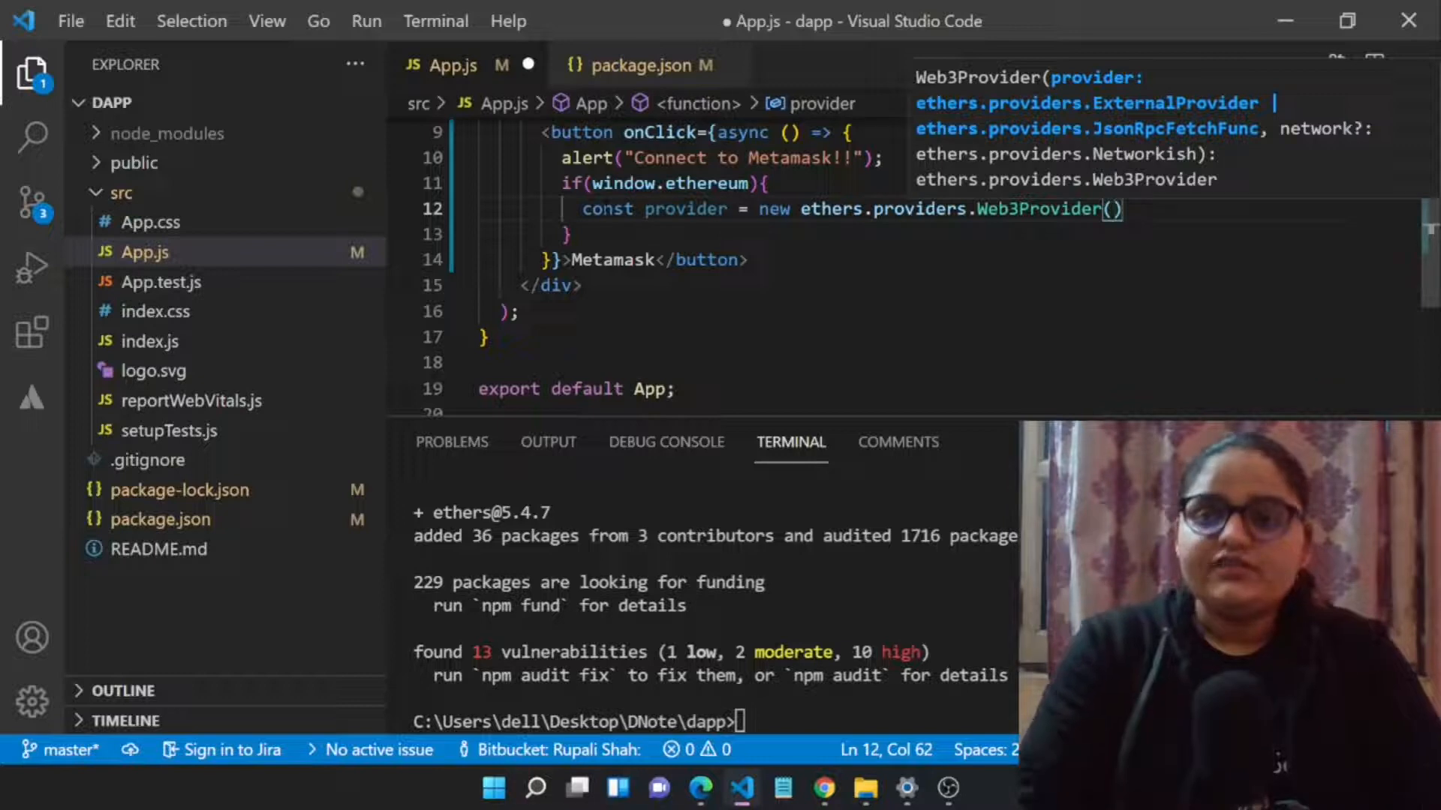
text(w)
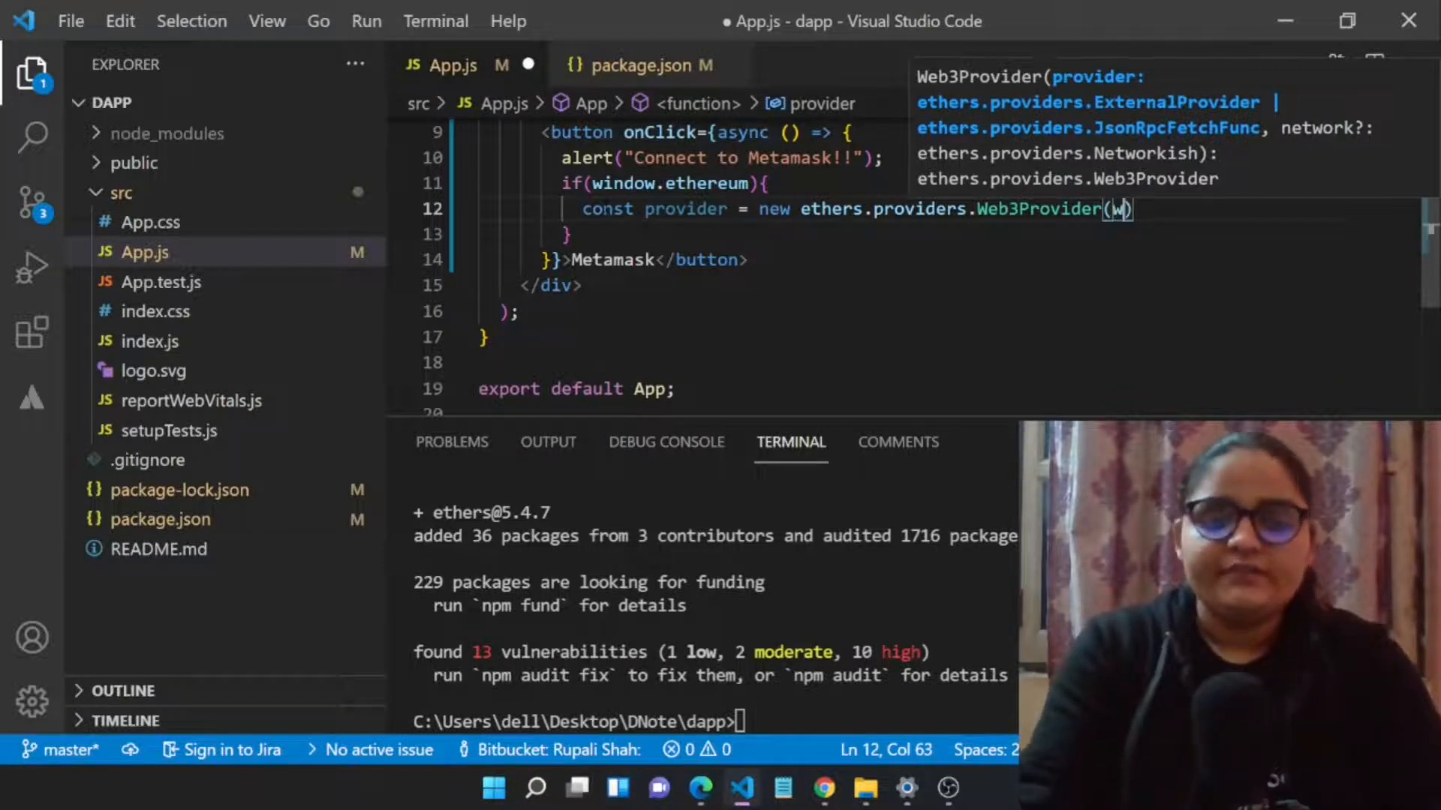
text(indow)
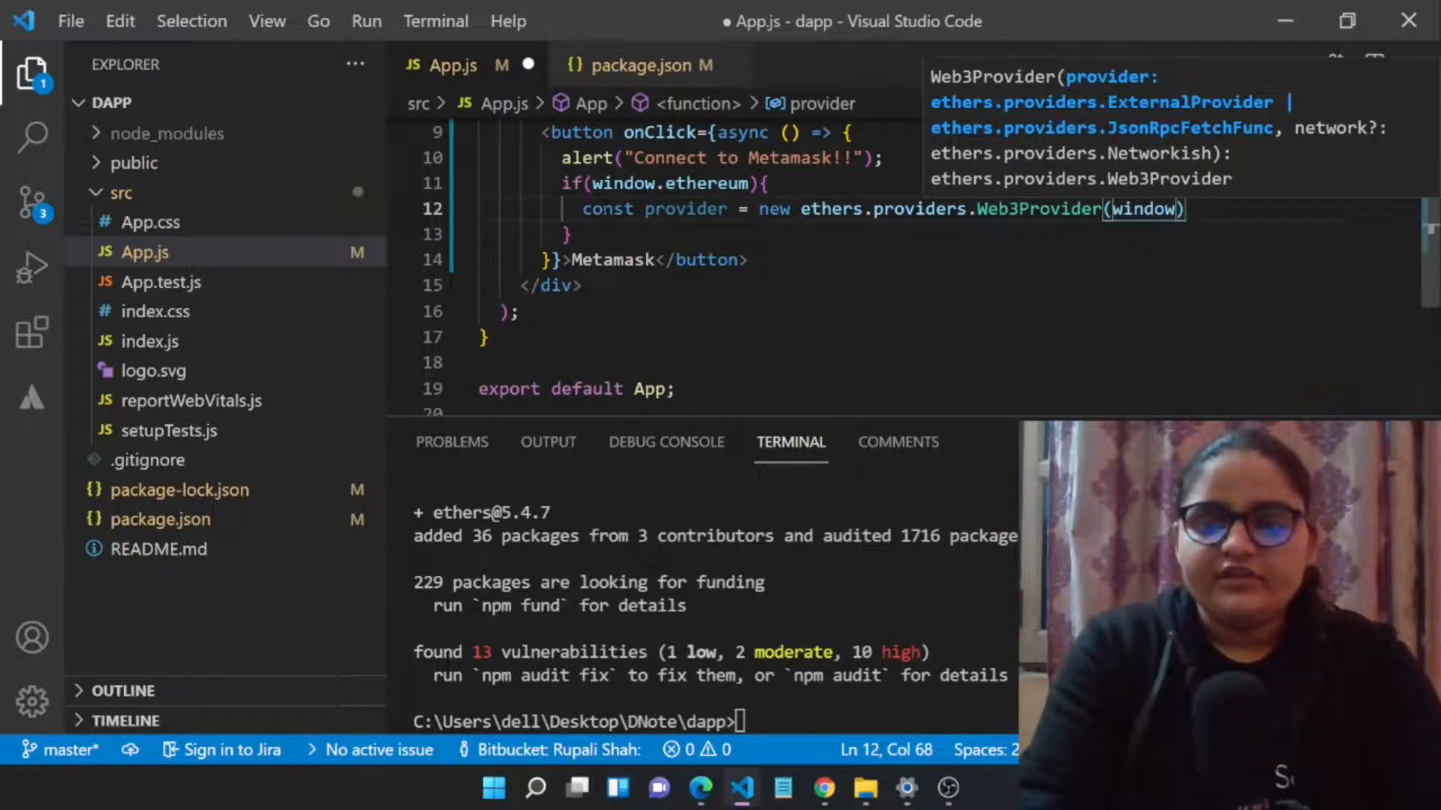
text(.ethereum)
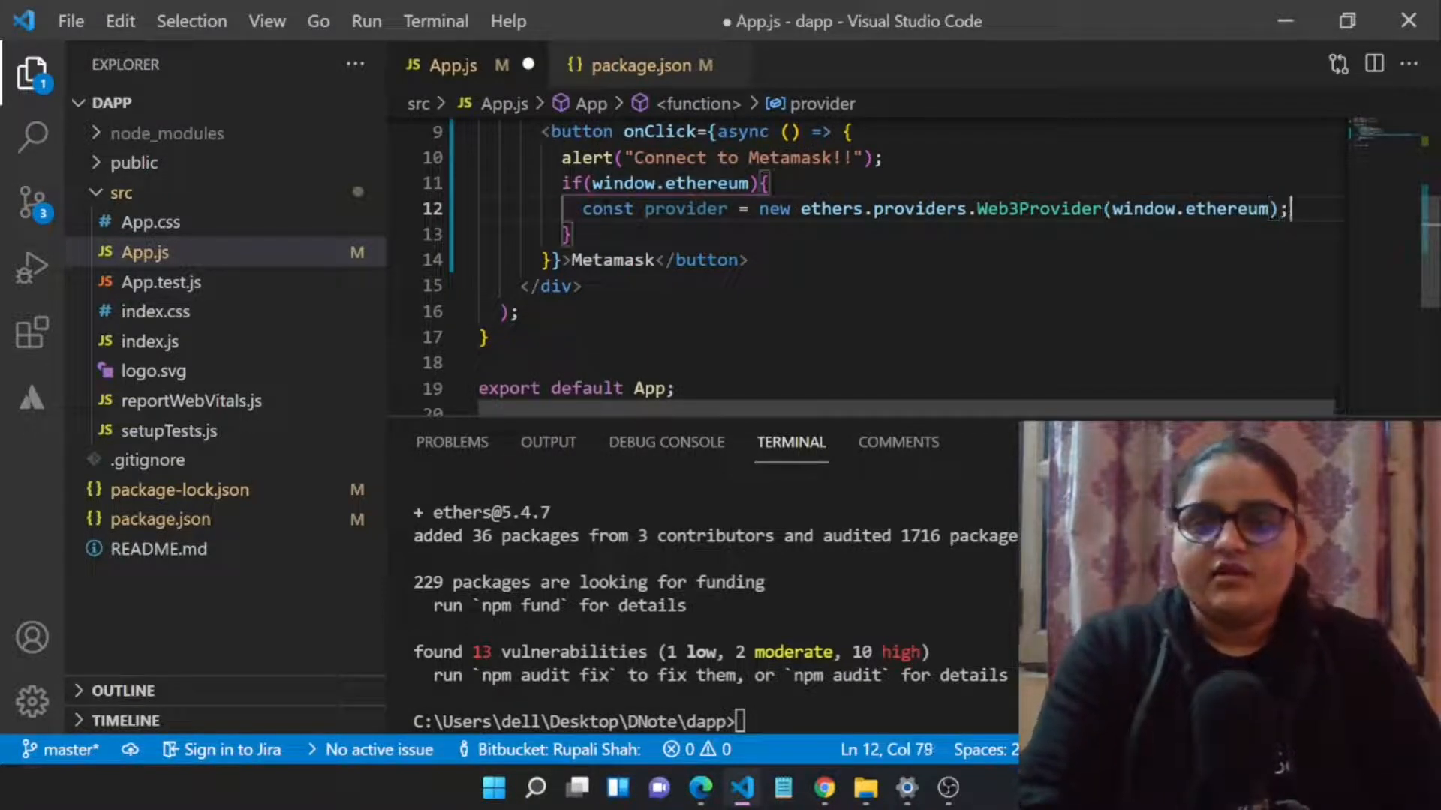
Step: Add const signer = provider.getSigner() on line 13
text(co)
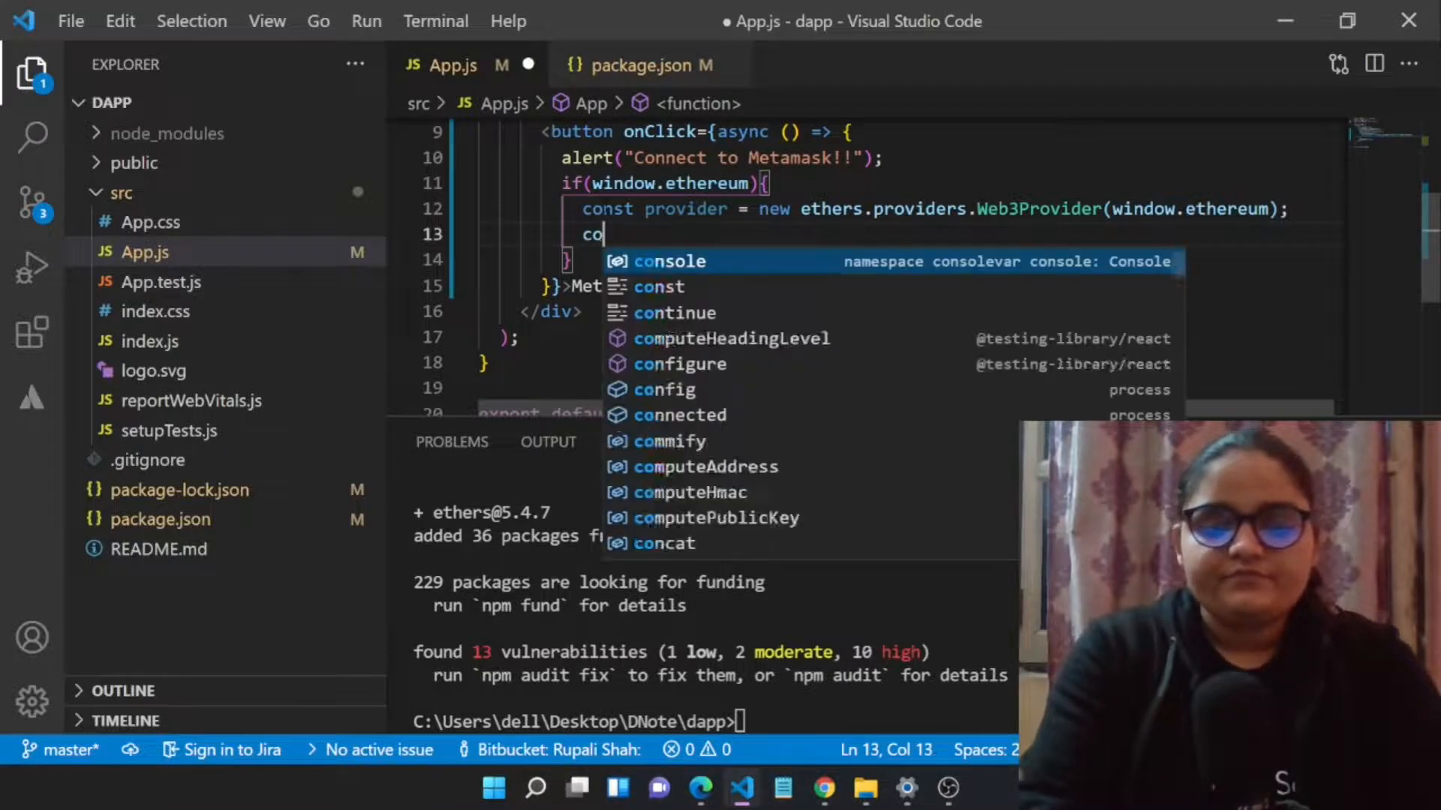
text(nst sig)
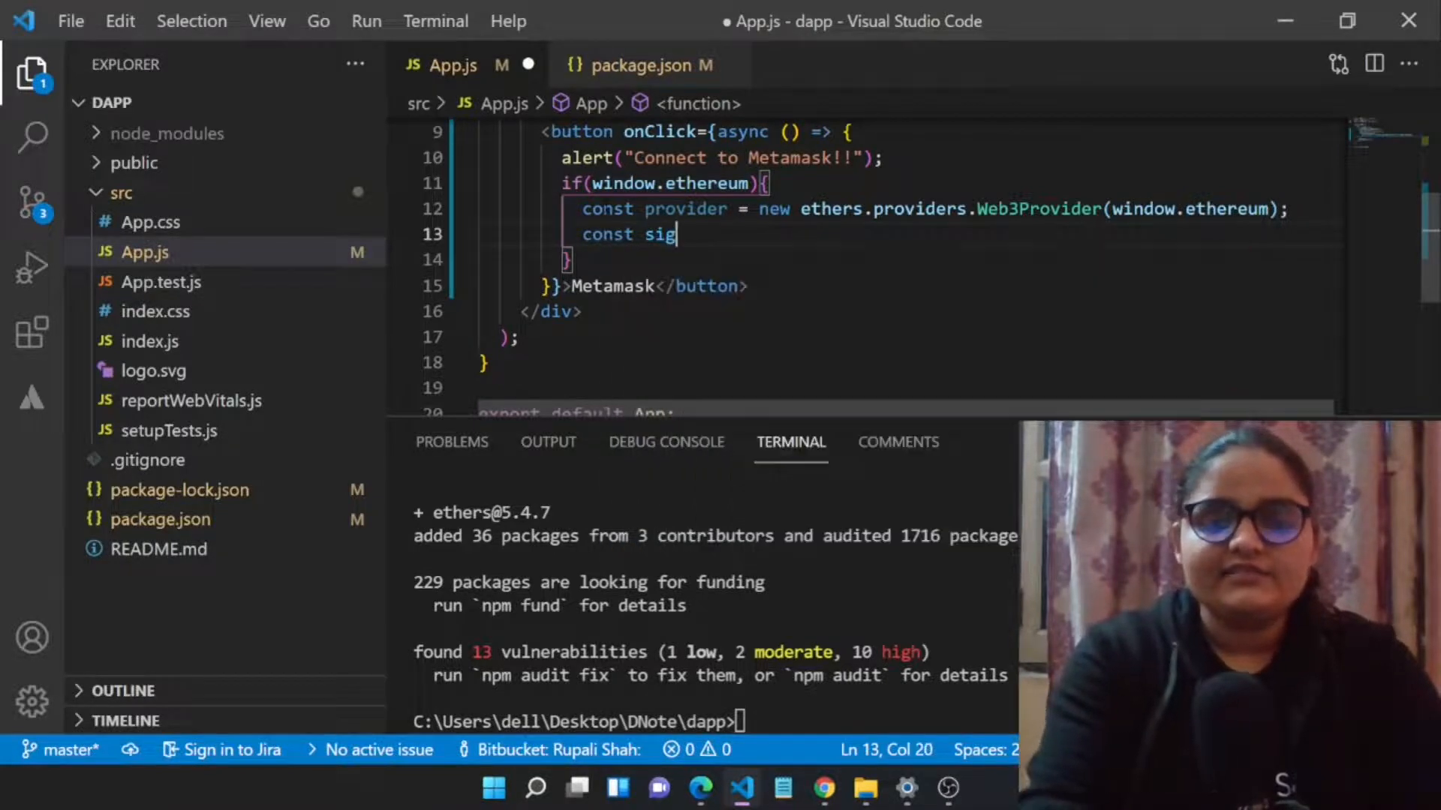
text(ner =)
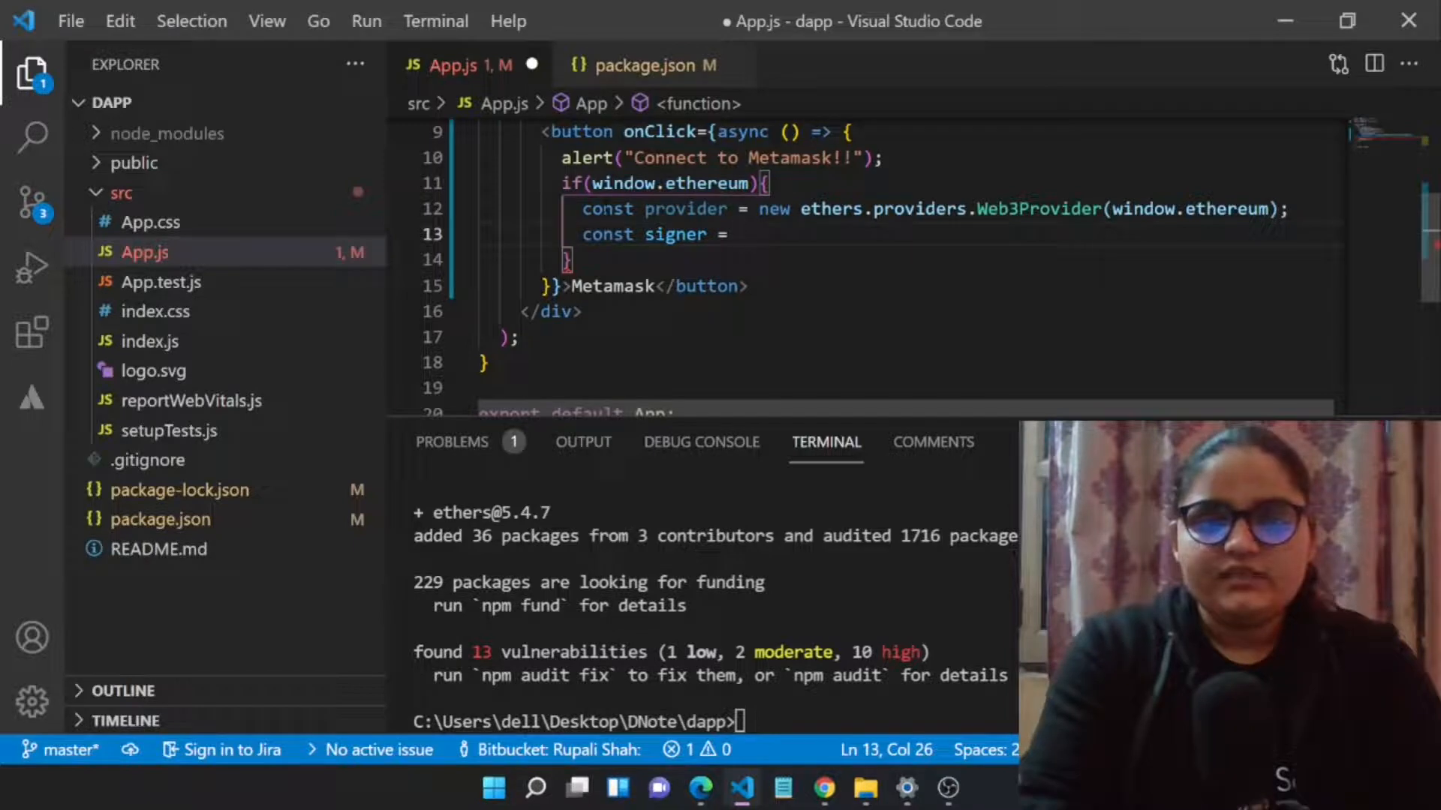
text(provider)
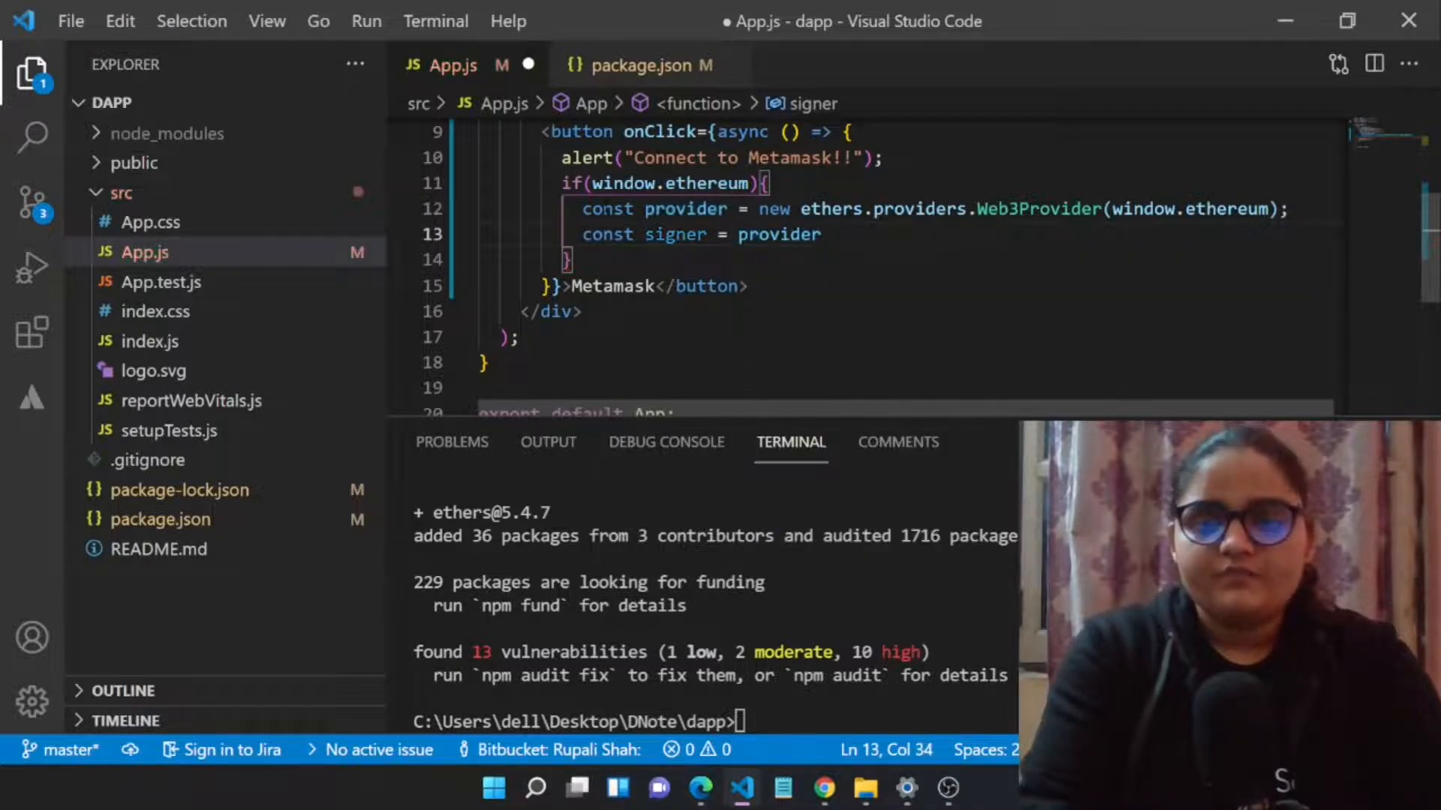
text(.)
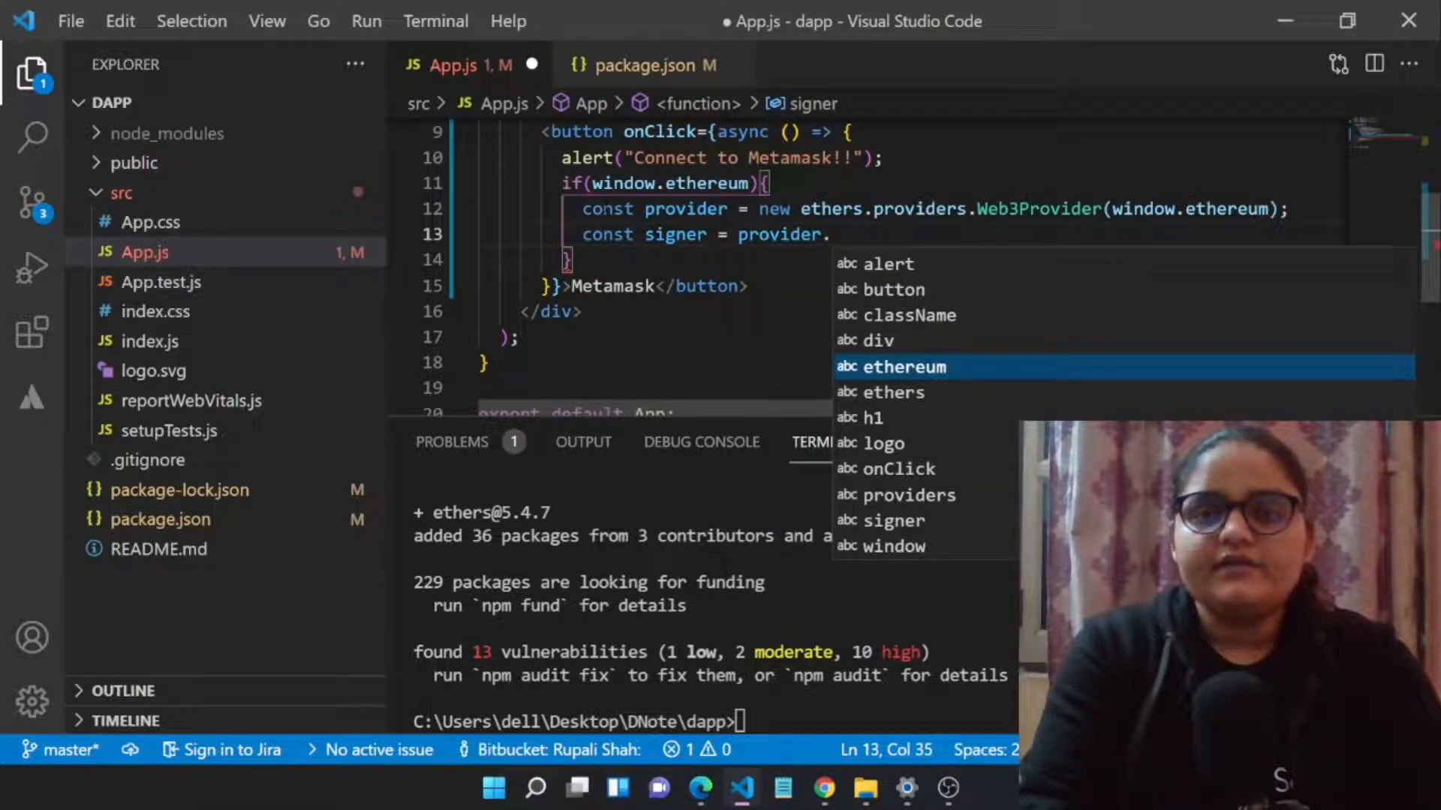
text(ge)
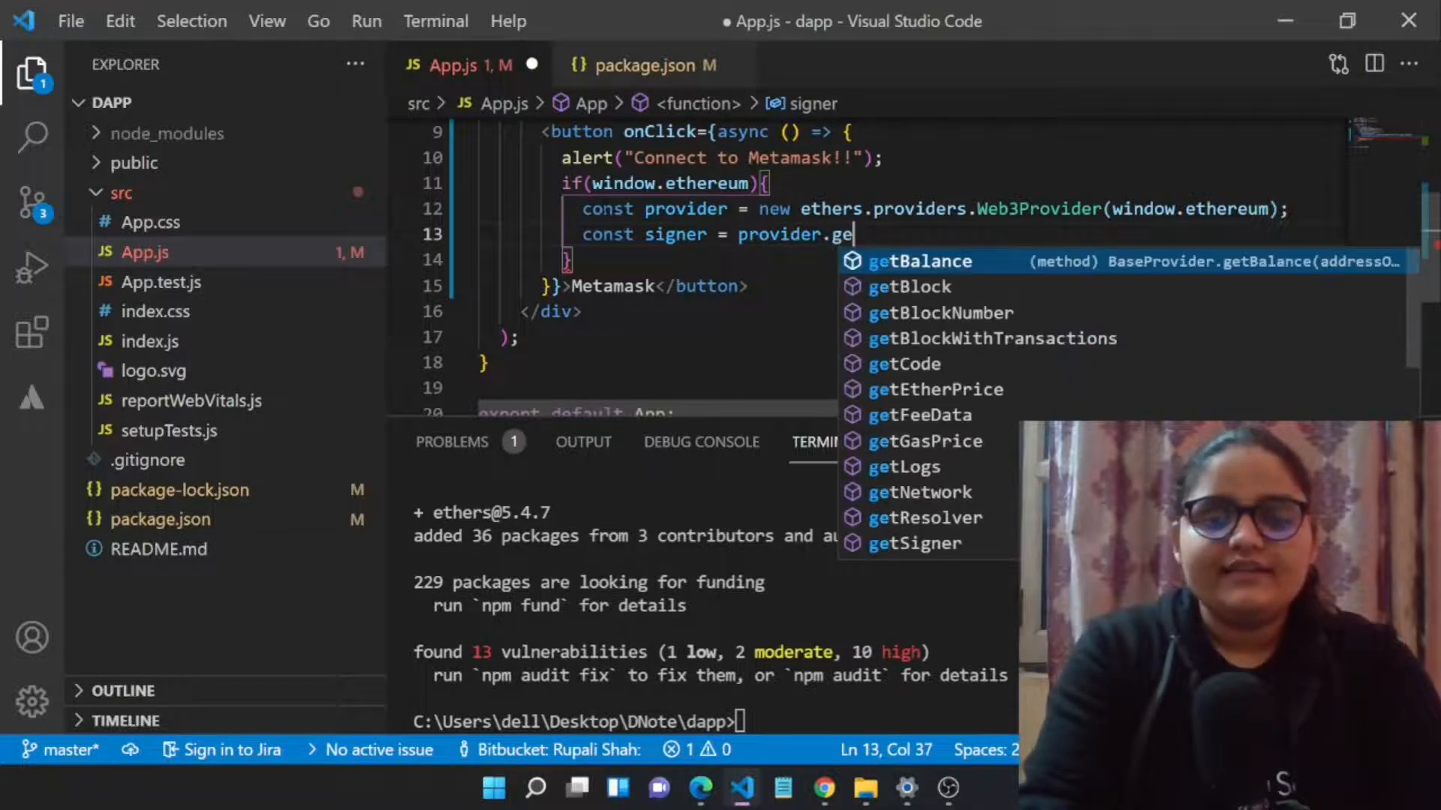
text(tSigner();)
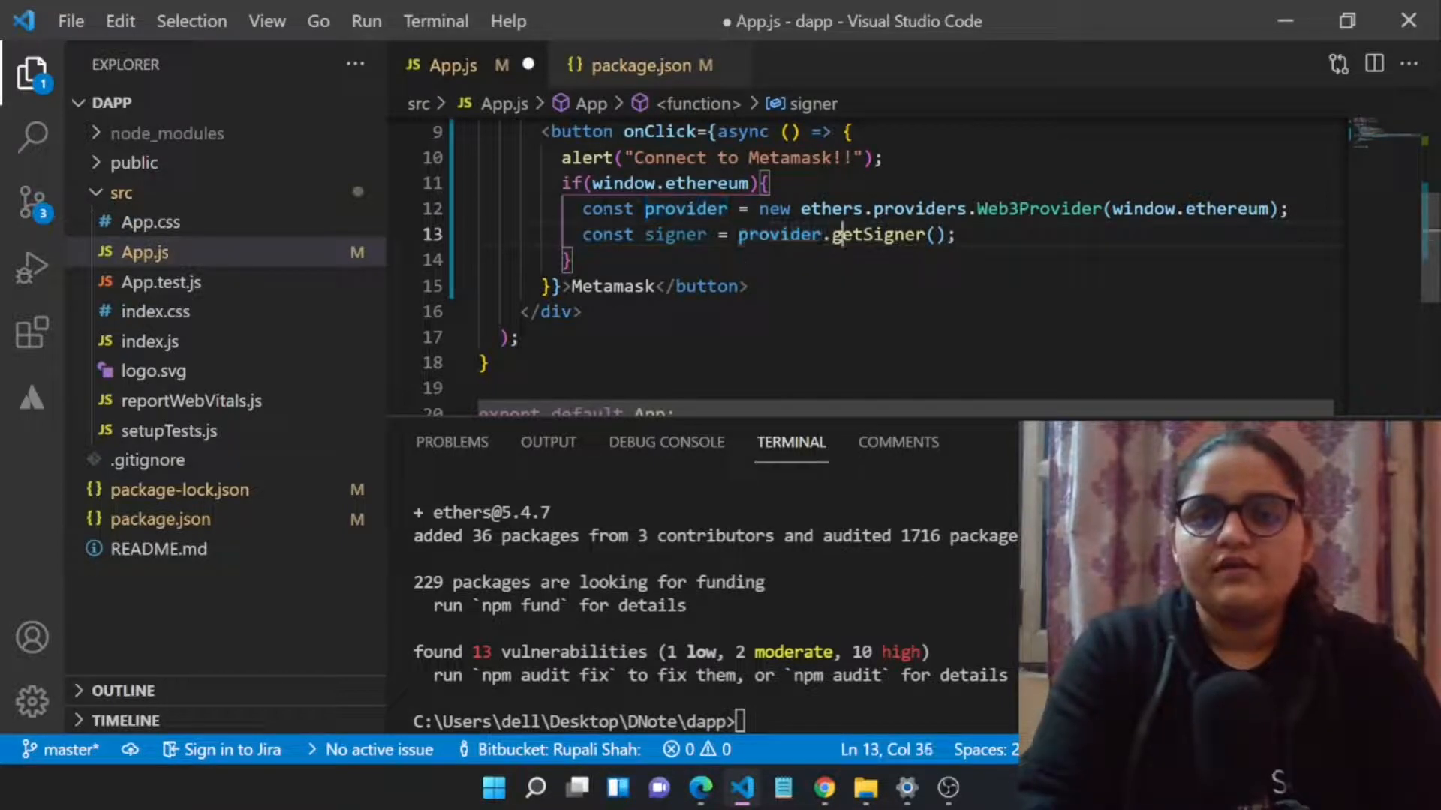
Step: Save App.js, then test the Metamask button and dismiss the Connect to Metamask!! alert
key(enter)
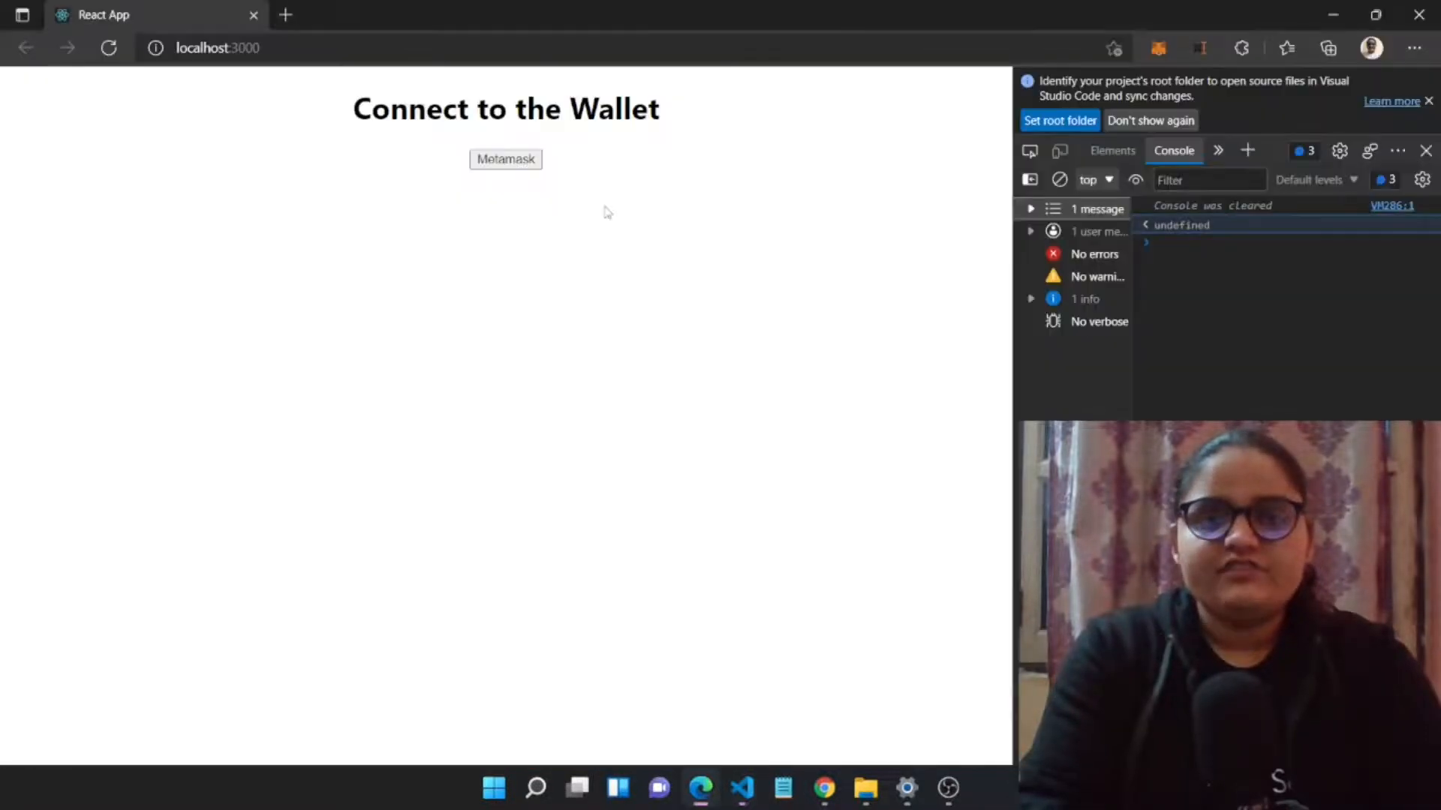
click(504, 159)
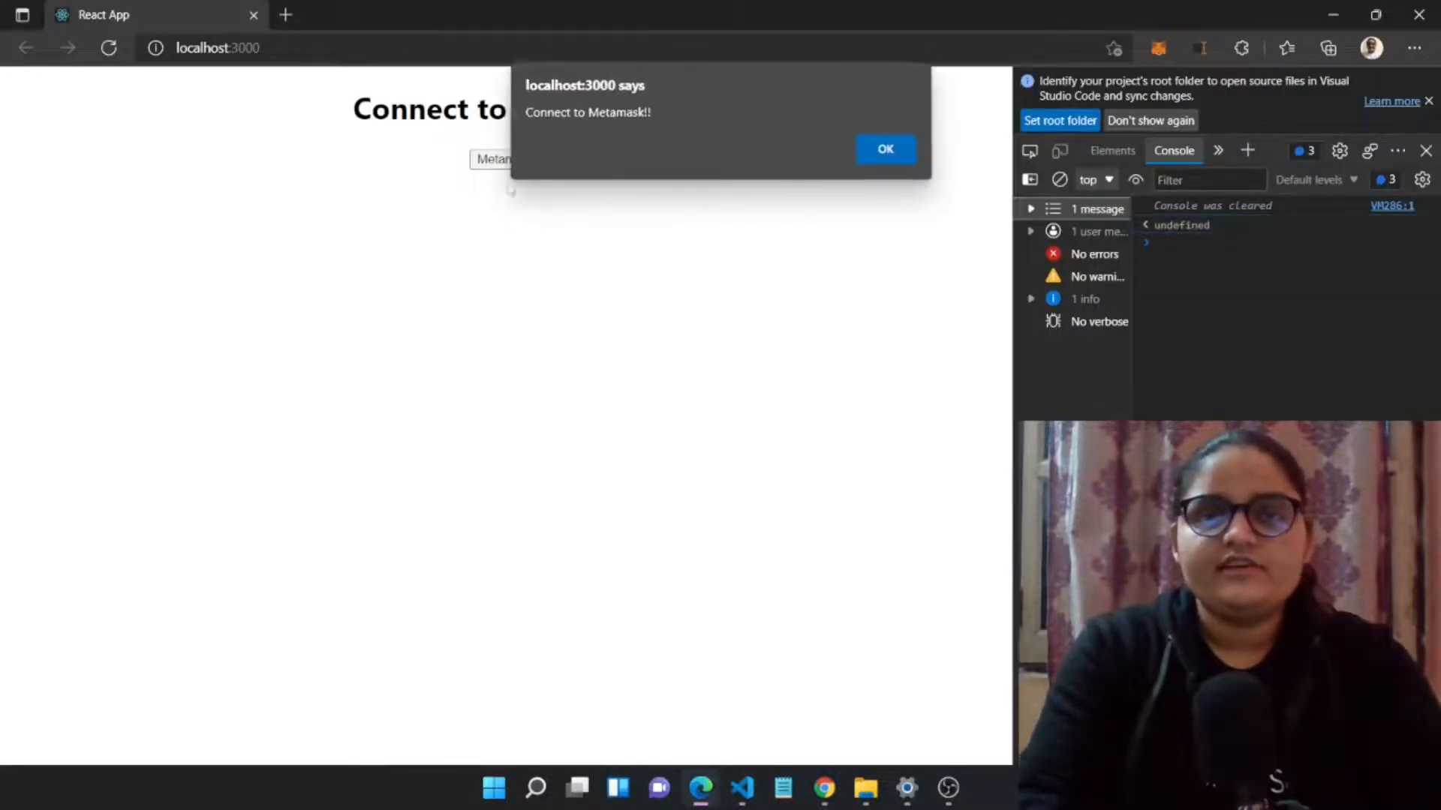
click(883, 149)
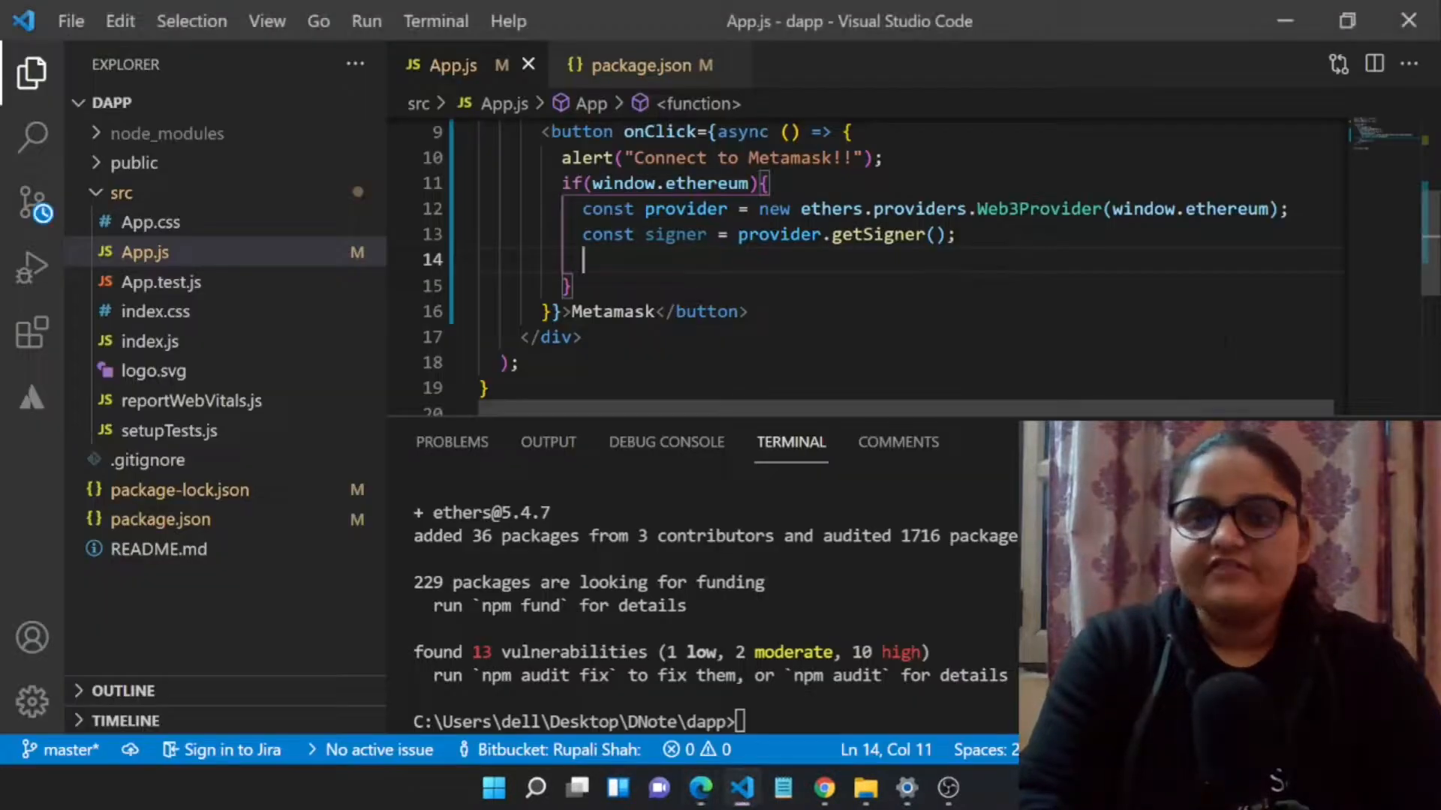
Step: Add console.log(provider,signer) inside the window.ethereum block
text(console)
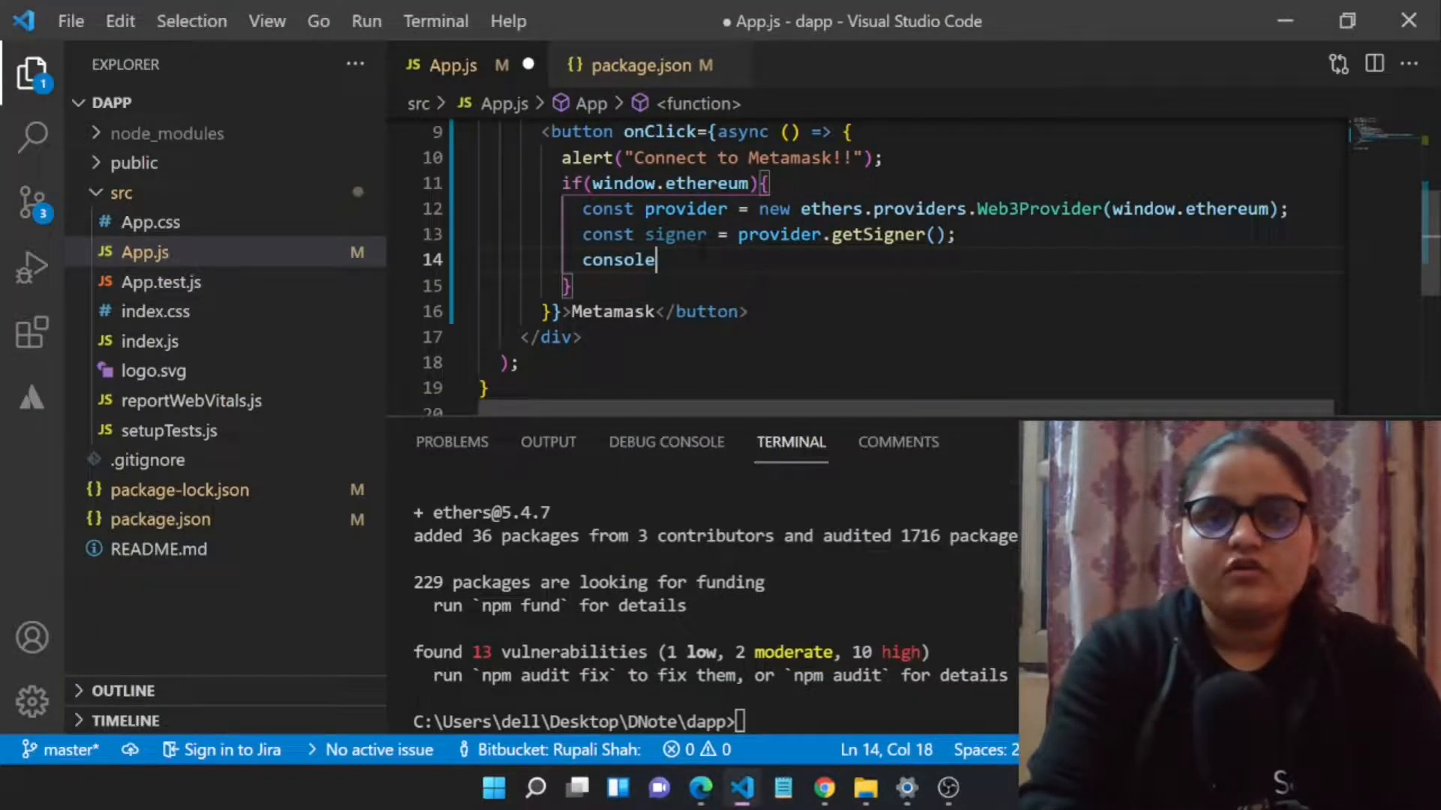
text(.log()
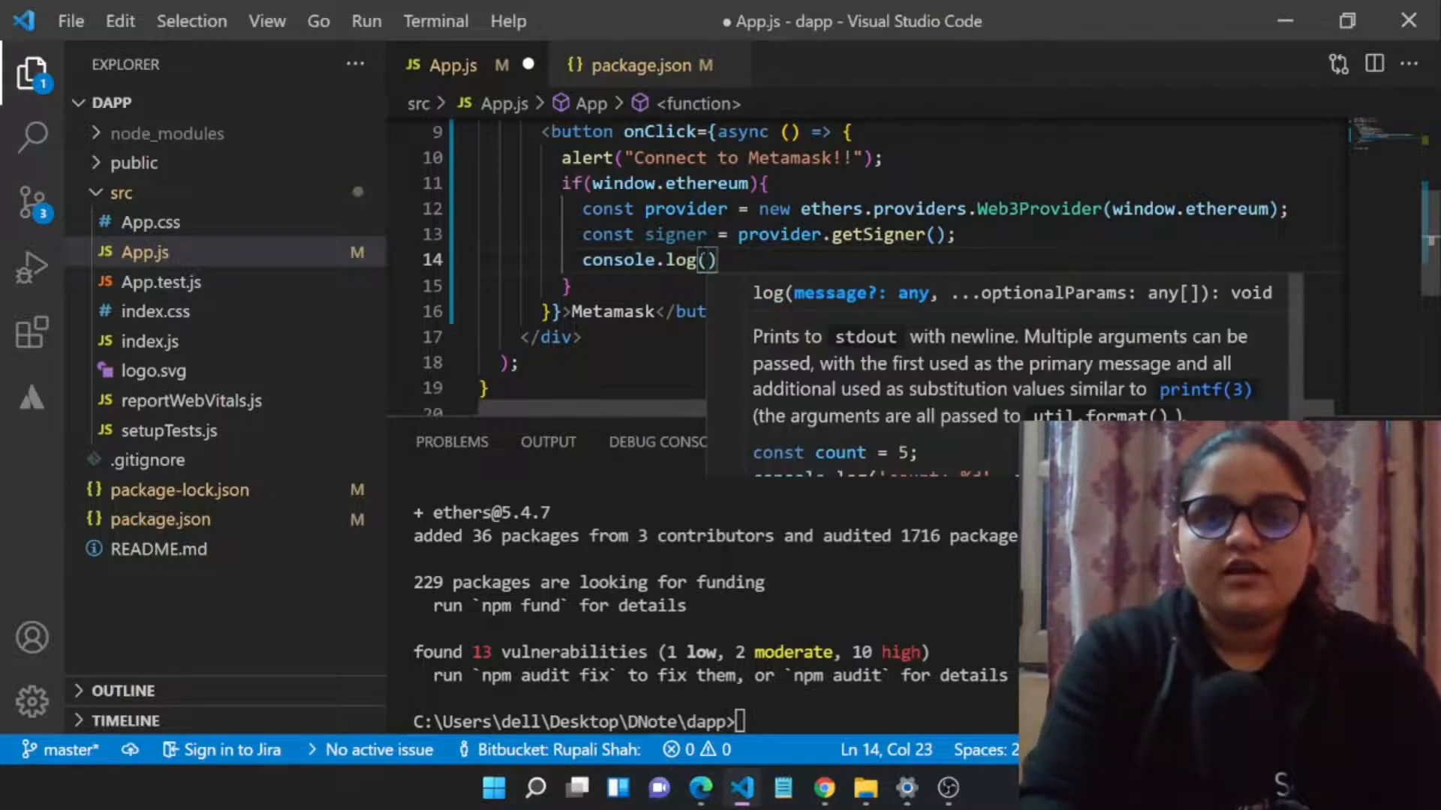
text(provider)
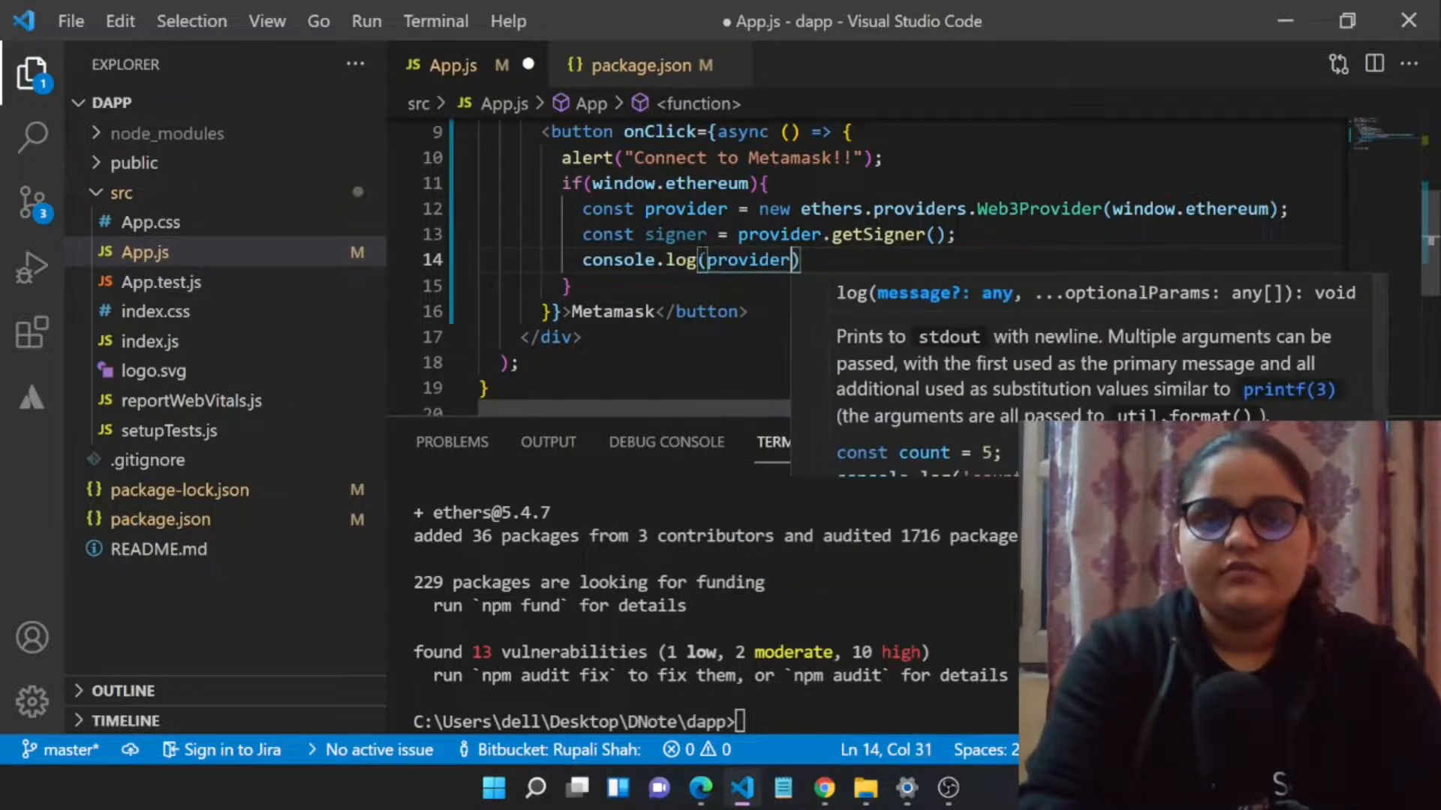
text(,signer)
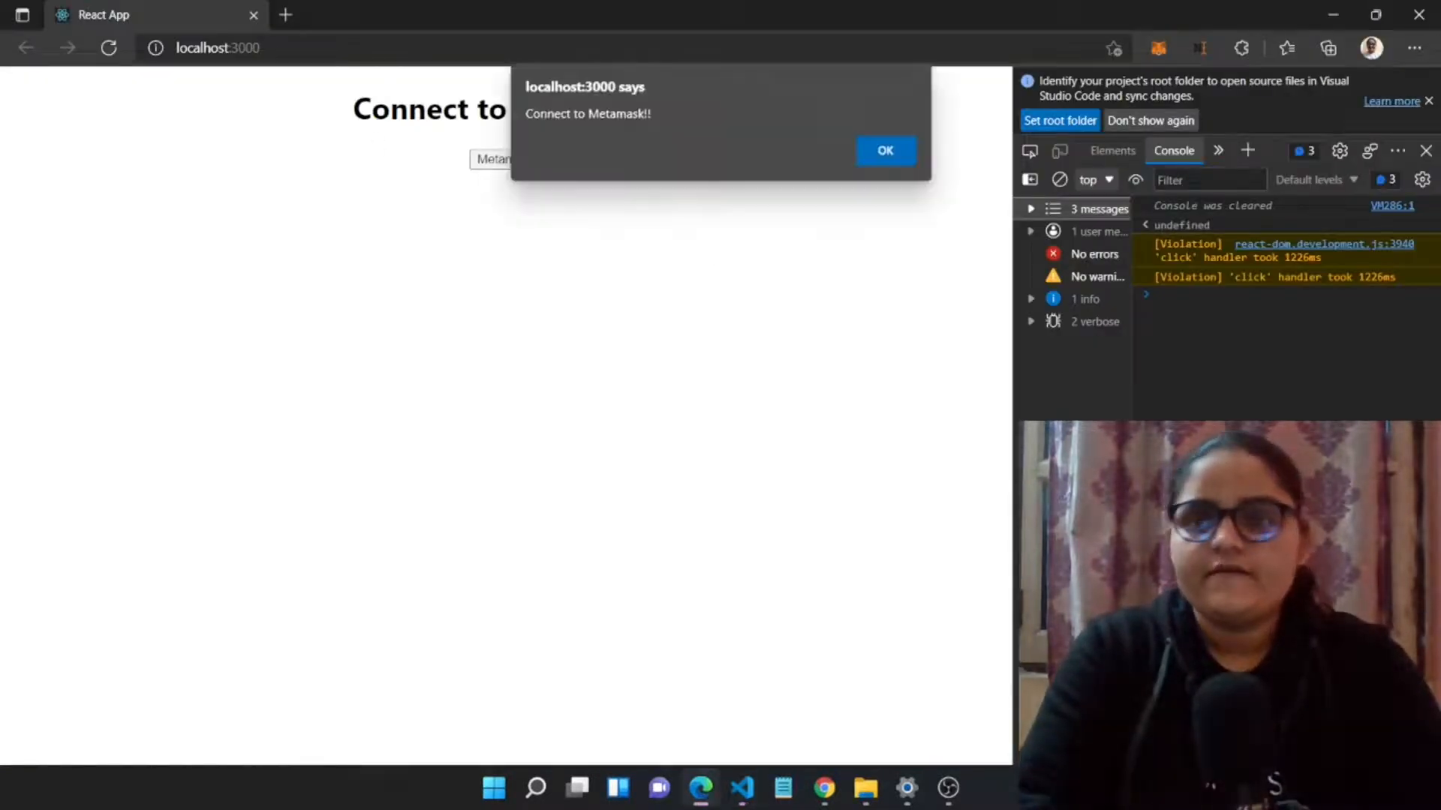
Step: Dismiss the Connect to Metamask!! alert and inspect the logged Web3Provider and JsonRpcSigner objects
click(883, 150)
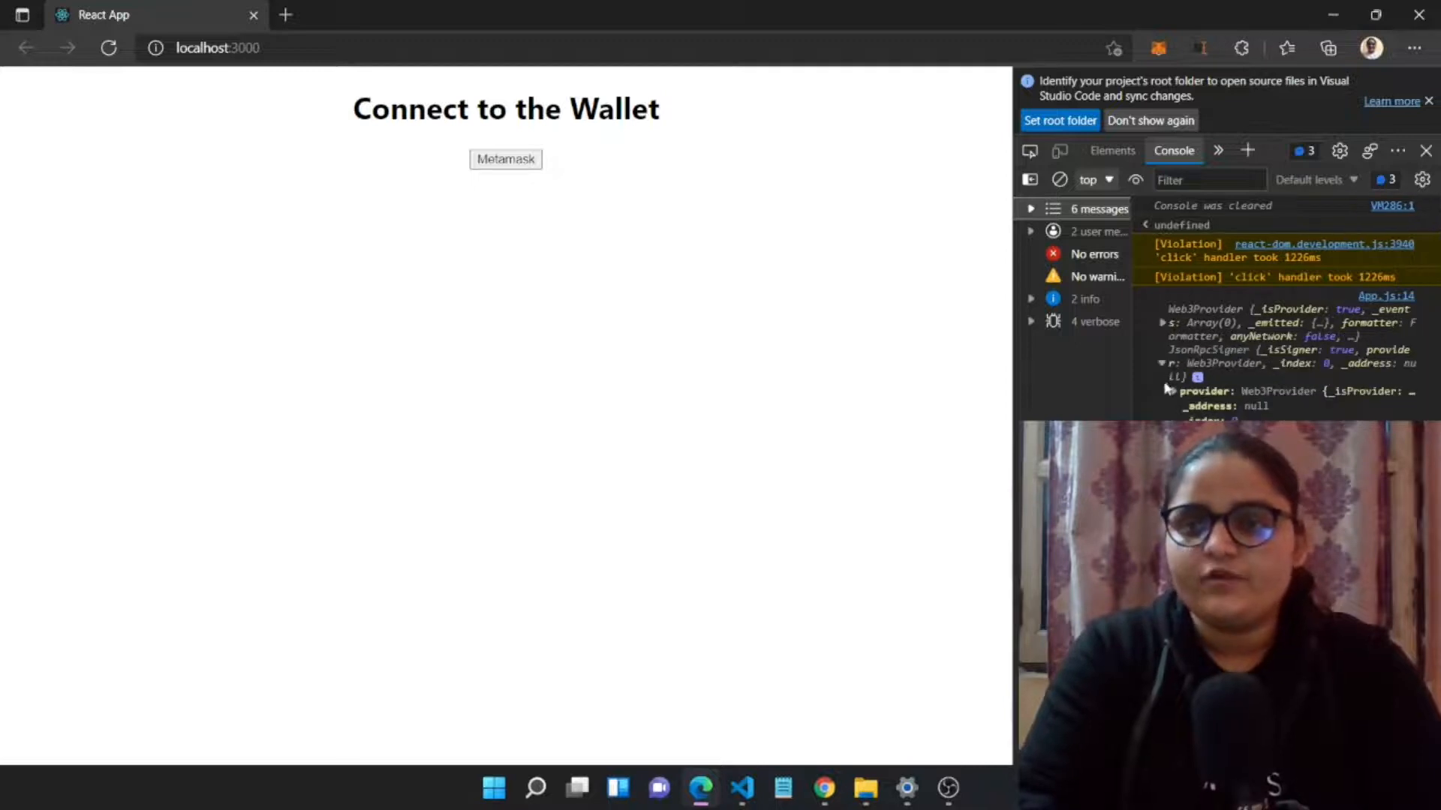
click(741, 788)
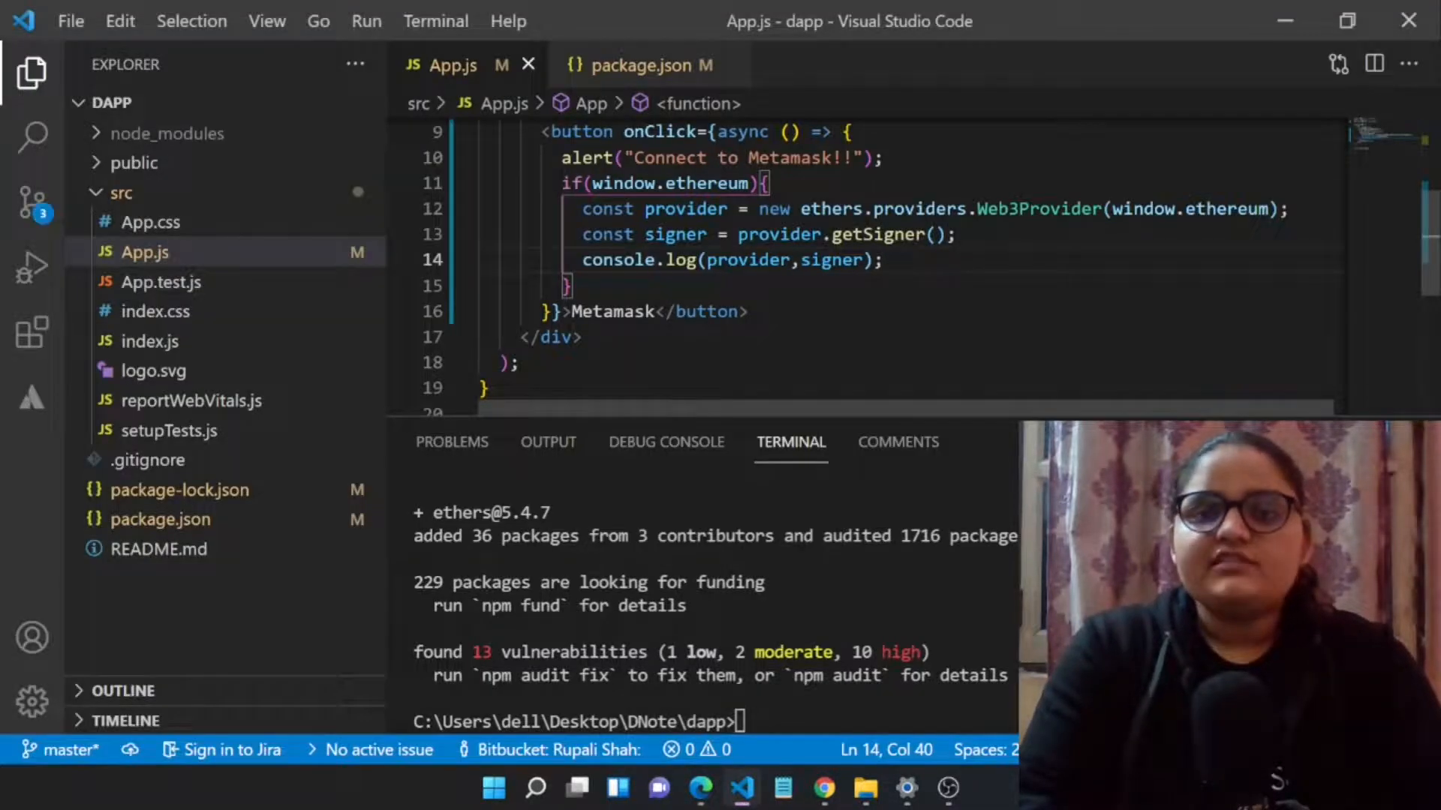
Step: Replace signer in the console.log with await signer.getAddress()
key(Enter)
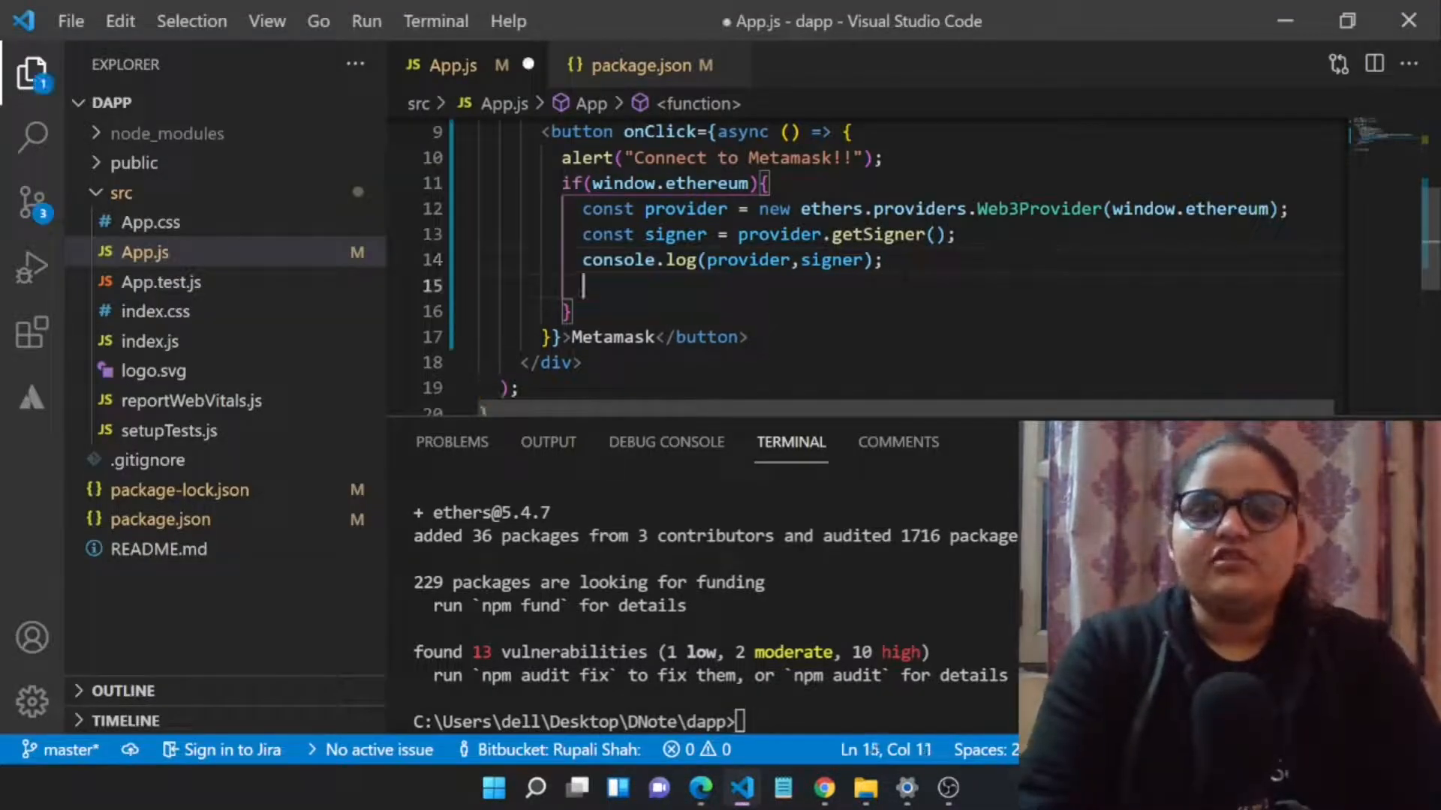
click(809, 260)
text(.ge)
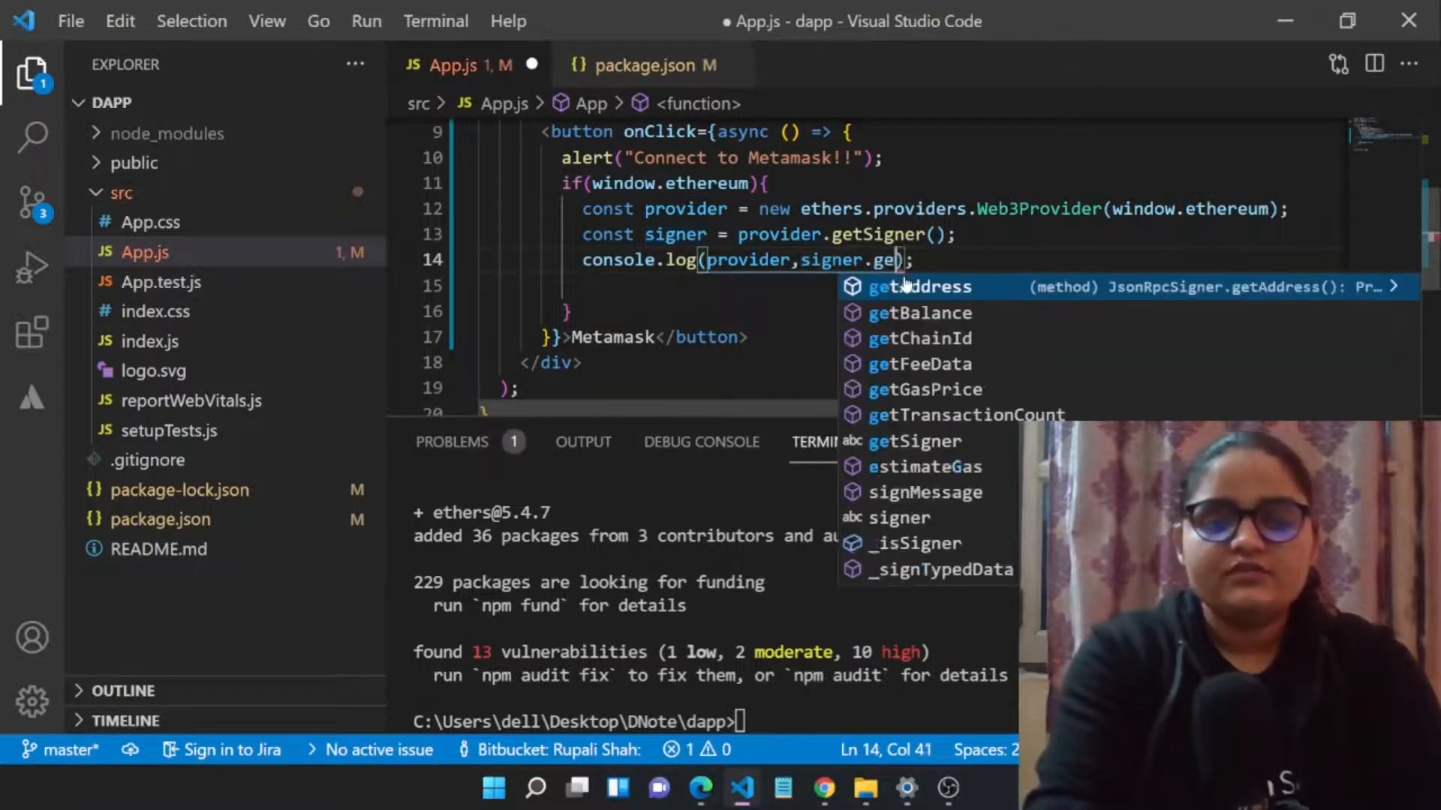
key(Tab)
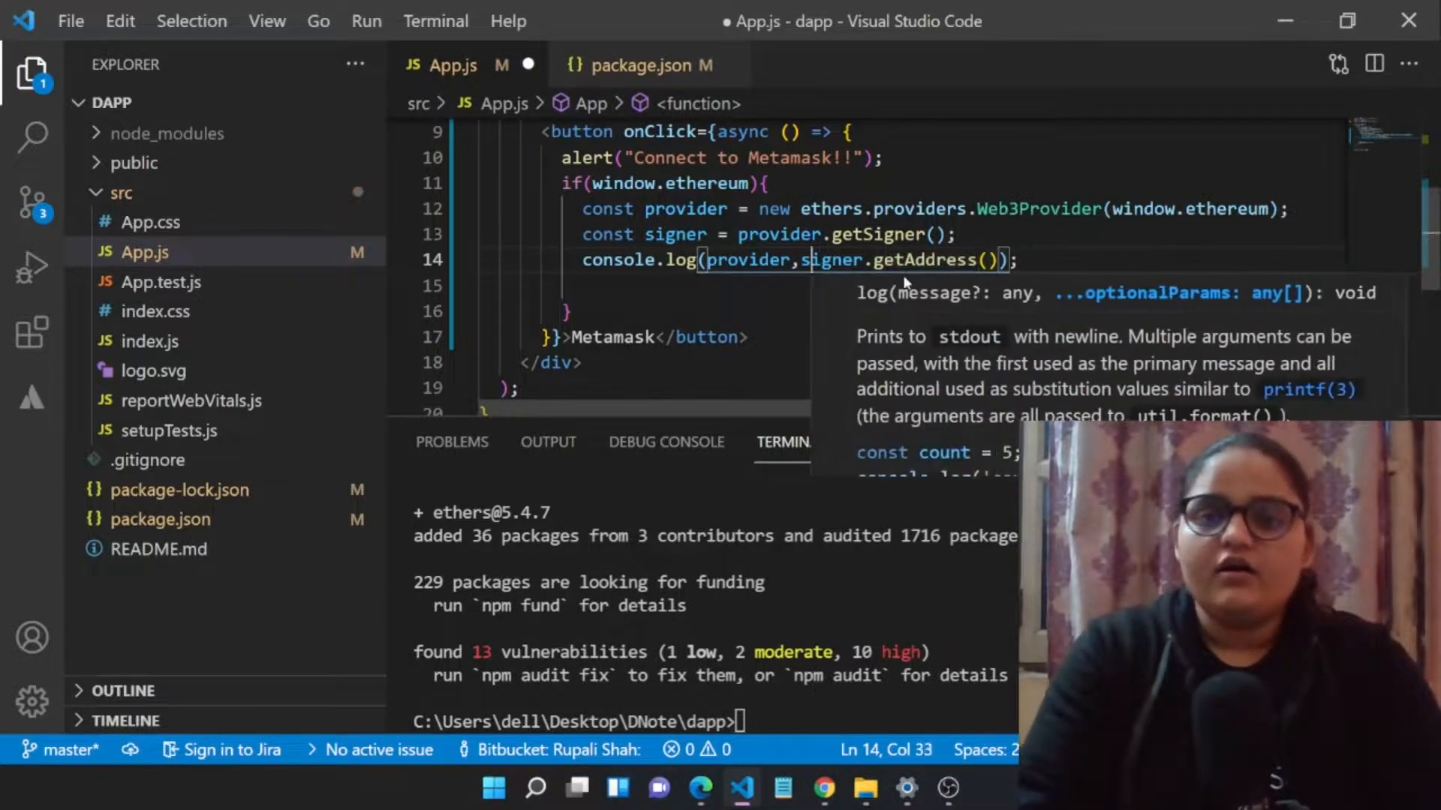
text(await)
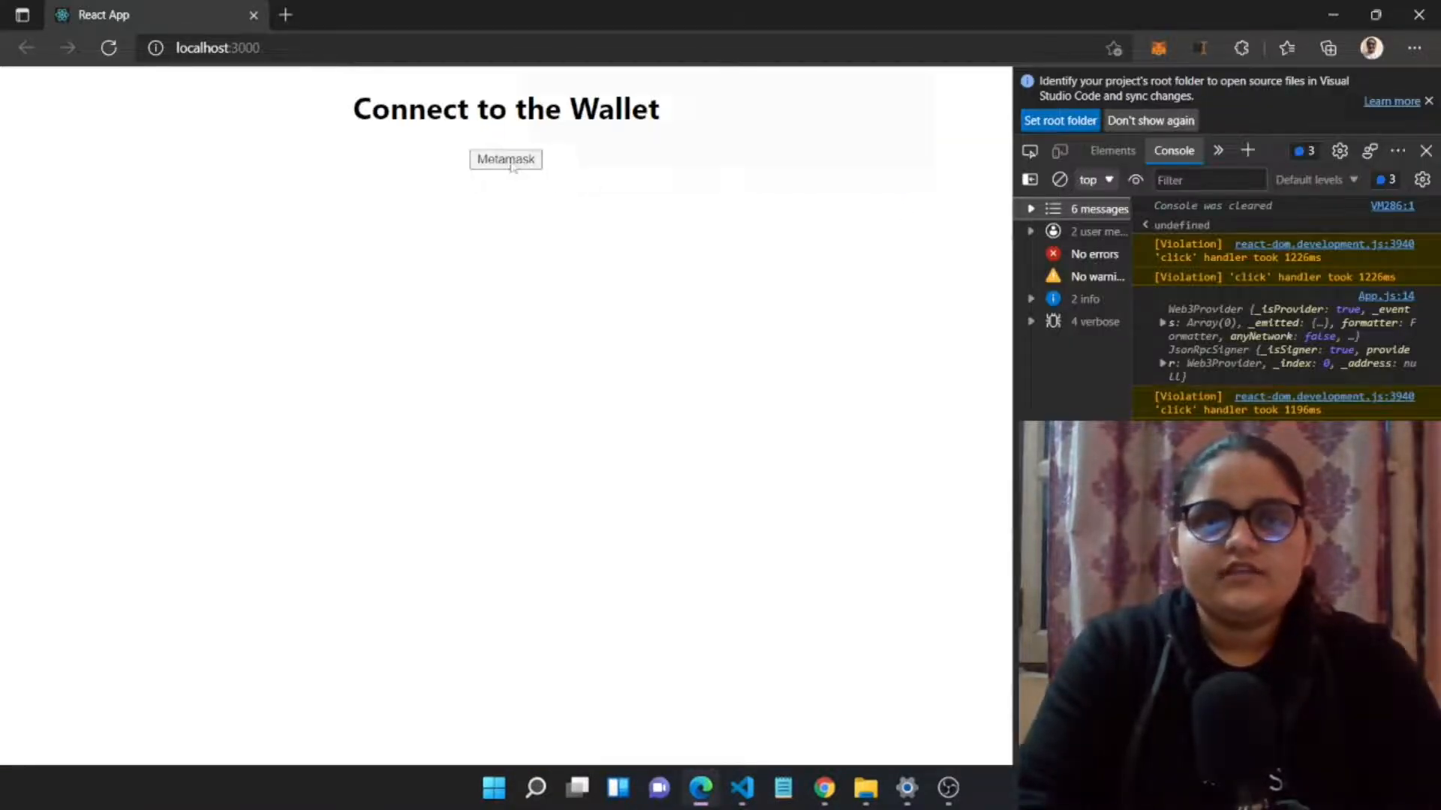
Step: Connect MetaMask Account 3 to localhost:3000 and rerun the Metamask button to log the address
click(505, 159)
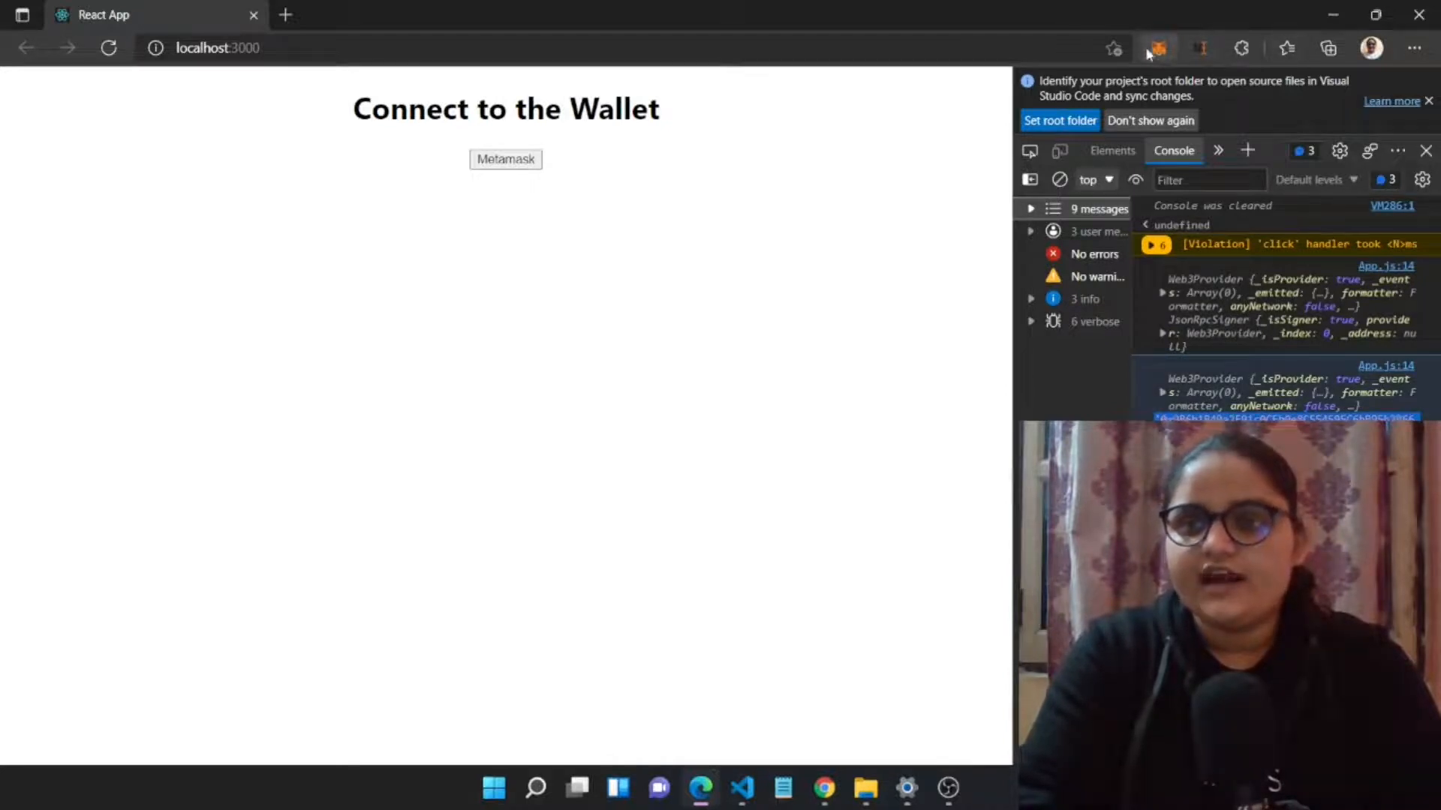
click(1156, 48)
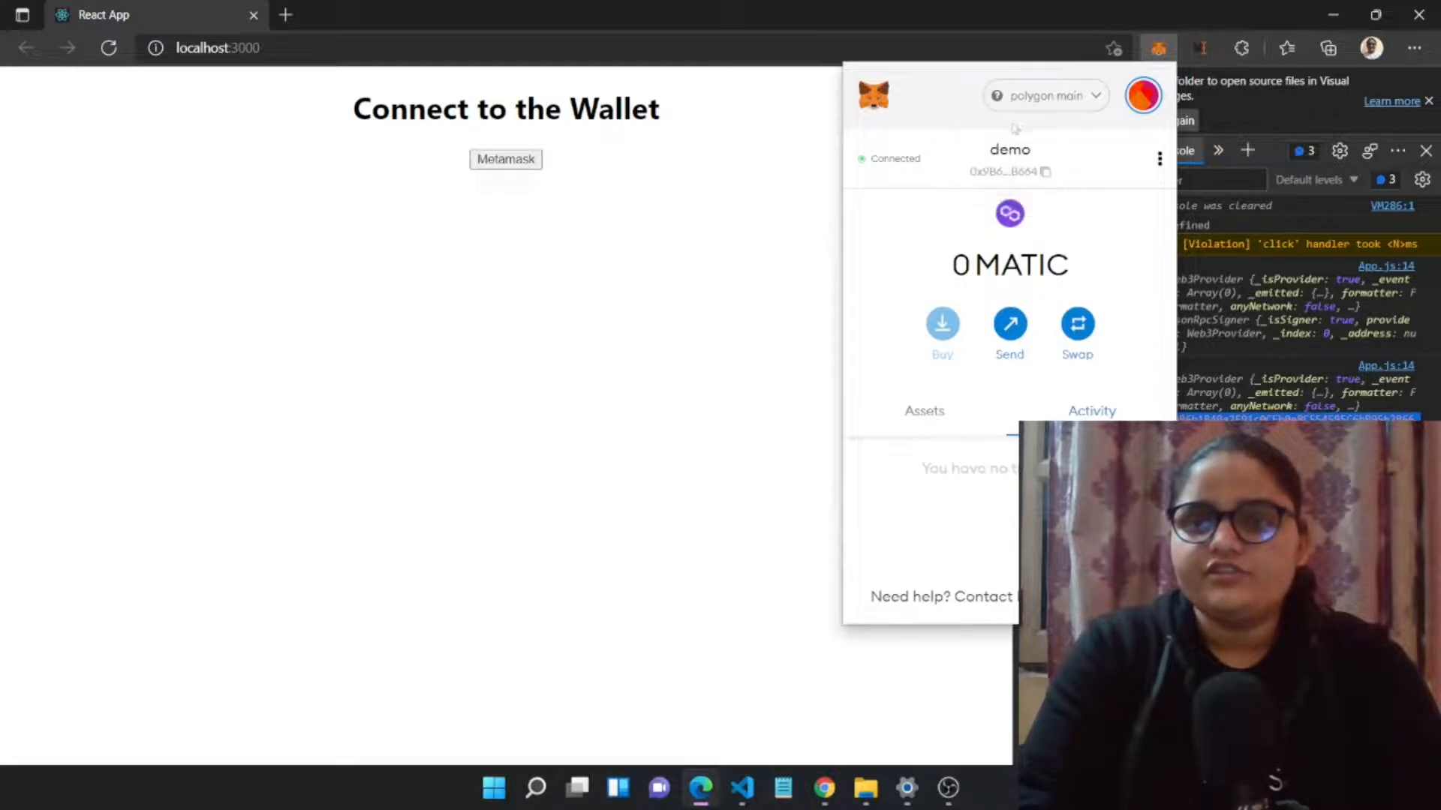
click(1144, 95)
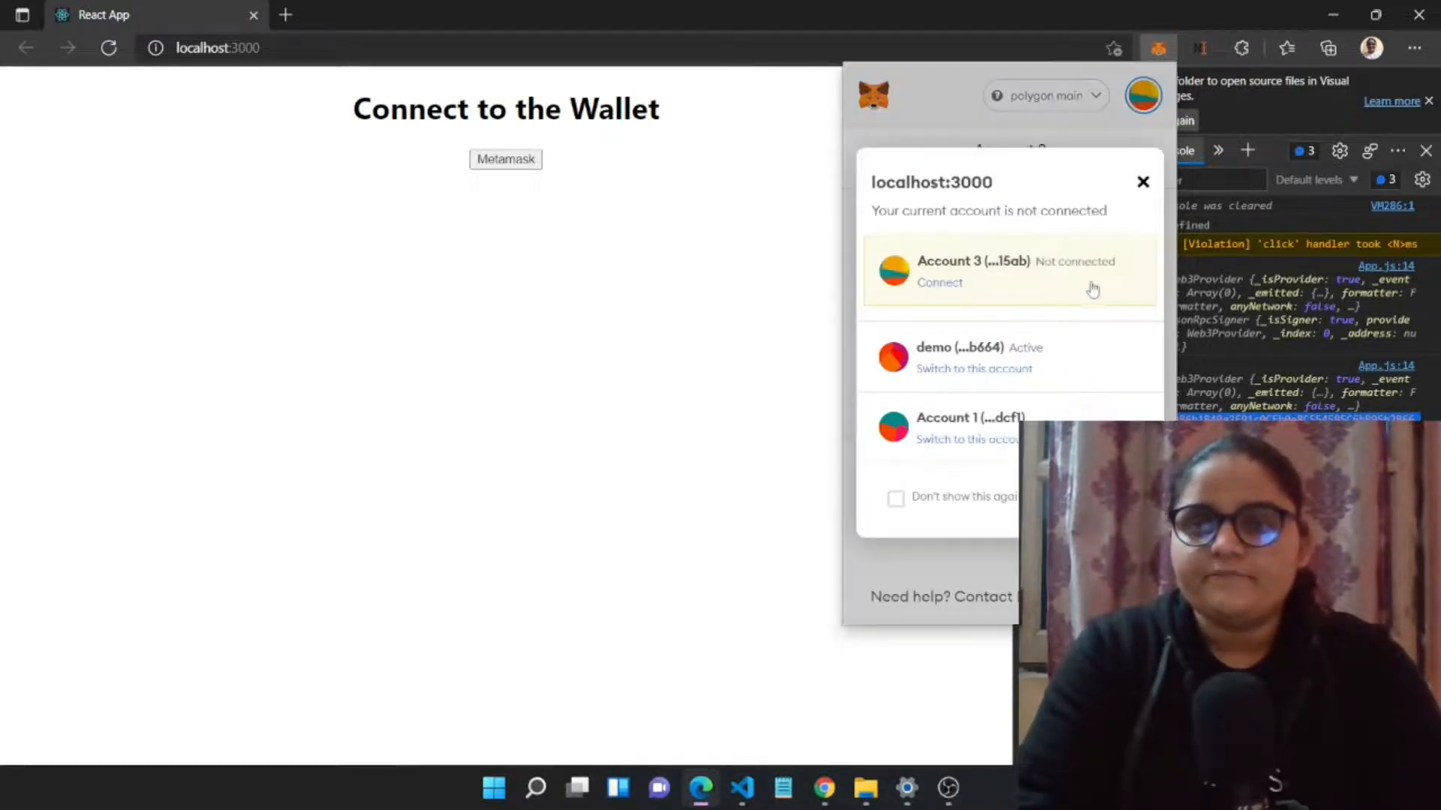
click(939, 282)
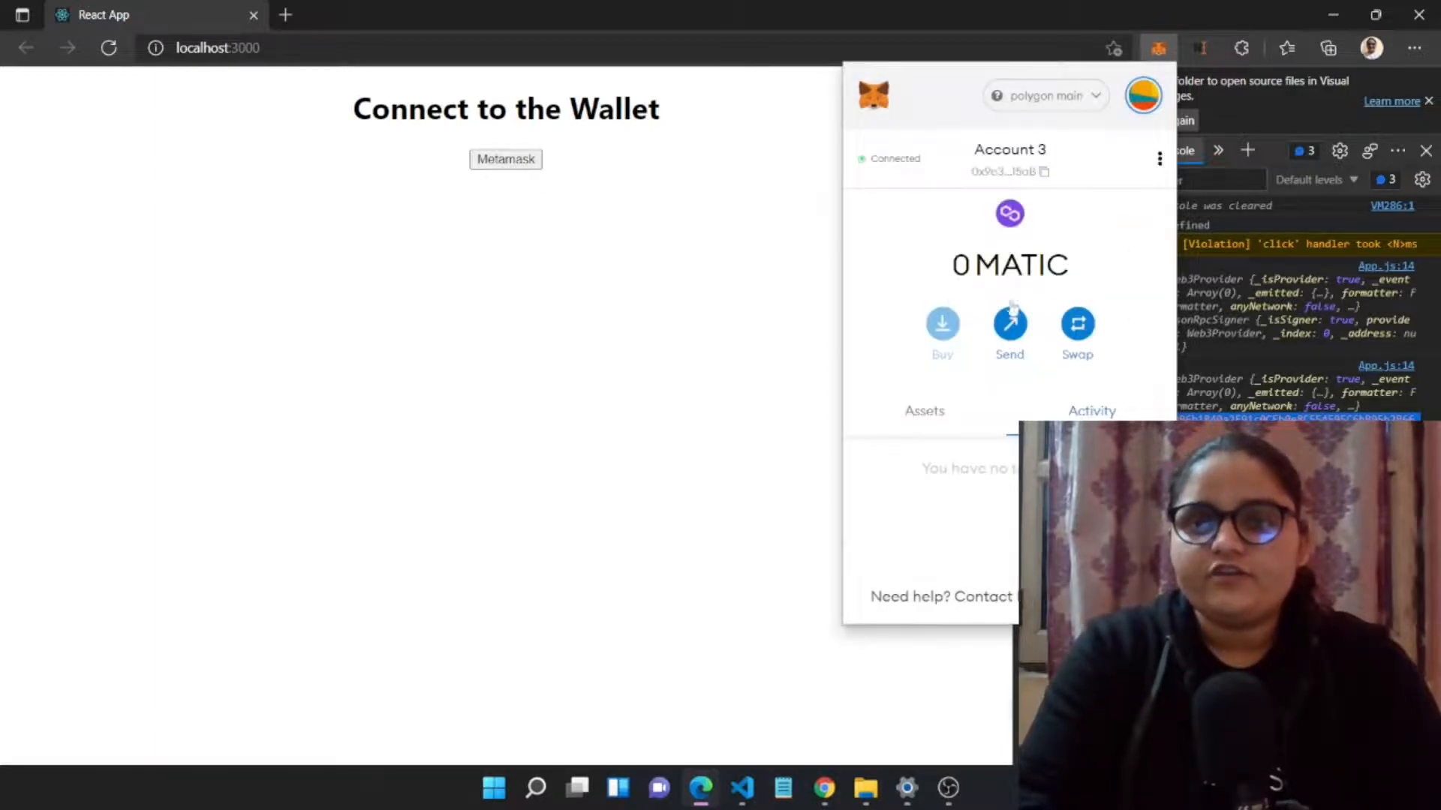
mouse_move(786, 298)
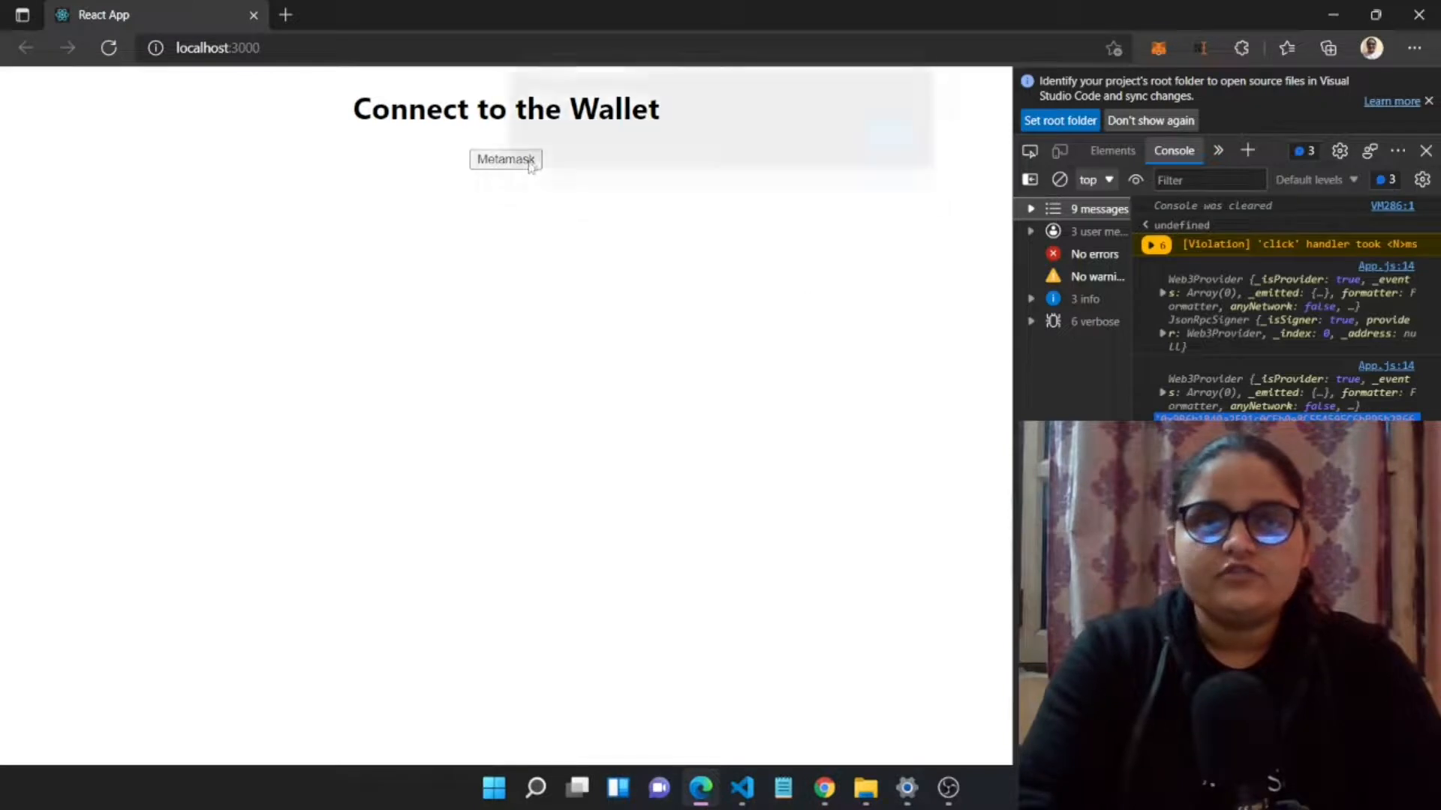
click(505, 159)
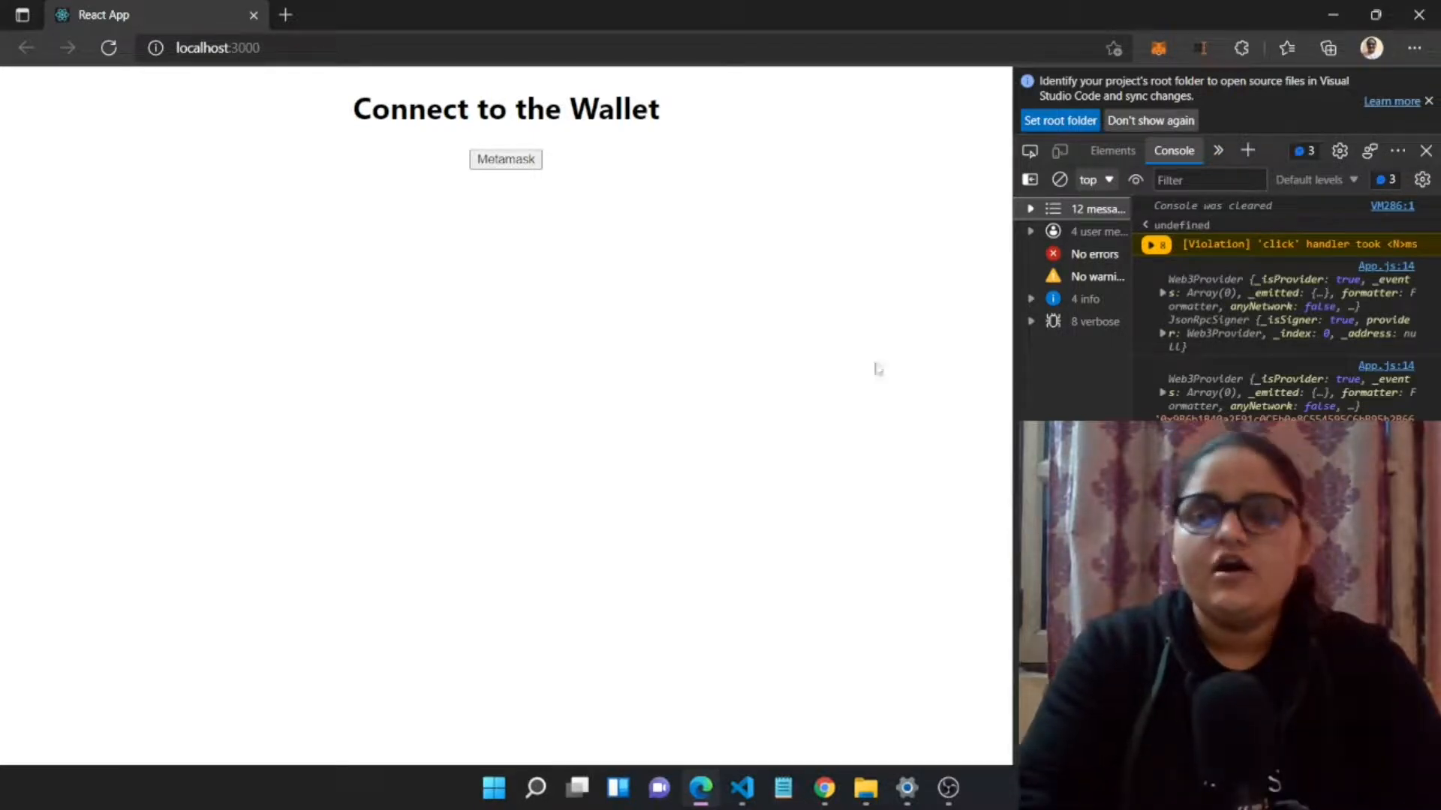
click(741, 789)
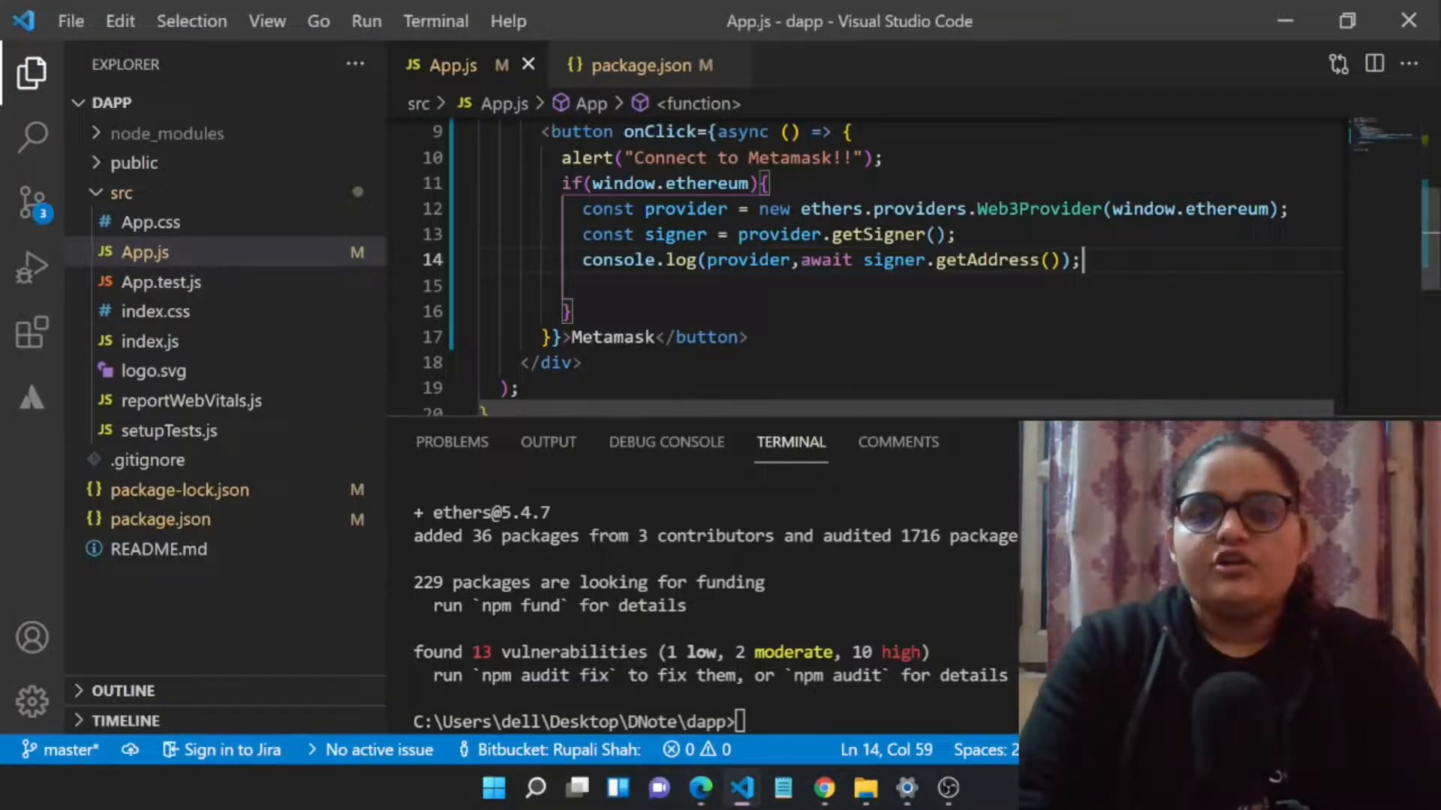
Step: Add const sign = signer.signMessage("Welcome to Newton School!!") on a new line
key(Enter)
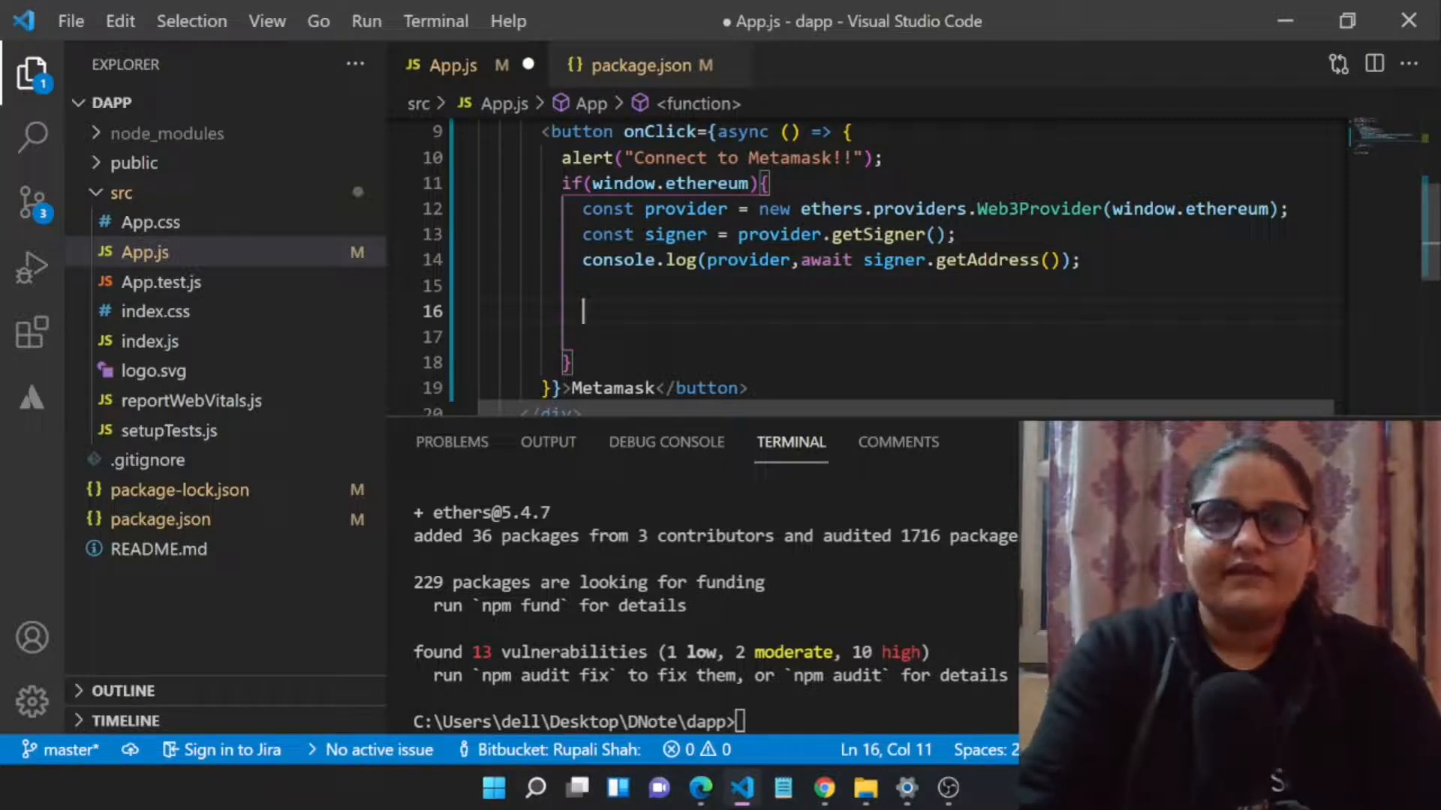
text(const s)
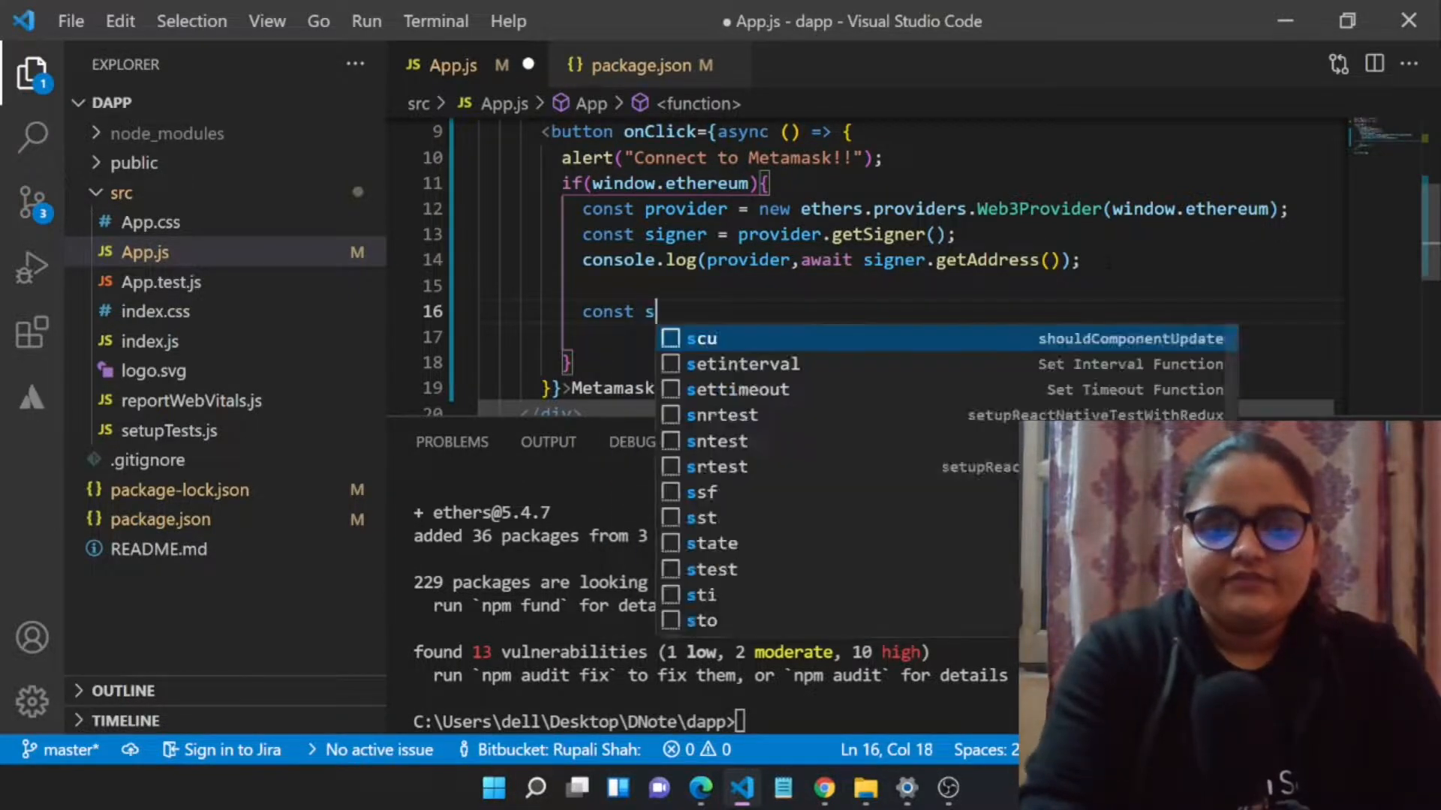
text(ign =)
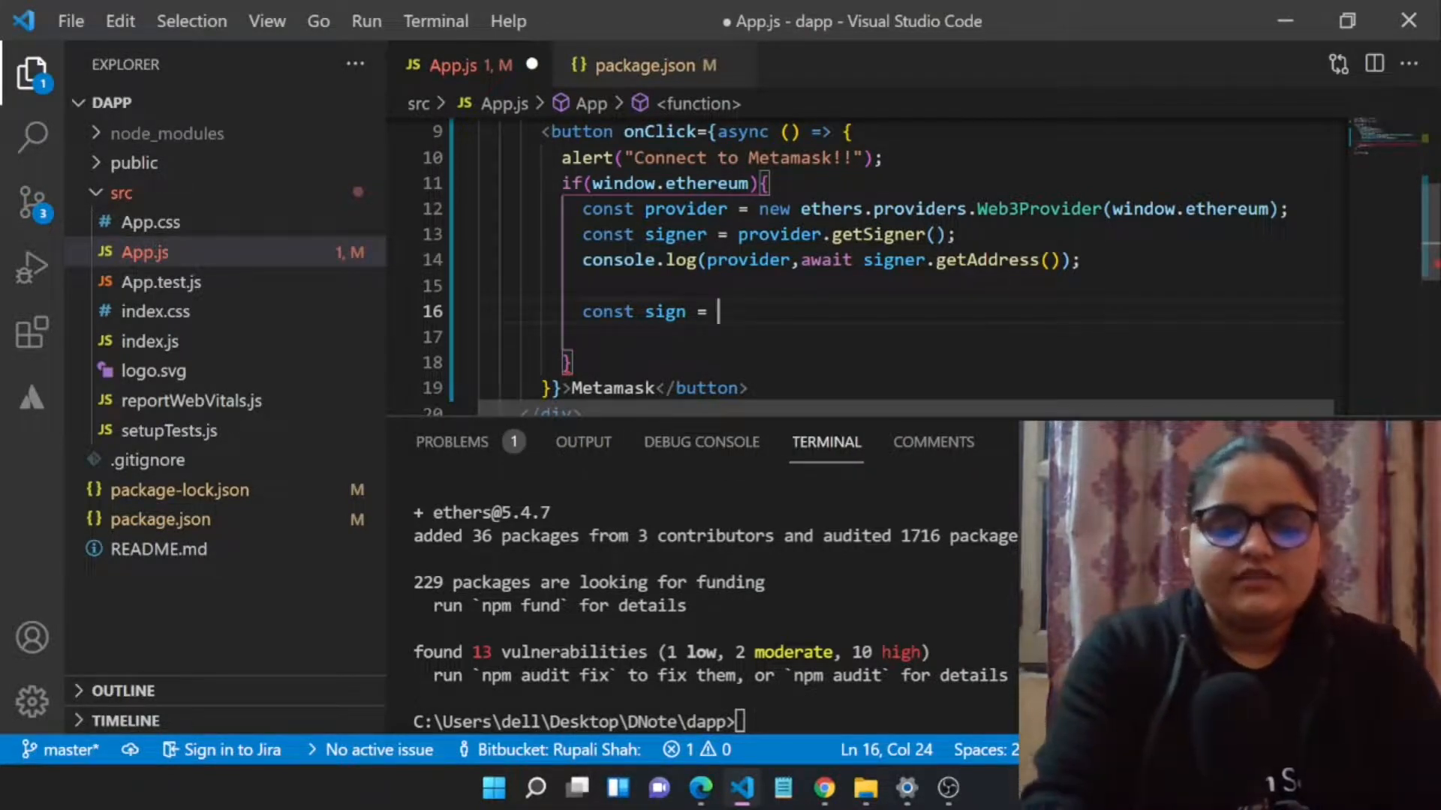
text(signer)
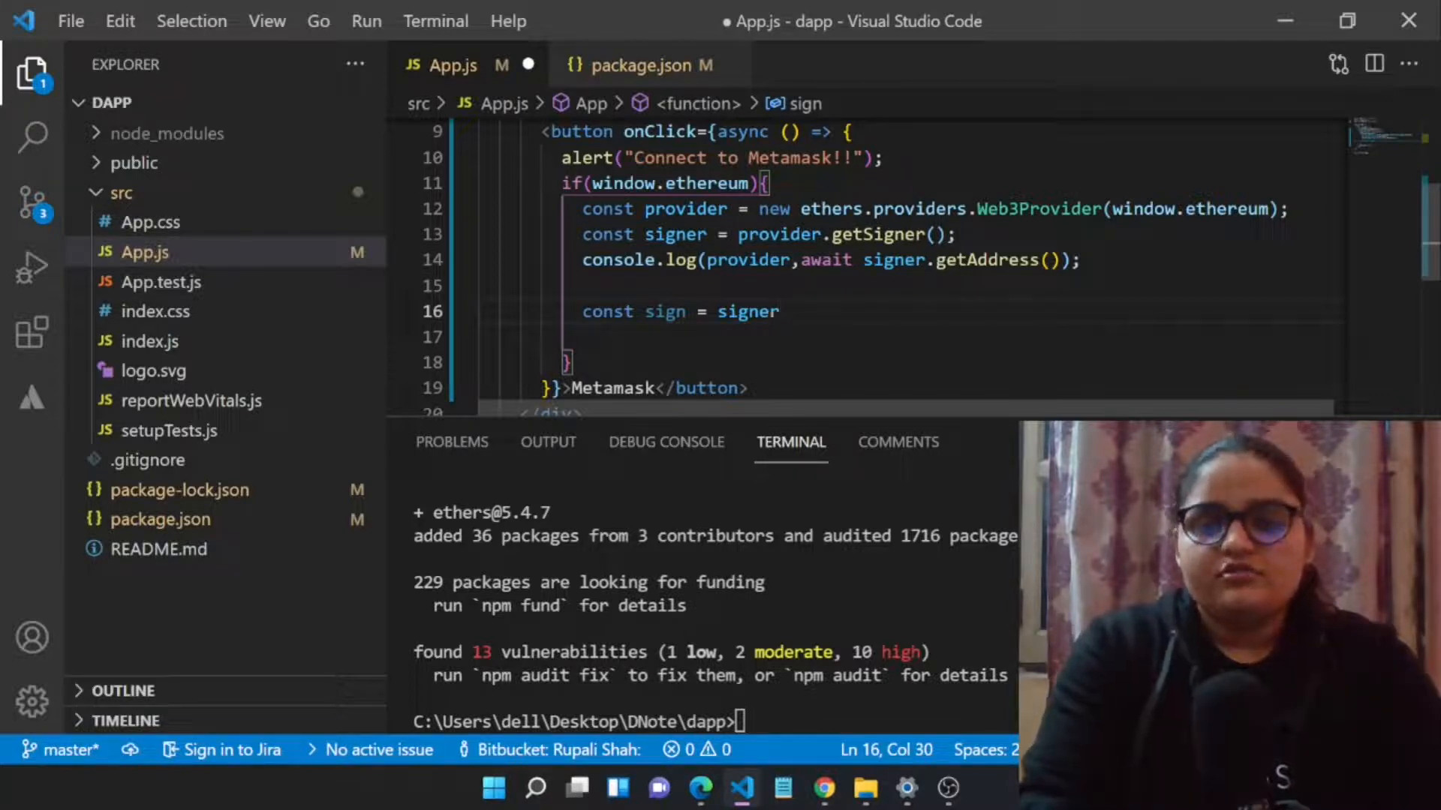
text(.)
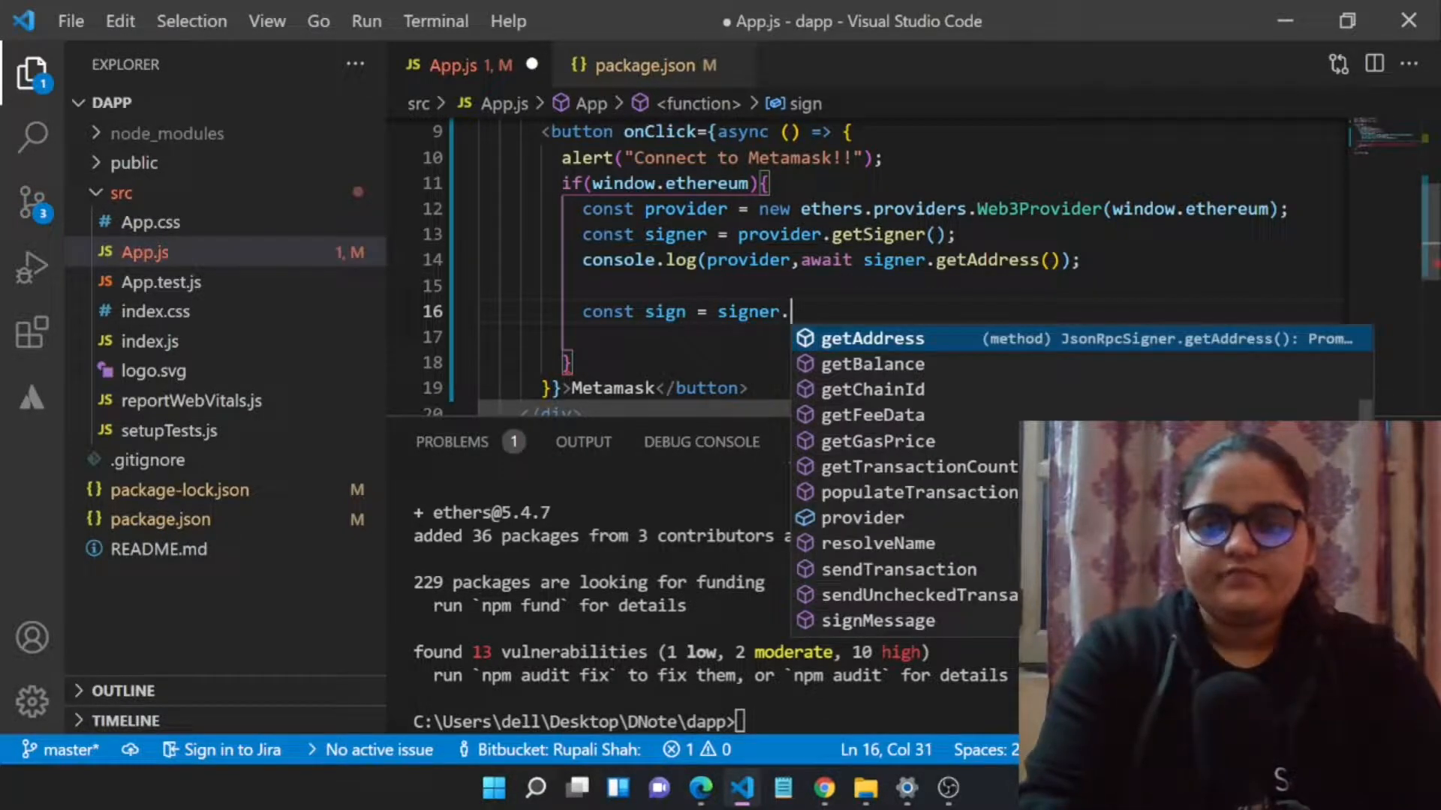
text(ge)
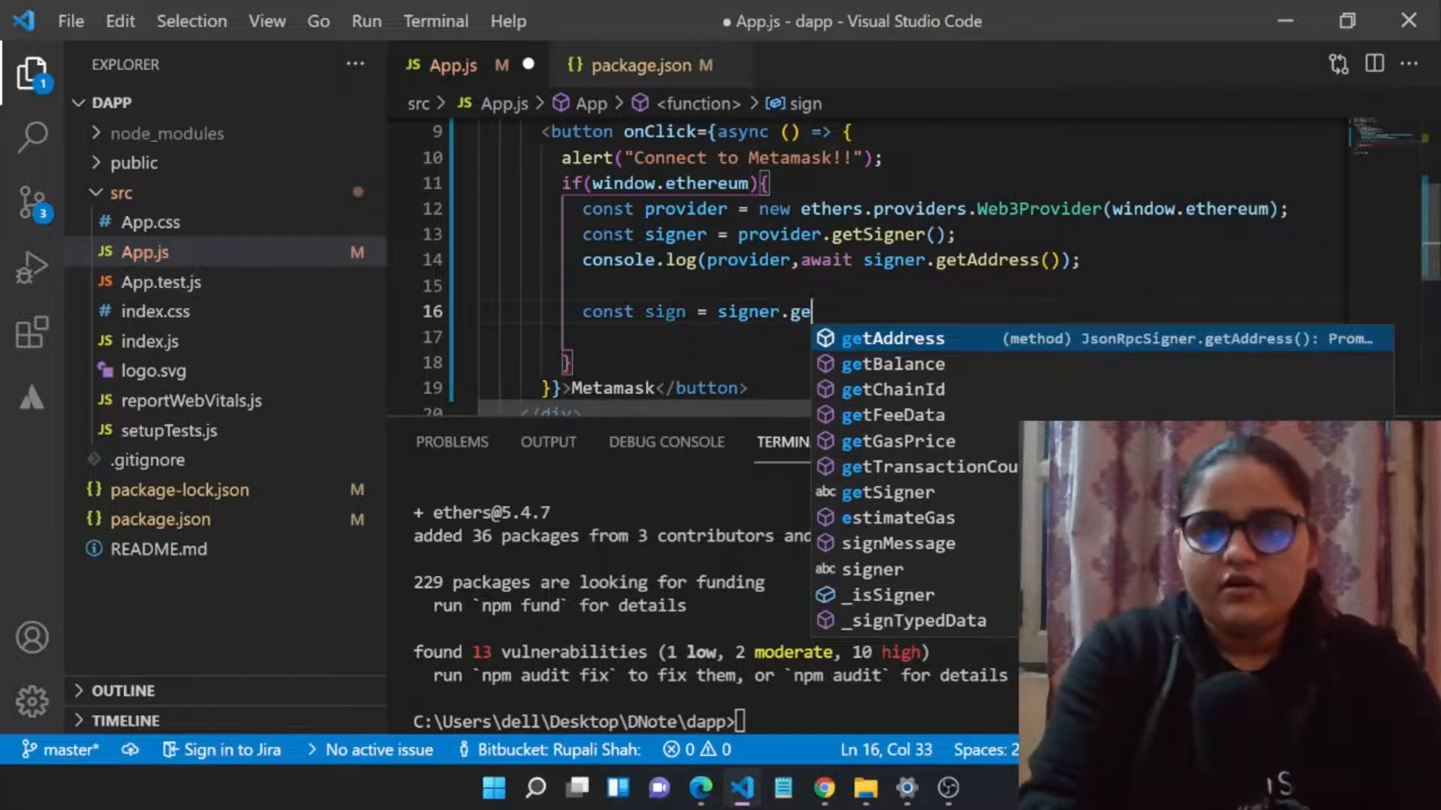
key(Backspace)
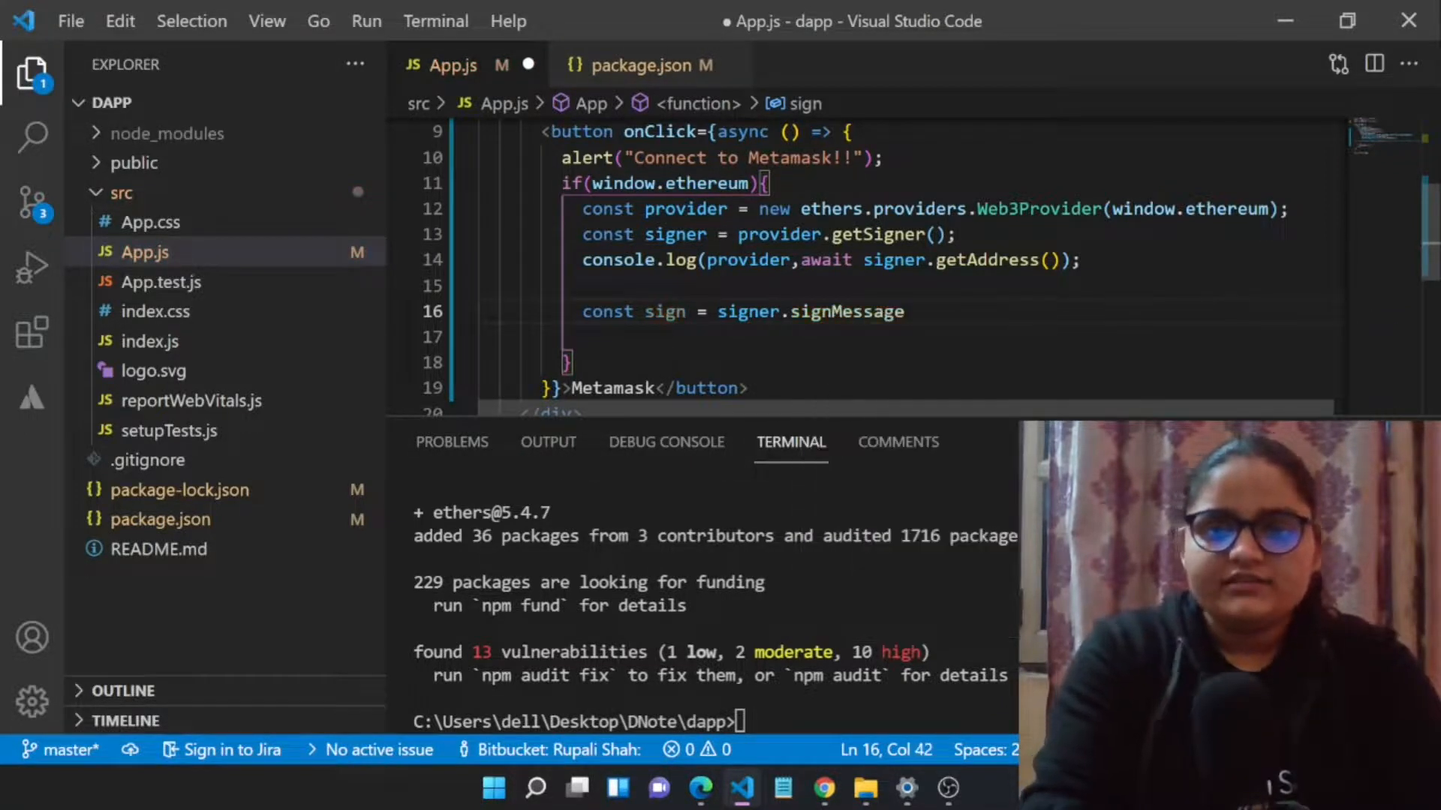
text((""))
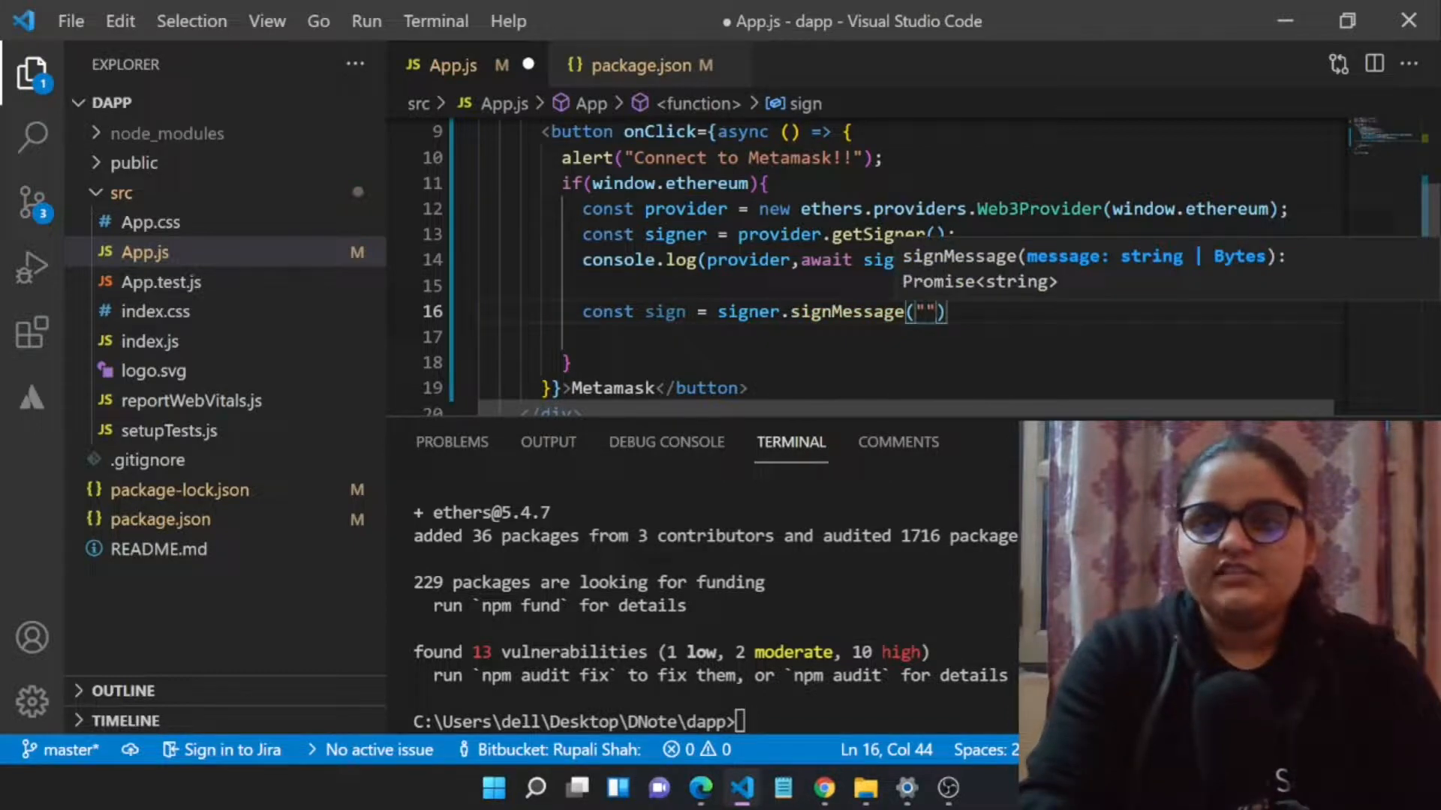
text(Well)
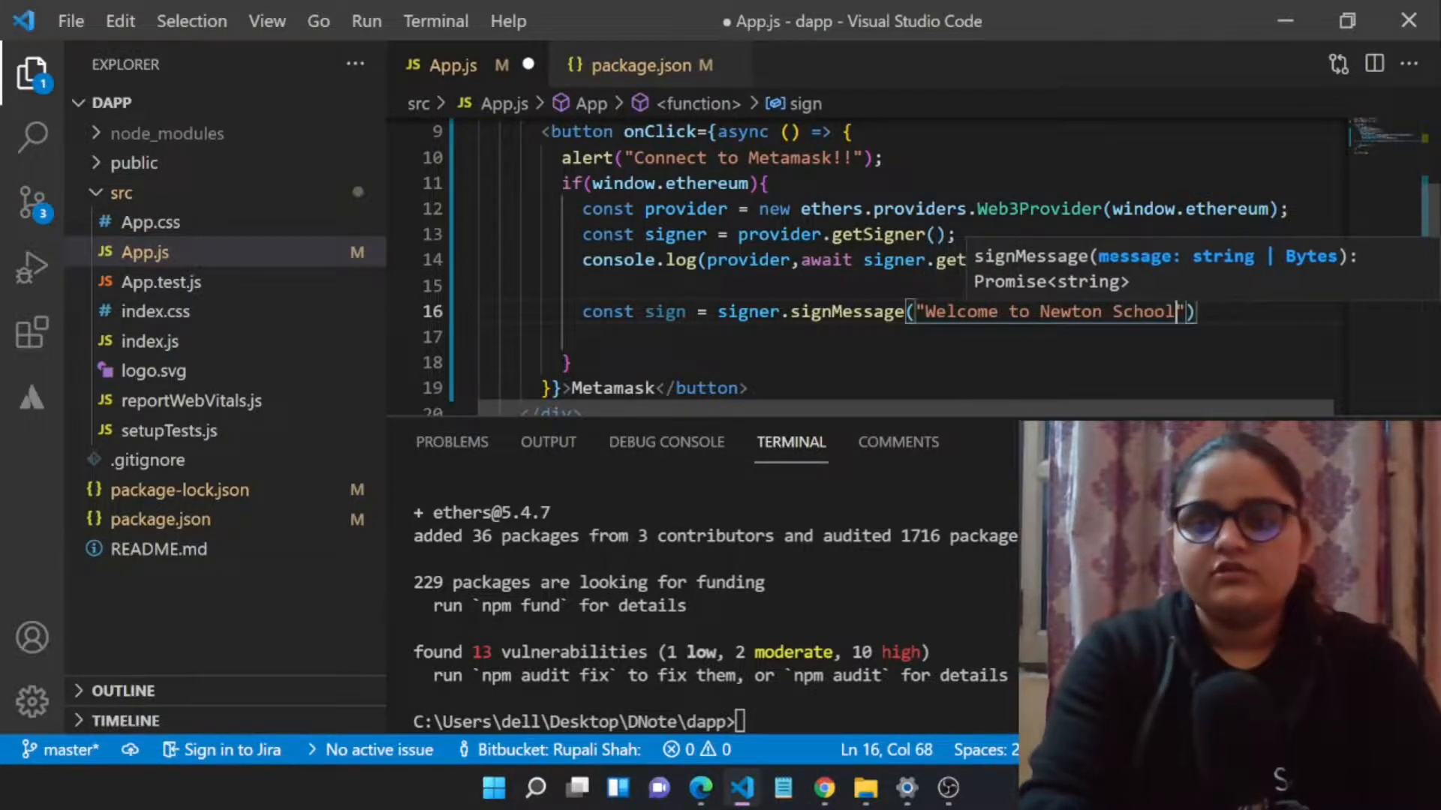
text(!!)
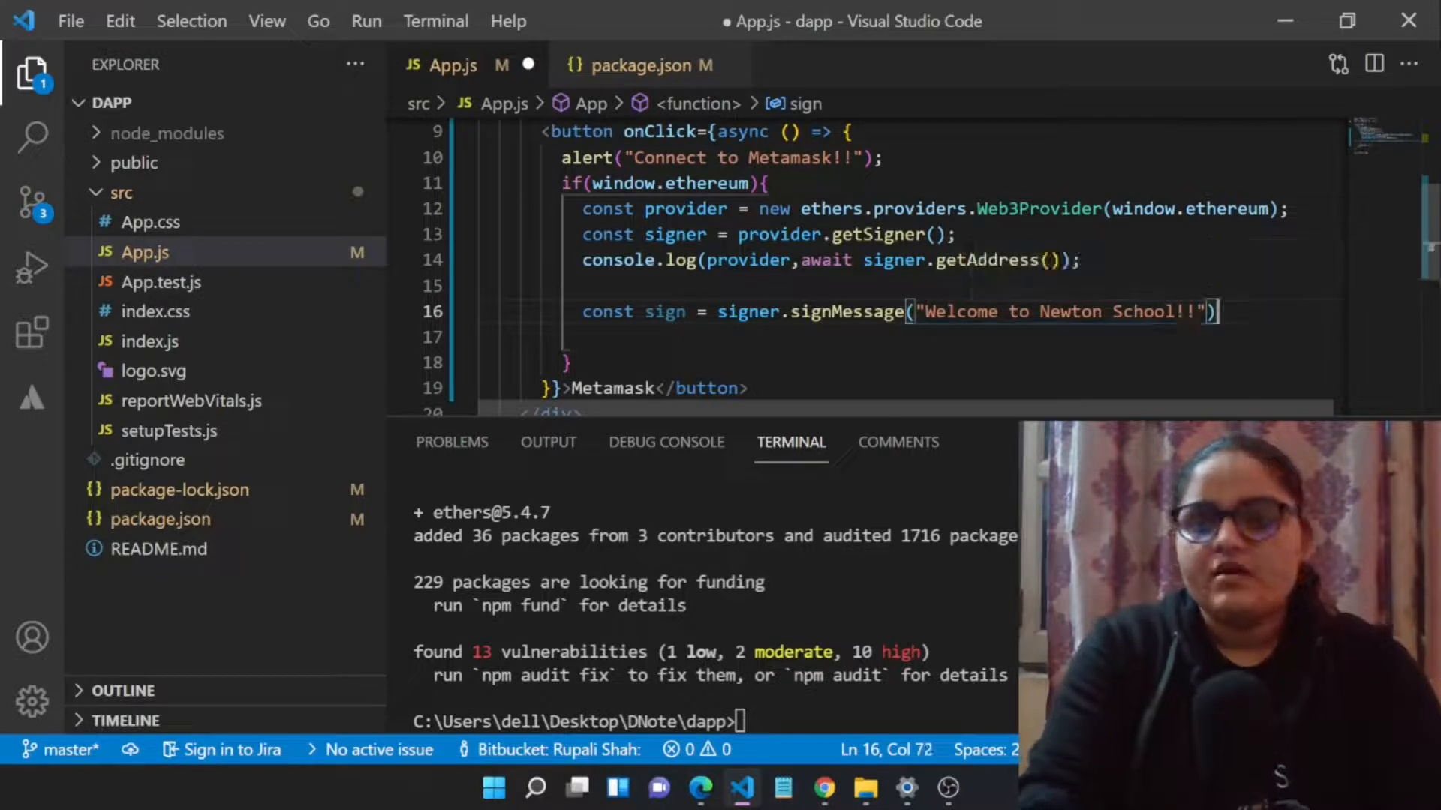
Step: Log the signature with console.log(sign) and await the signMessage call
text(cons)
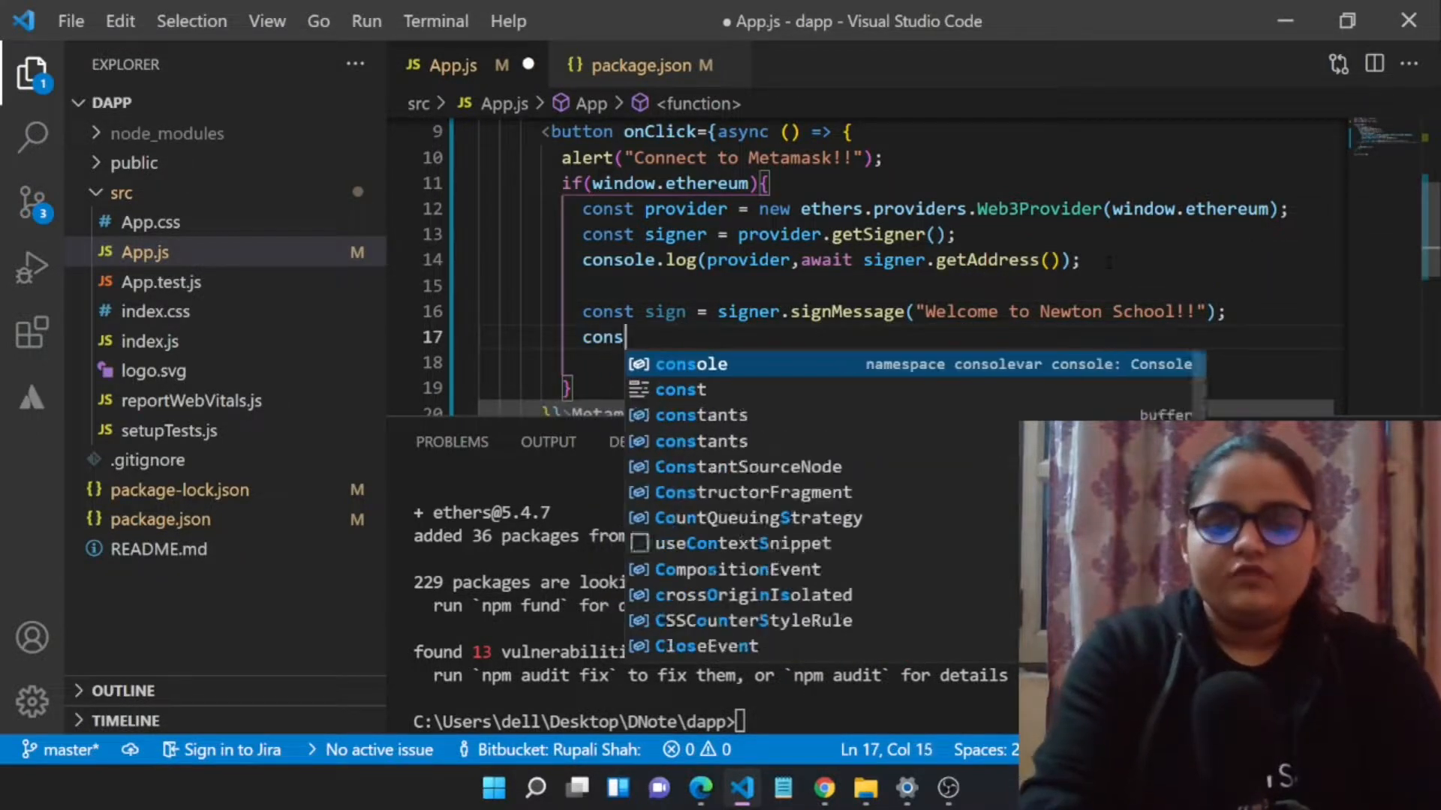
text(olelog())
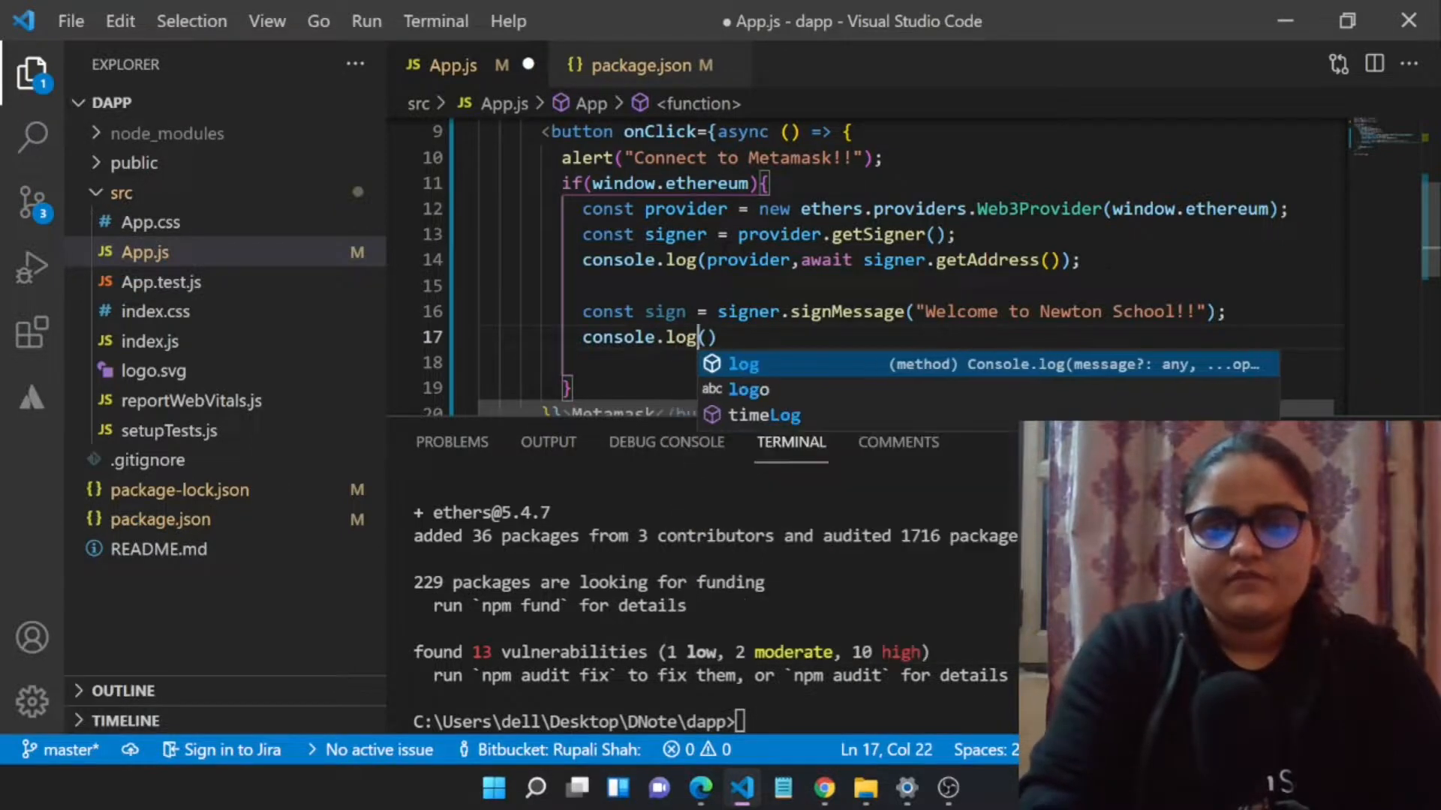
text(sign)
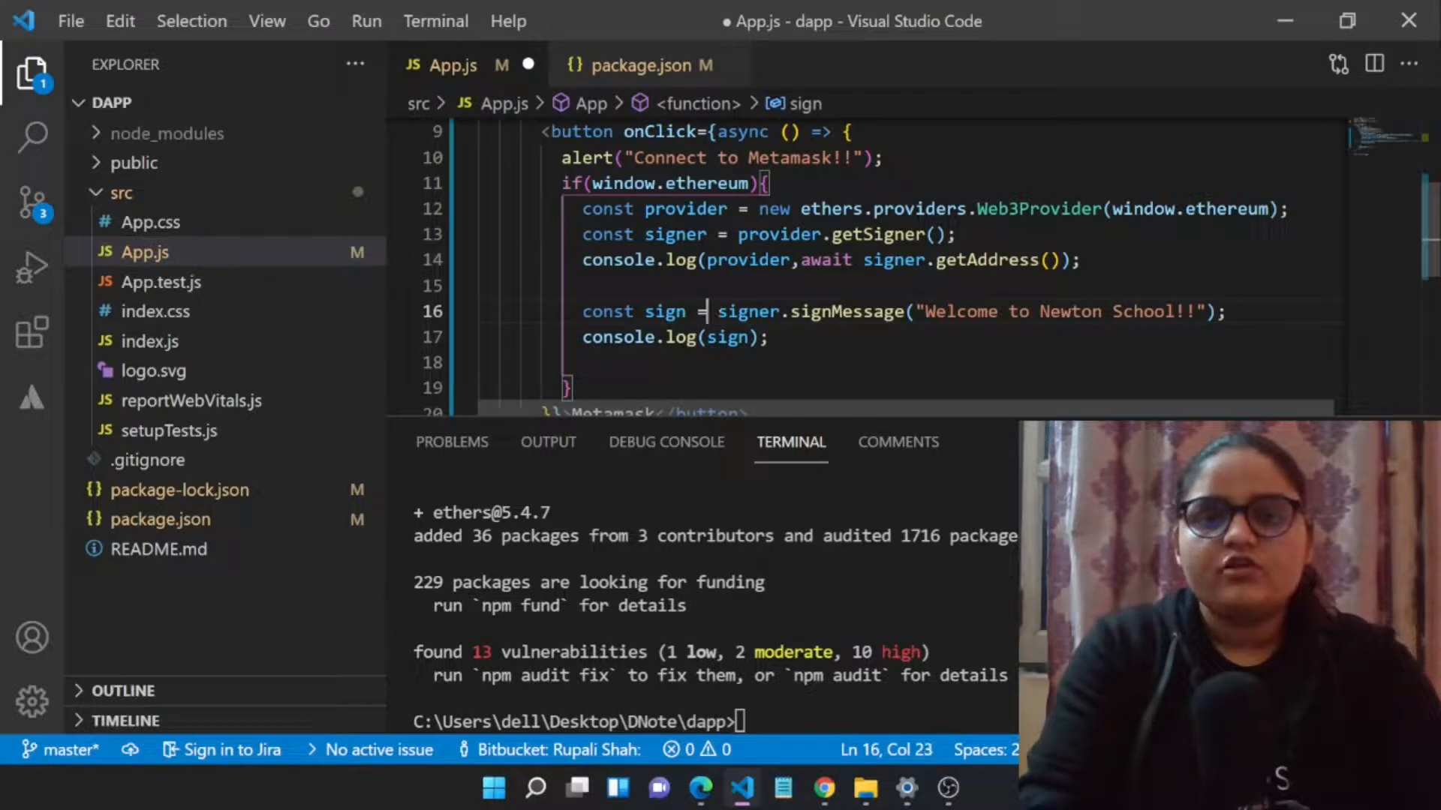
text(await)
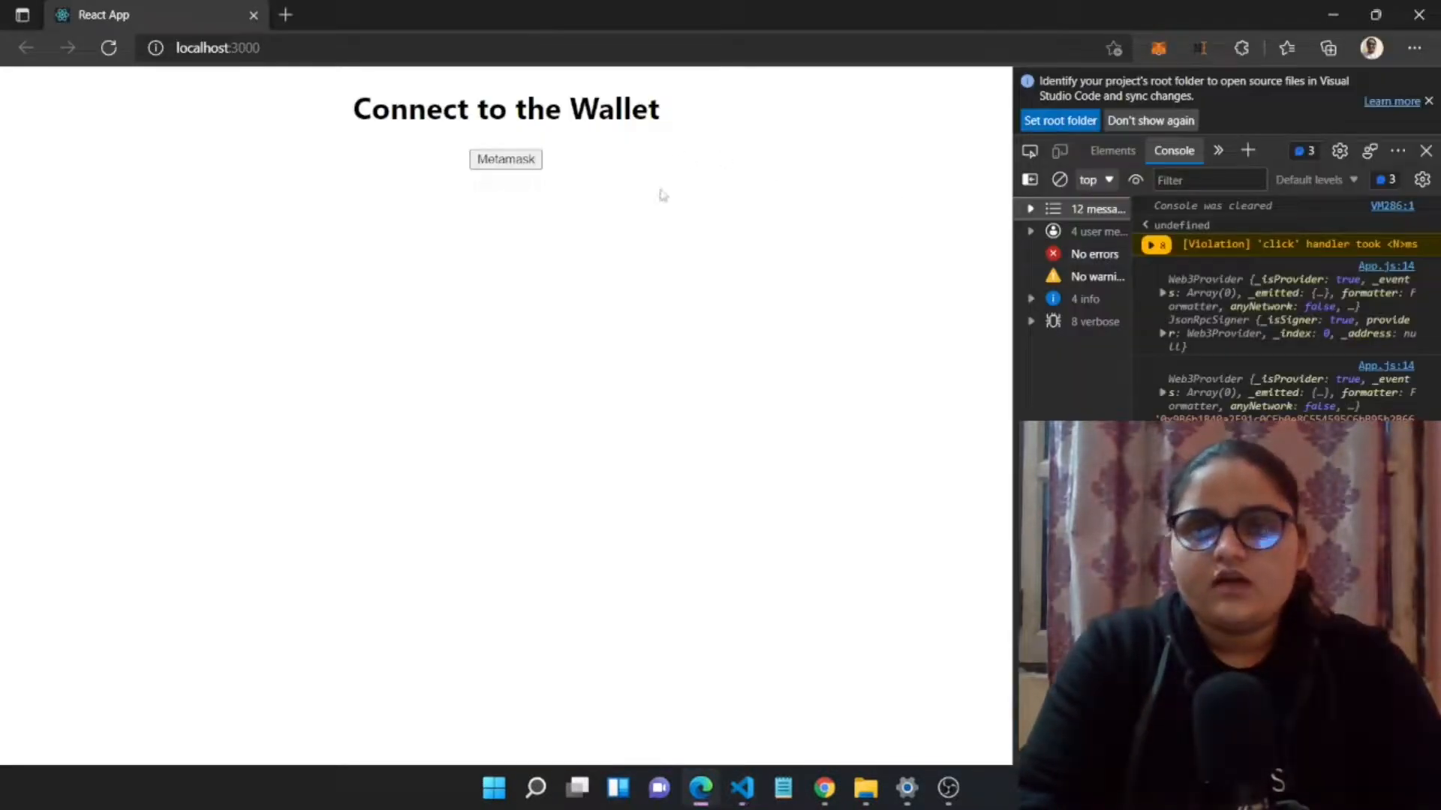
Step: Rerun the Metamask button and dismiss its alert, checking the console for 16 messages with the wallet address
click(504, 159)
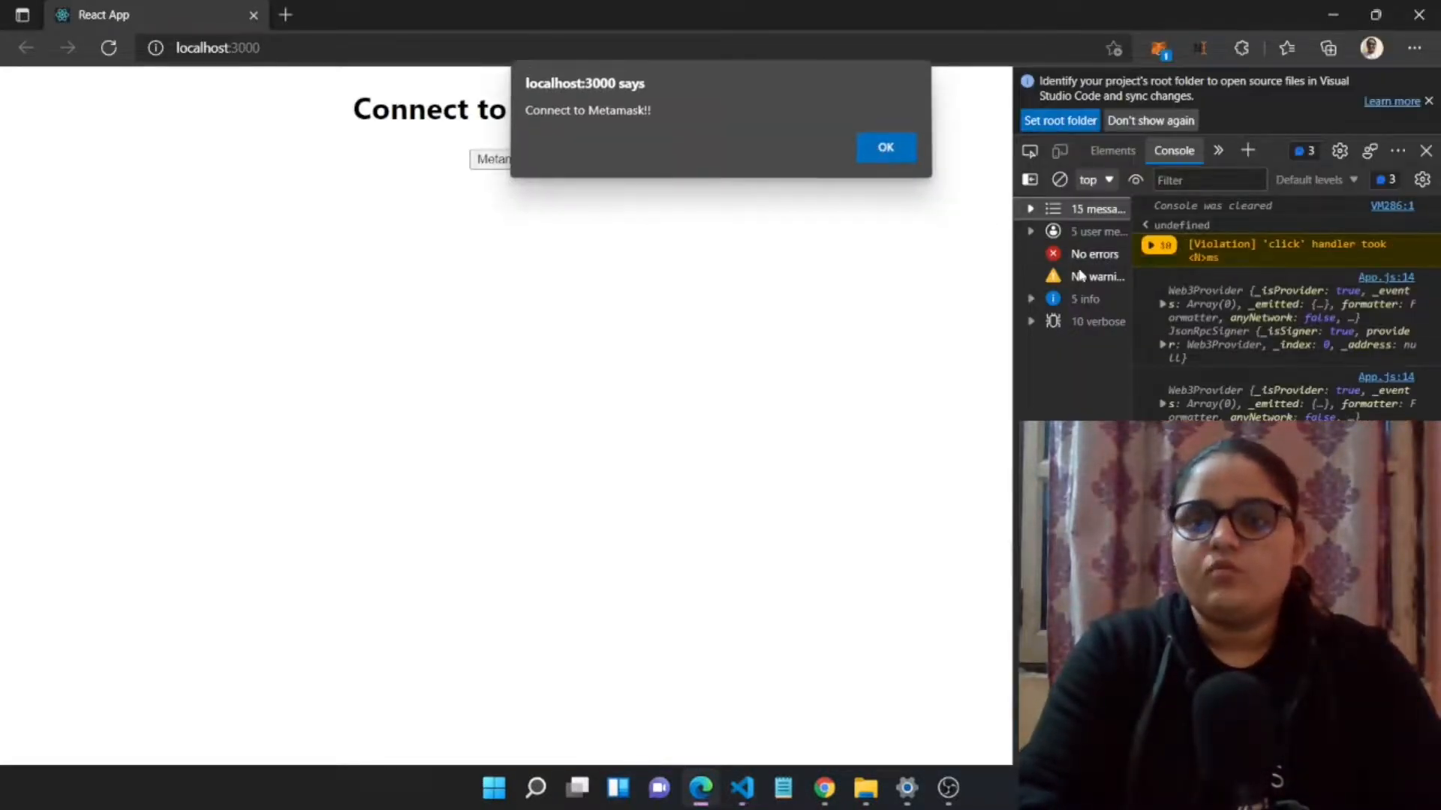
click(883, 147)
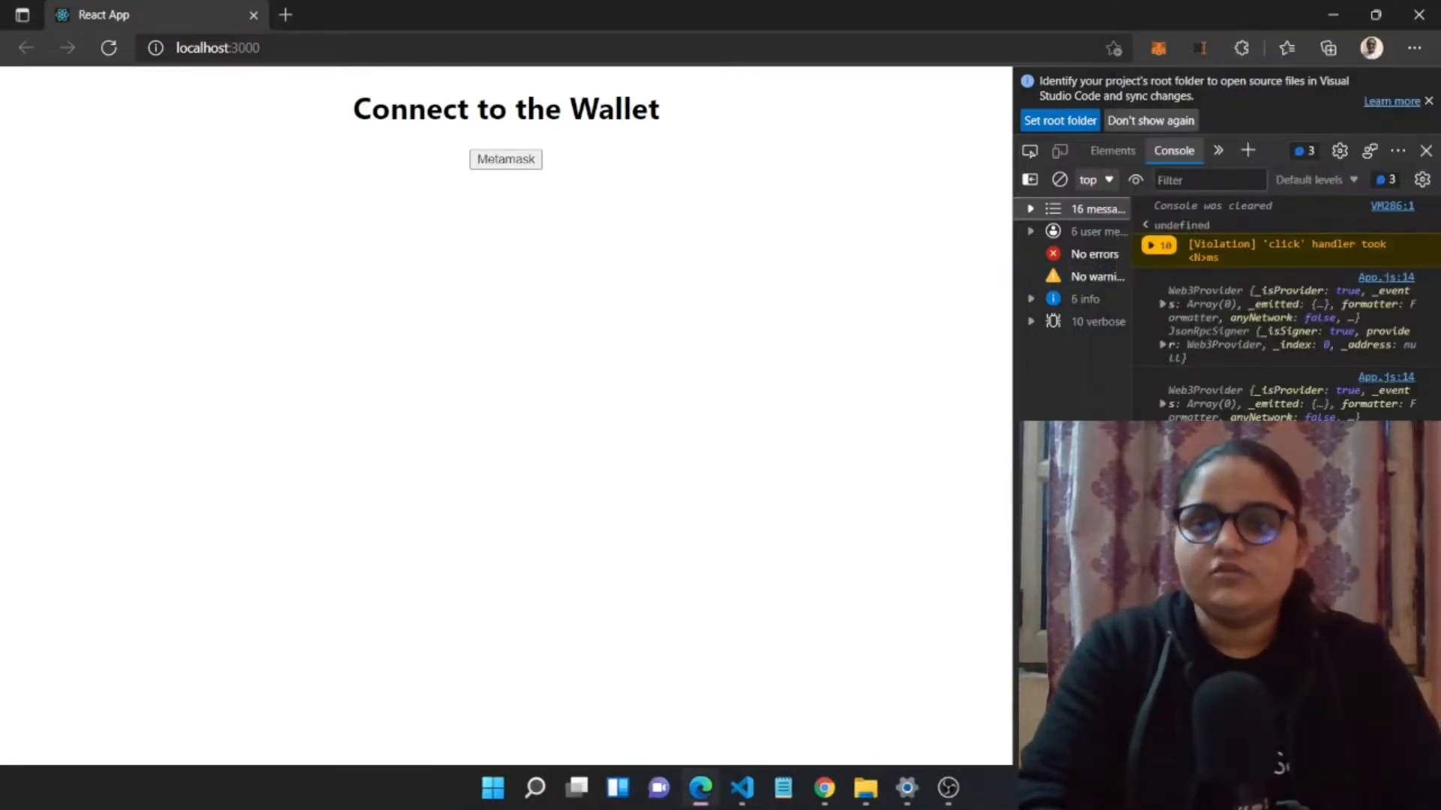
click(505, 159)
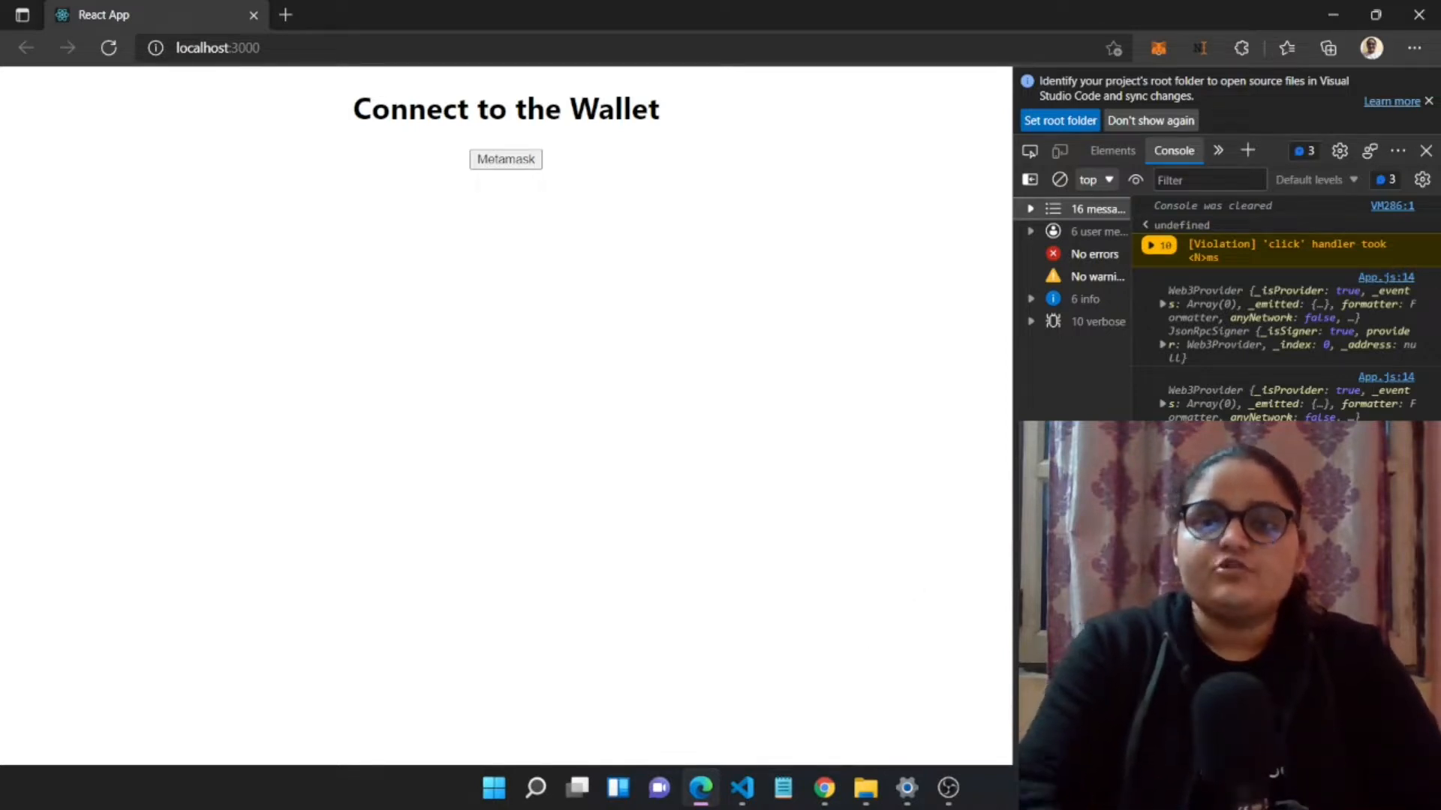
click(1149, 119)
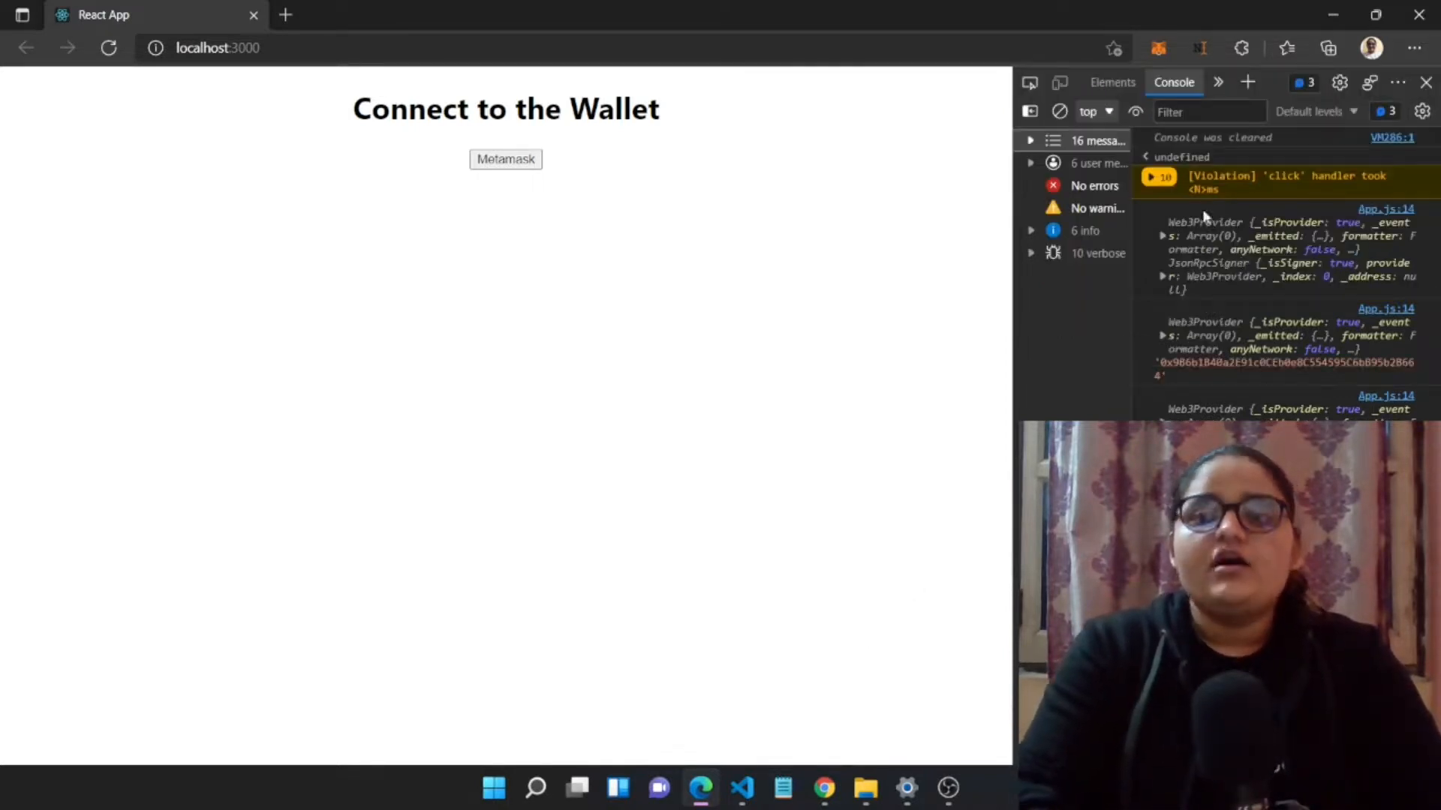